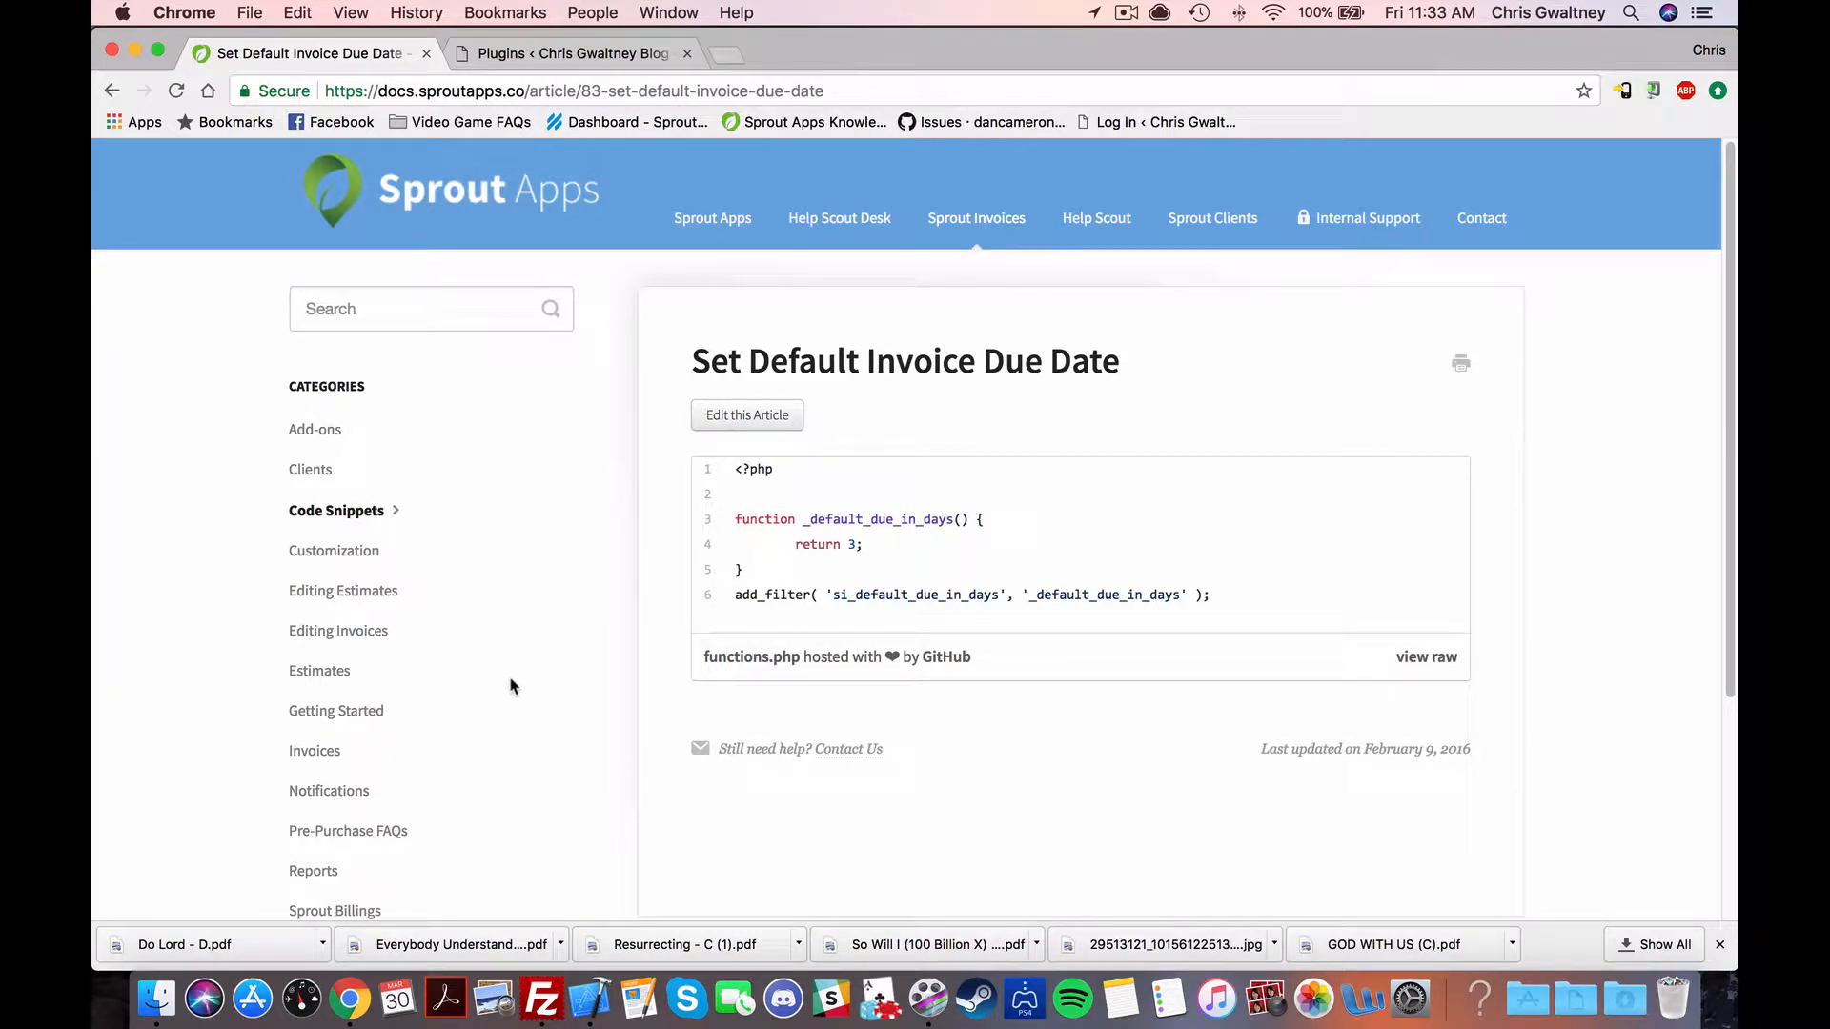
mouse_move(529, 743)
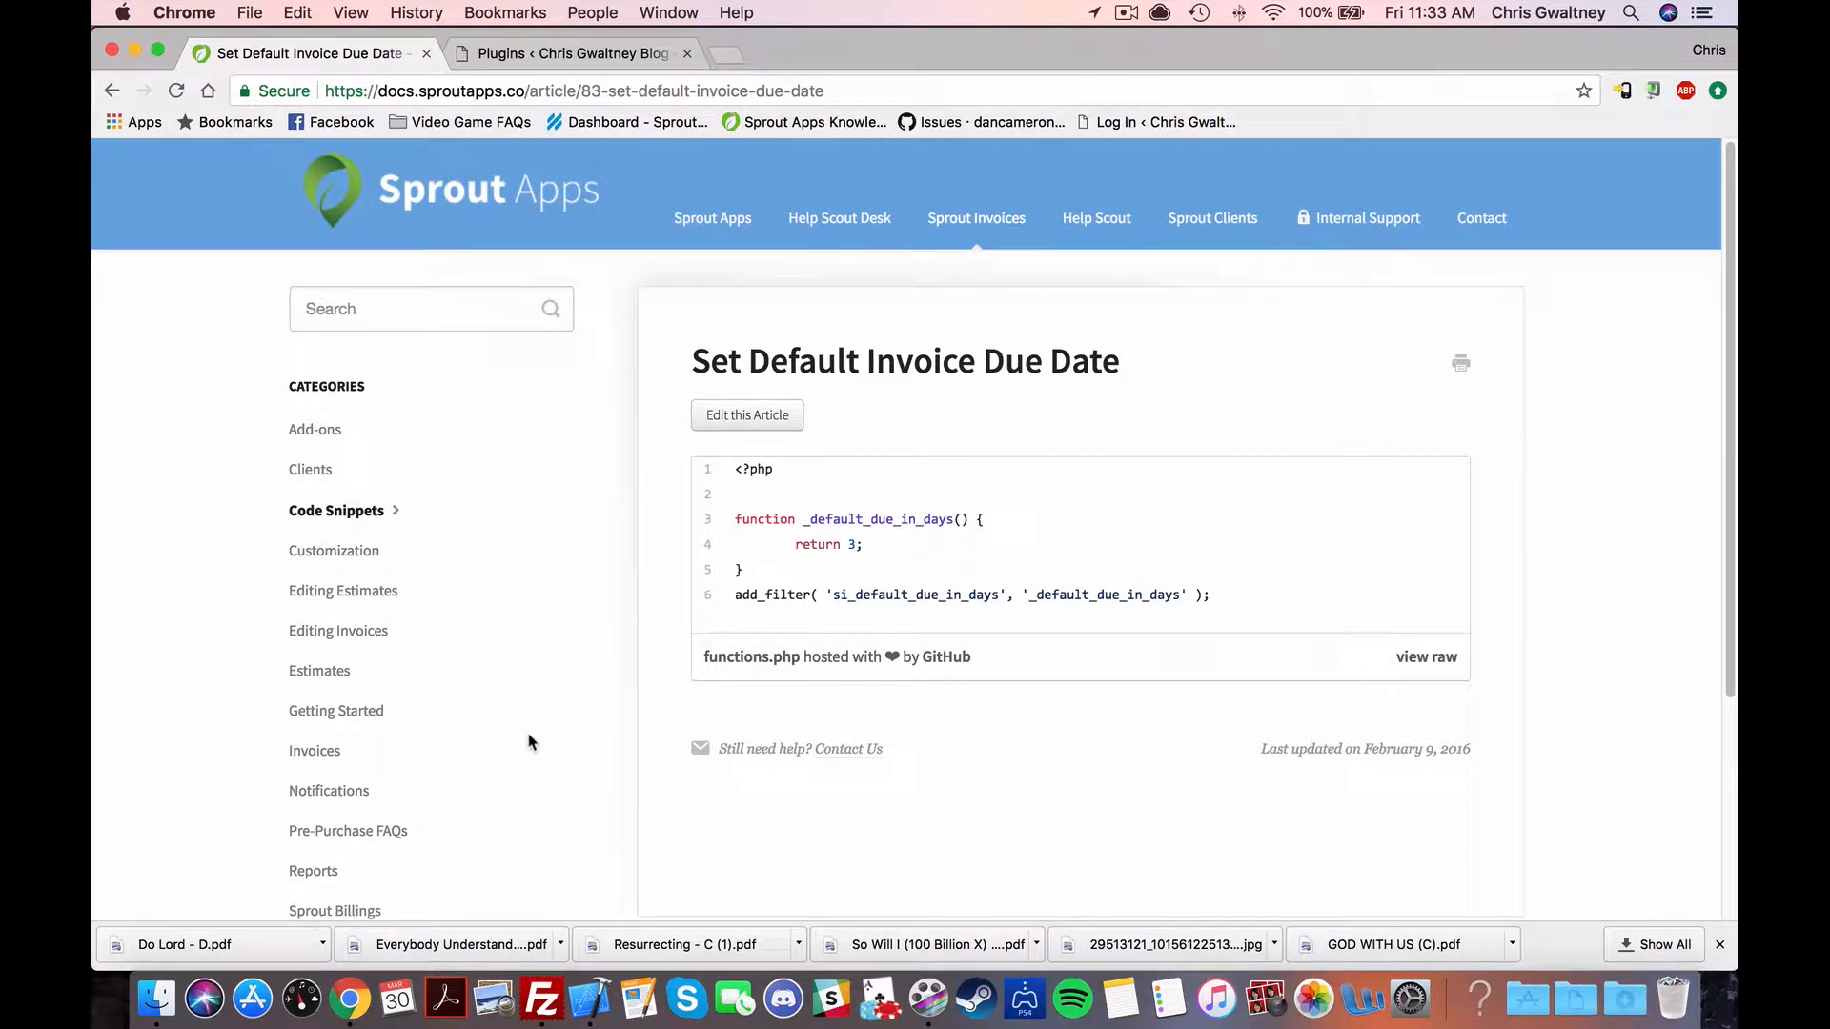
mouse_move(538, 788)
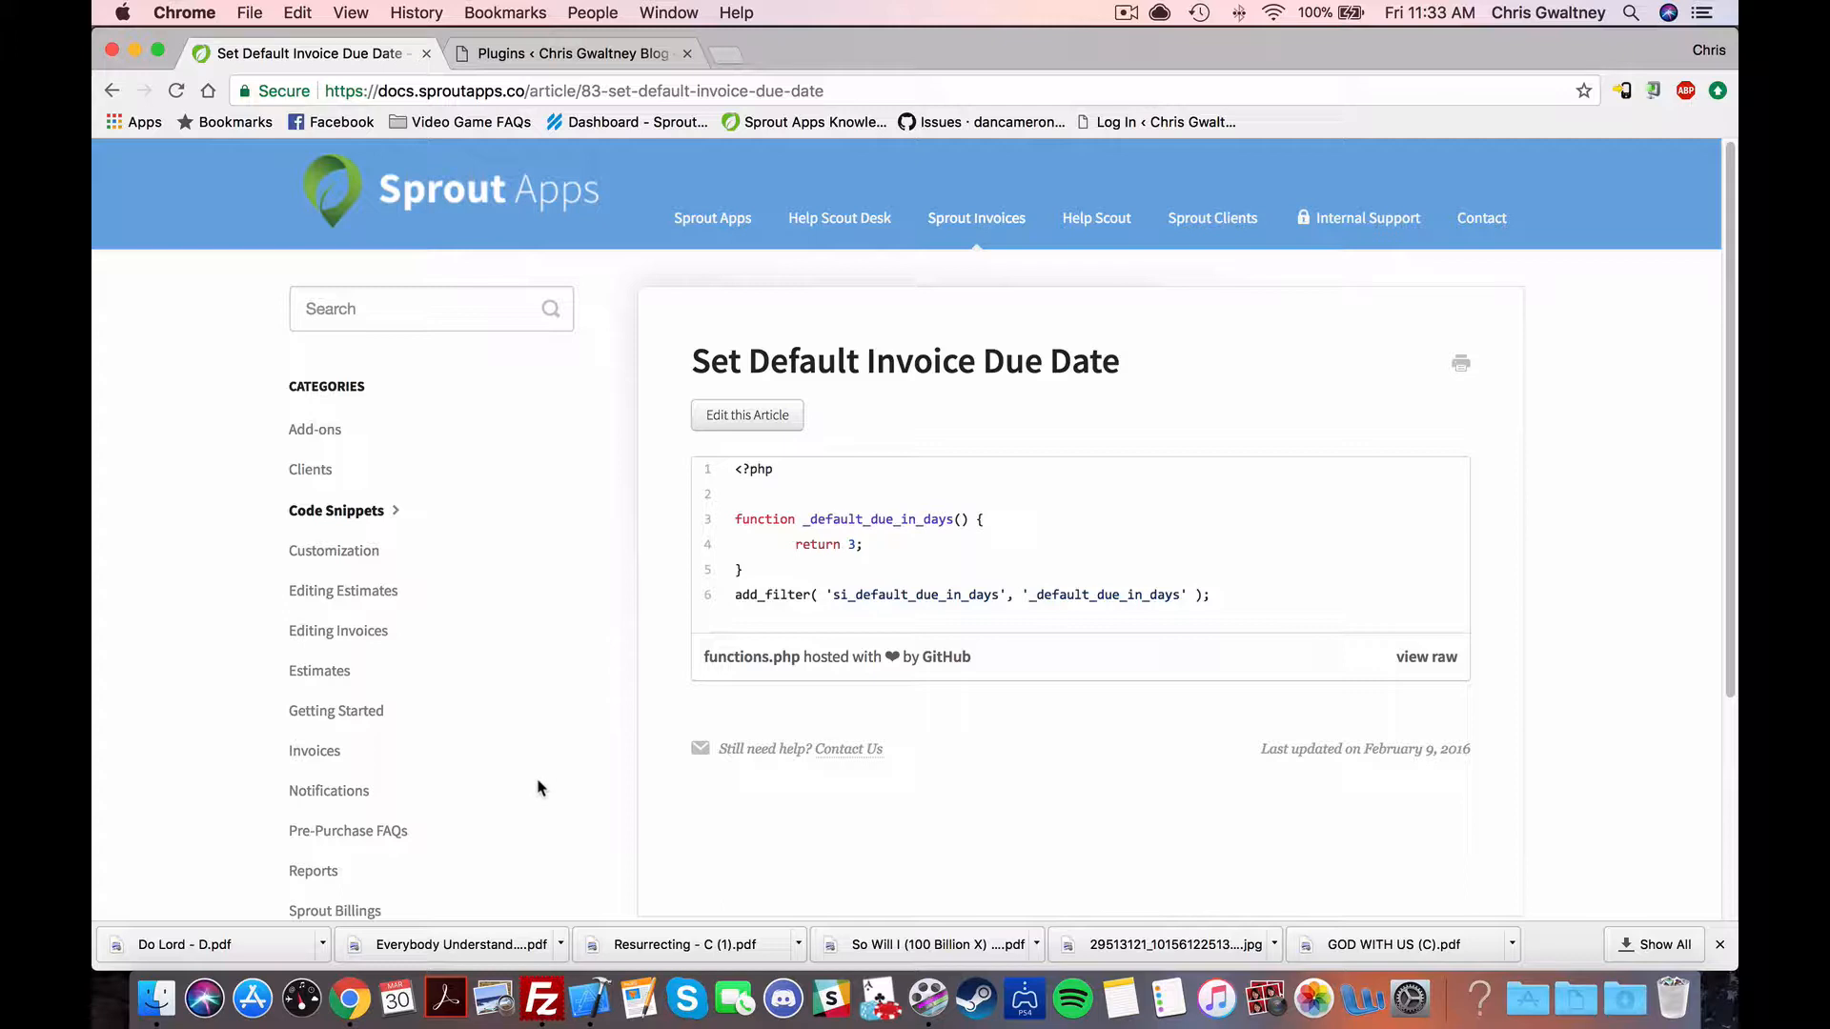
mouse_move(552, 812)
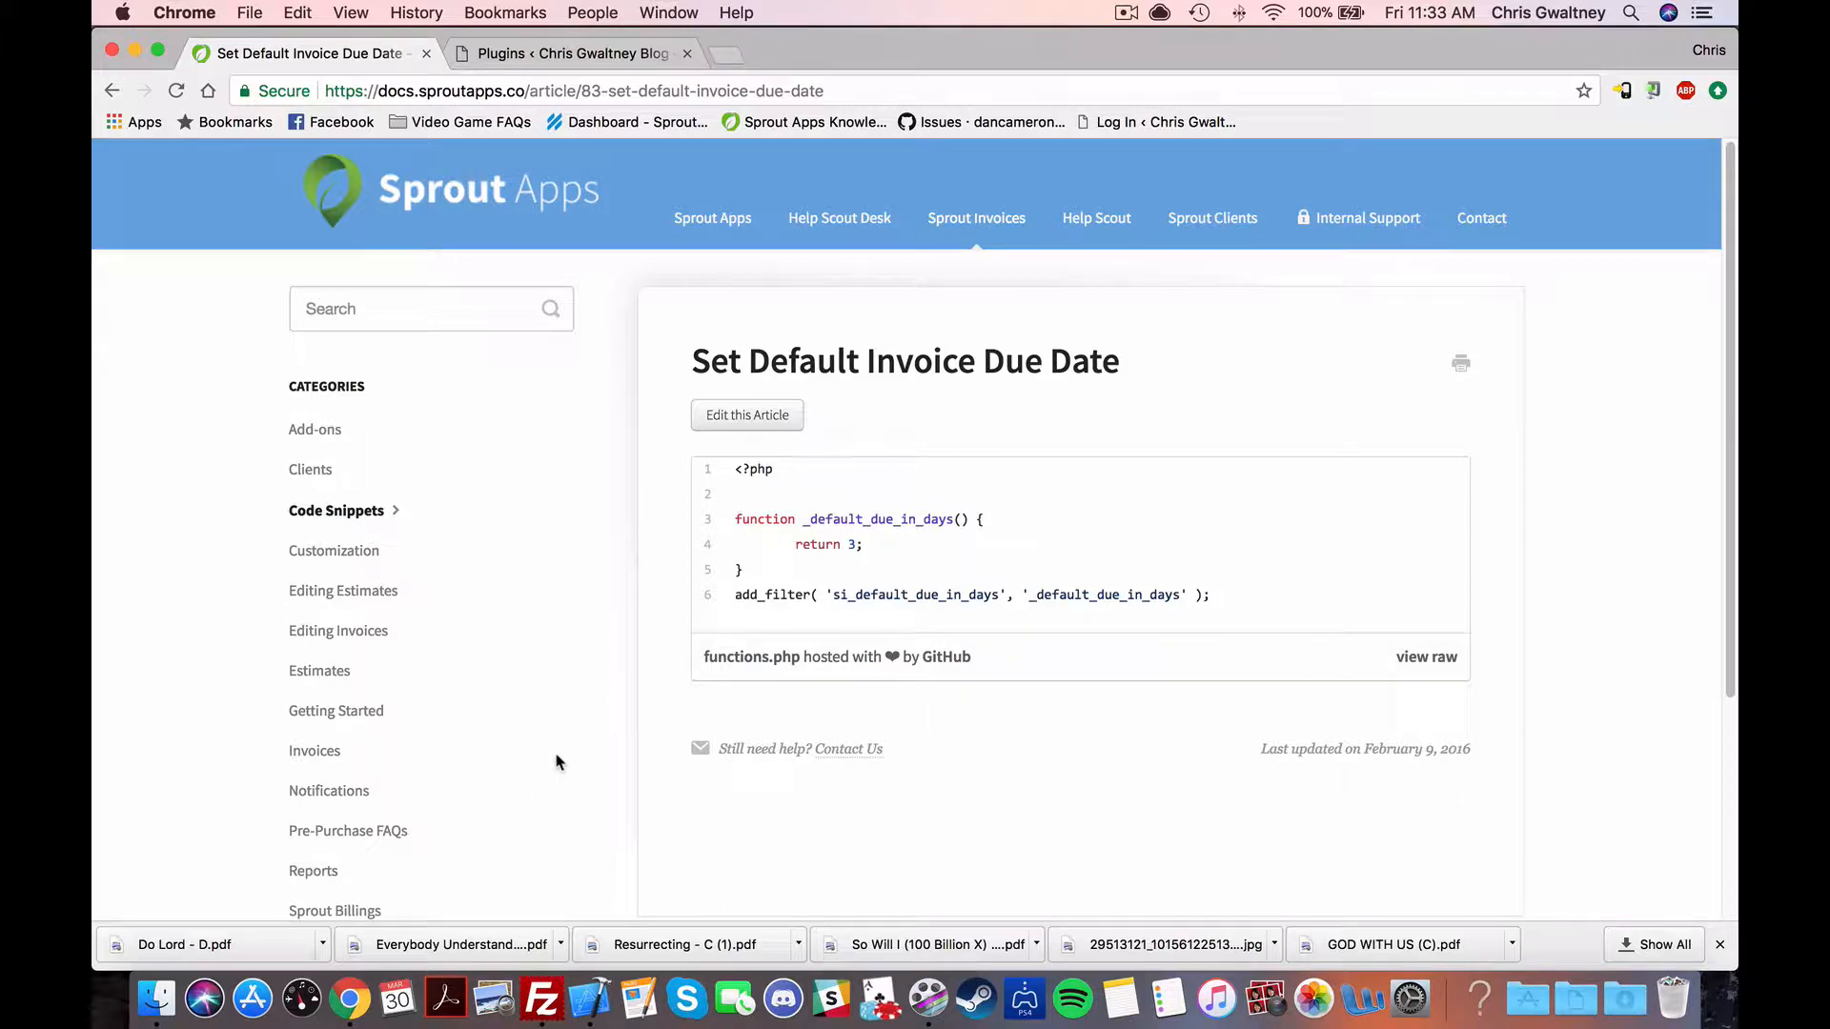
mouse_move(587, 773)
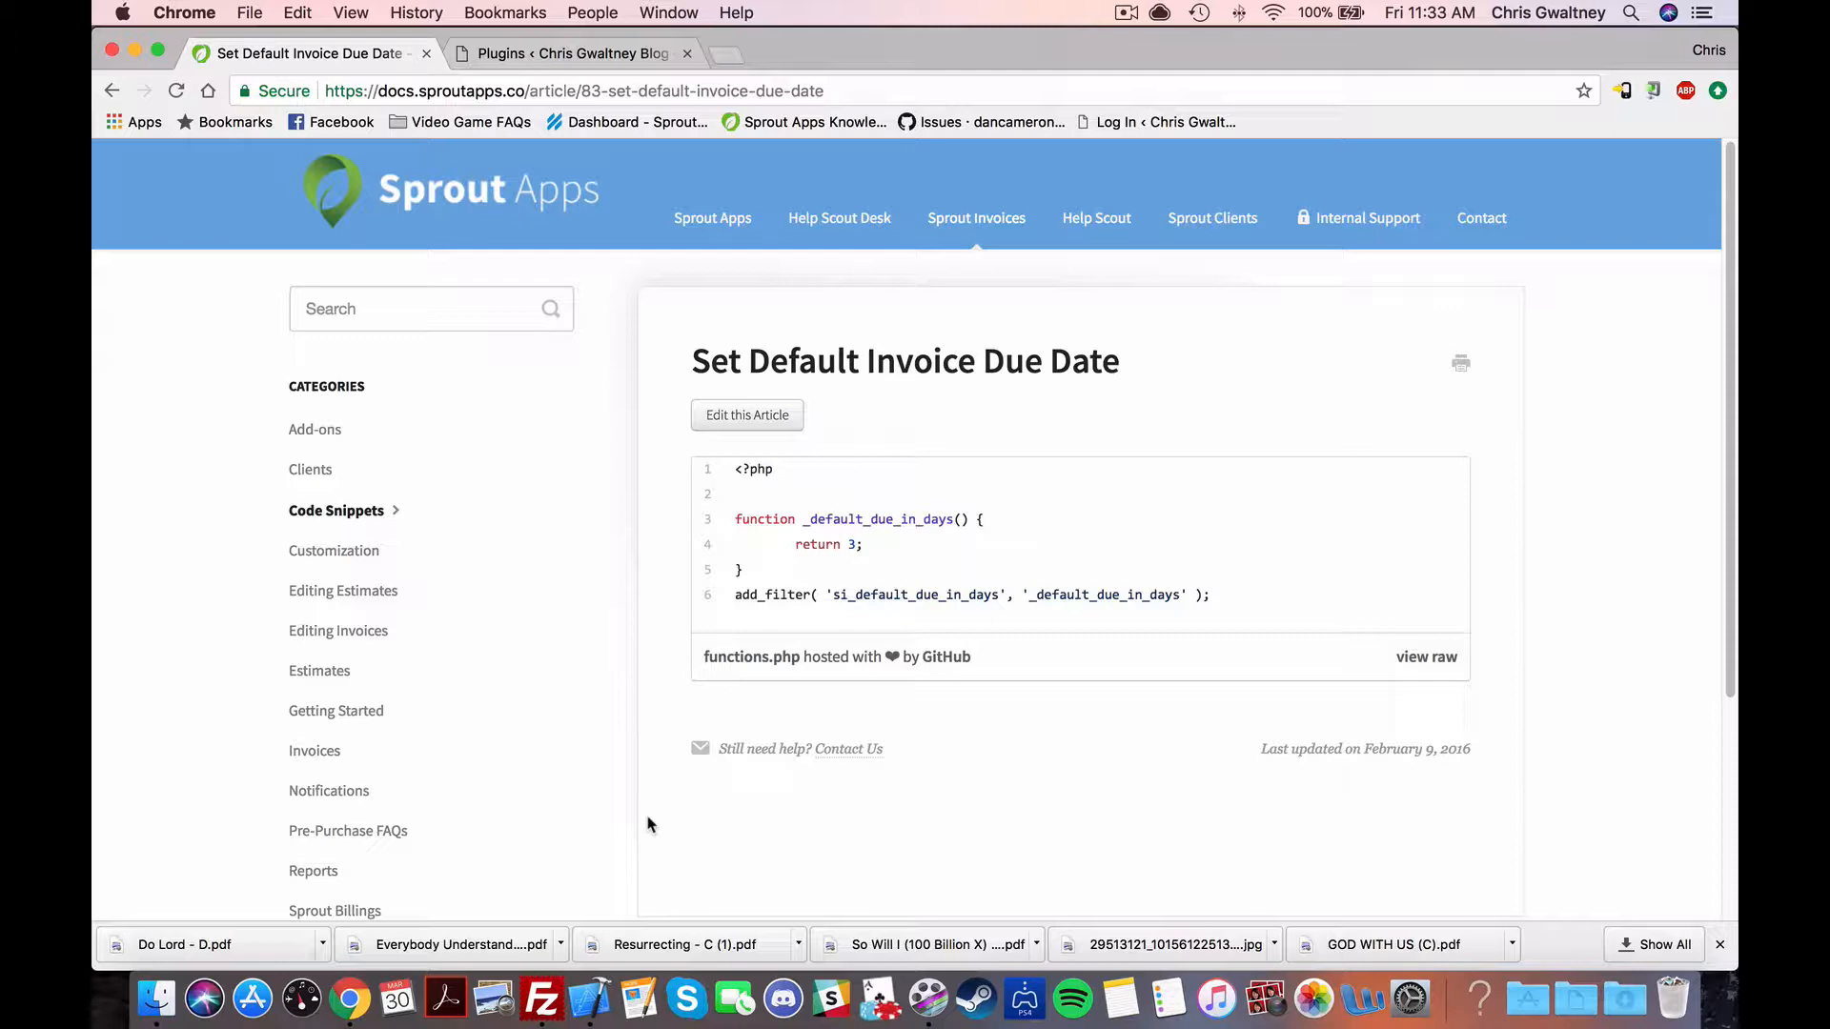
mouse_move(541, 999)
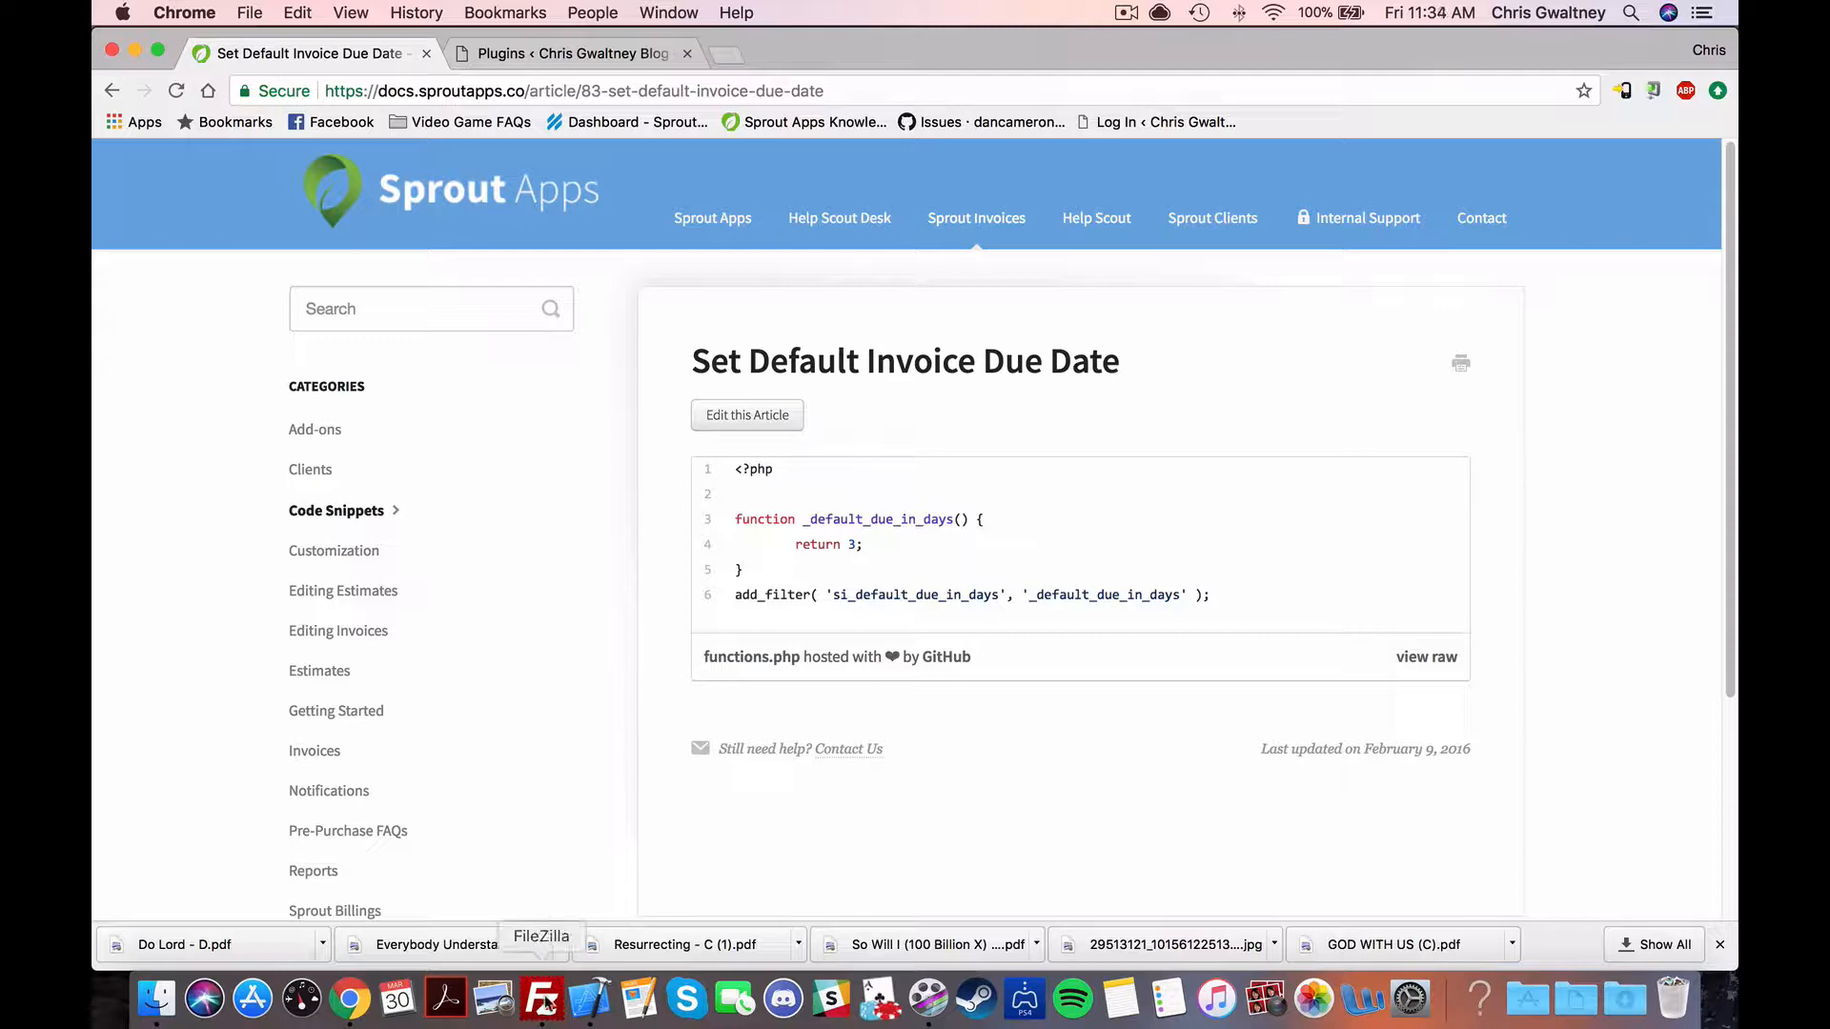
Step: Navigate the server to wp-content > themes > twentyseventeen in FileZilla
click(540, 1000)
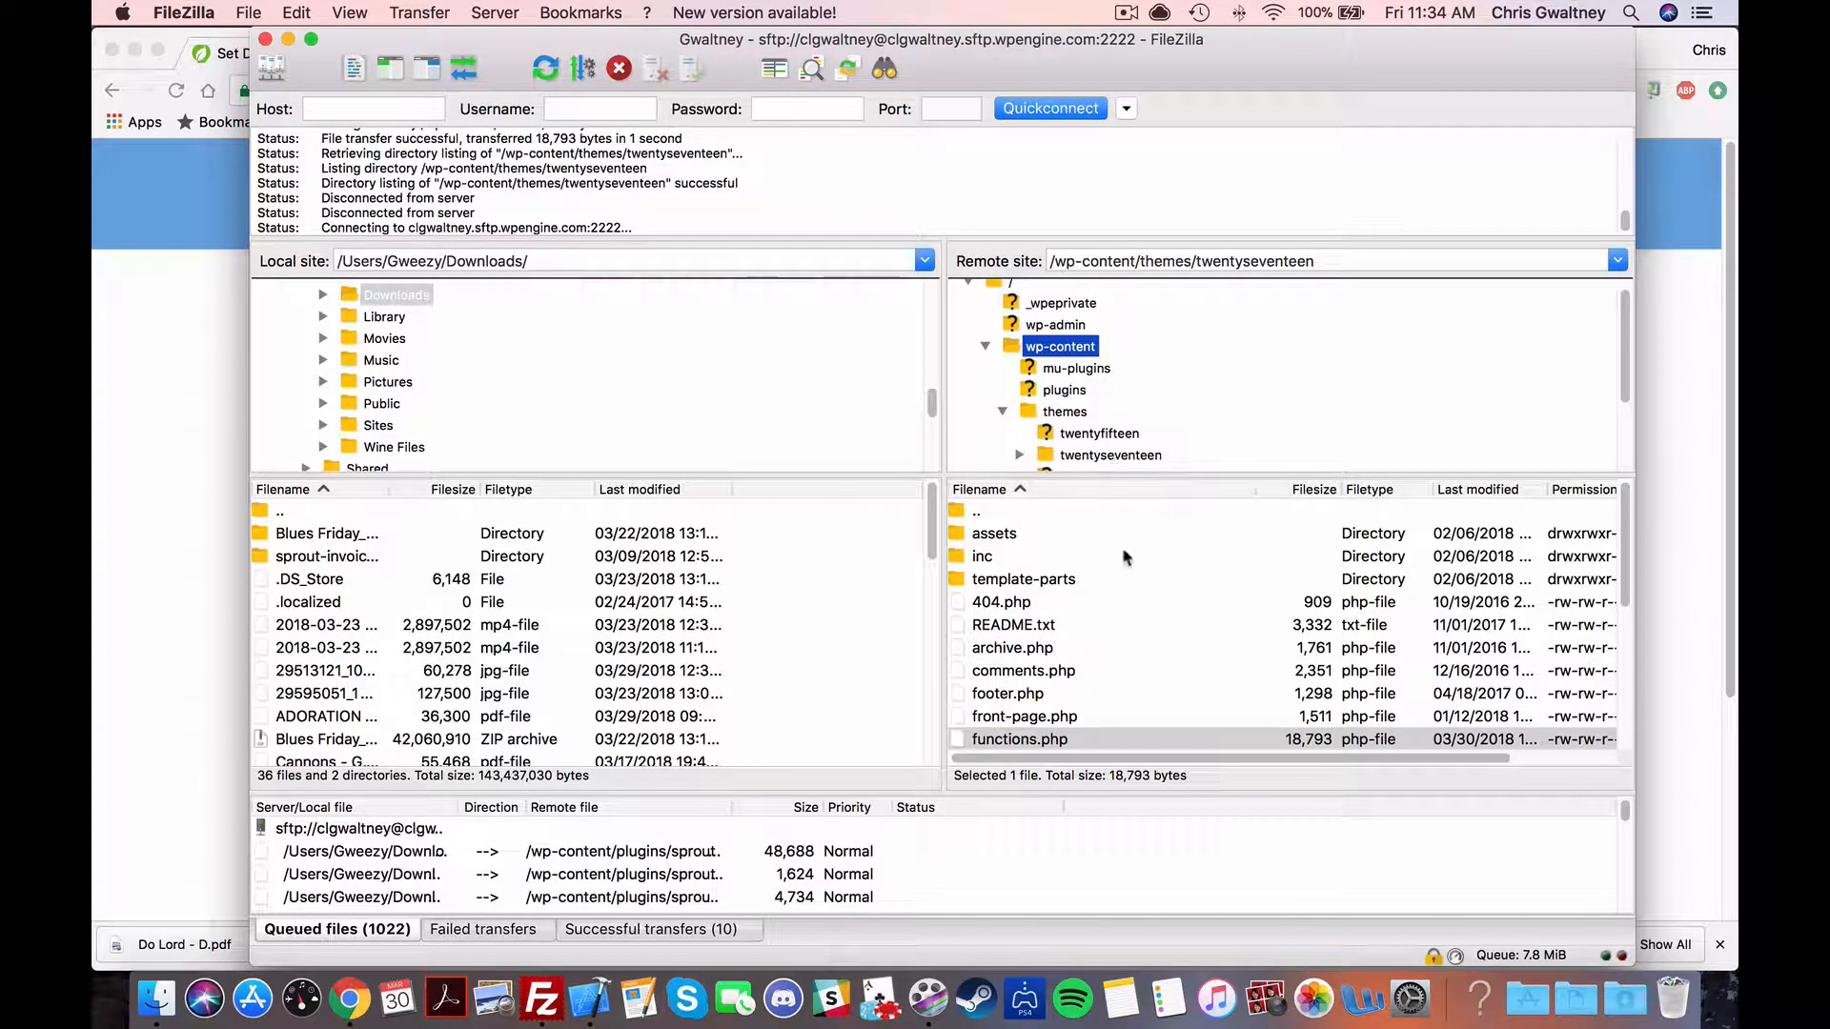
click(1060, 346)
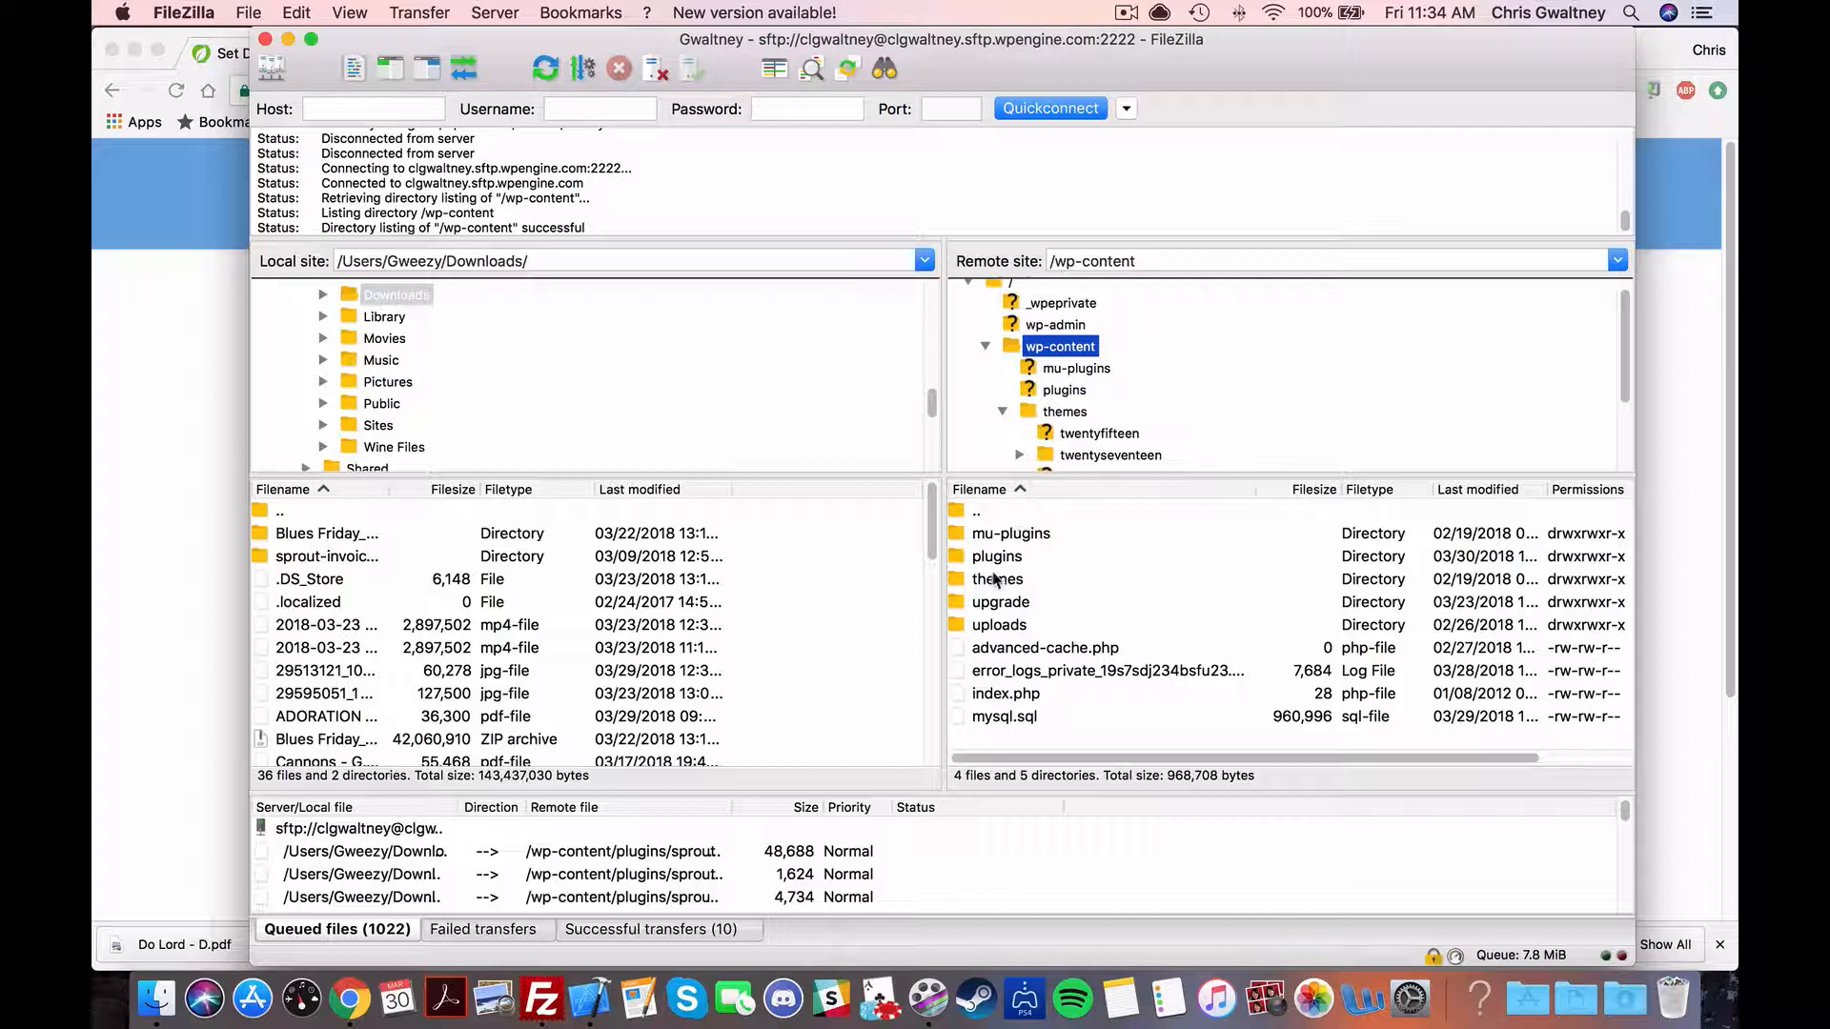
double_click(998, 578)
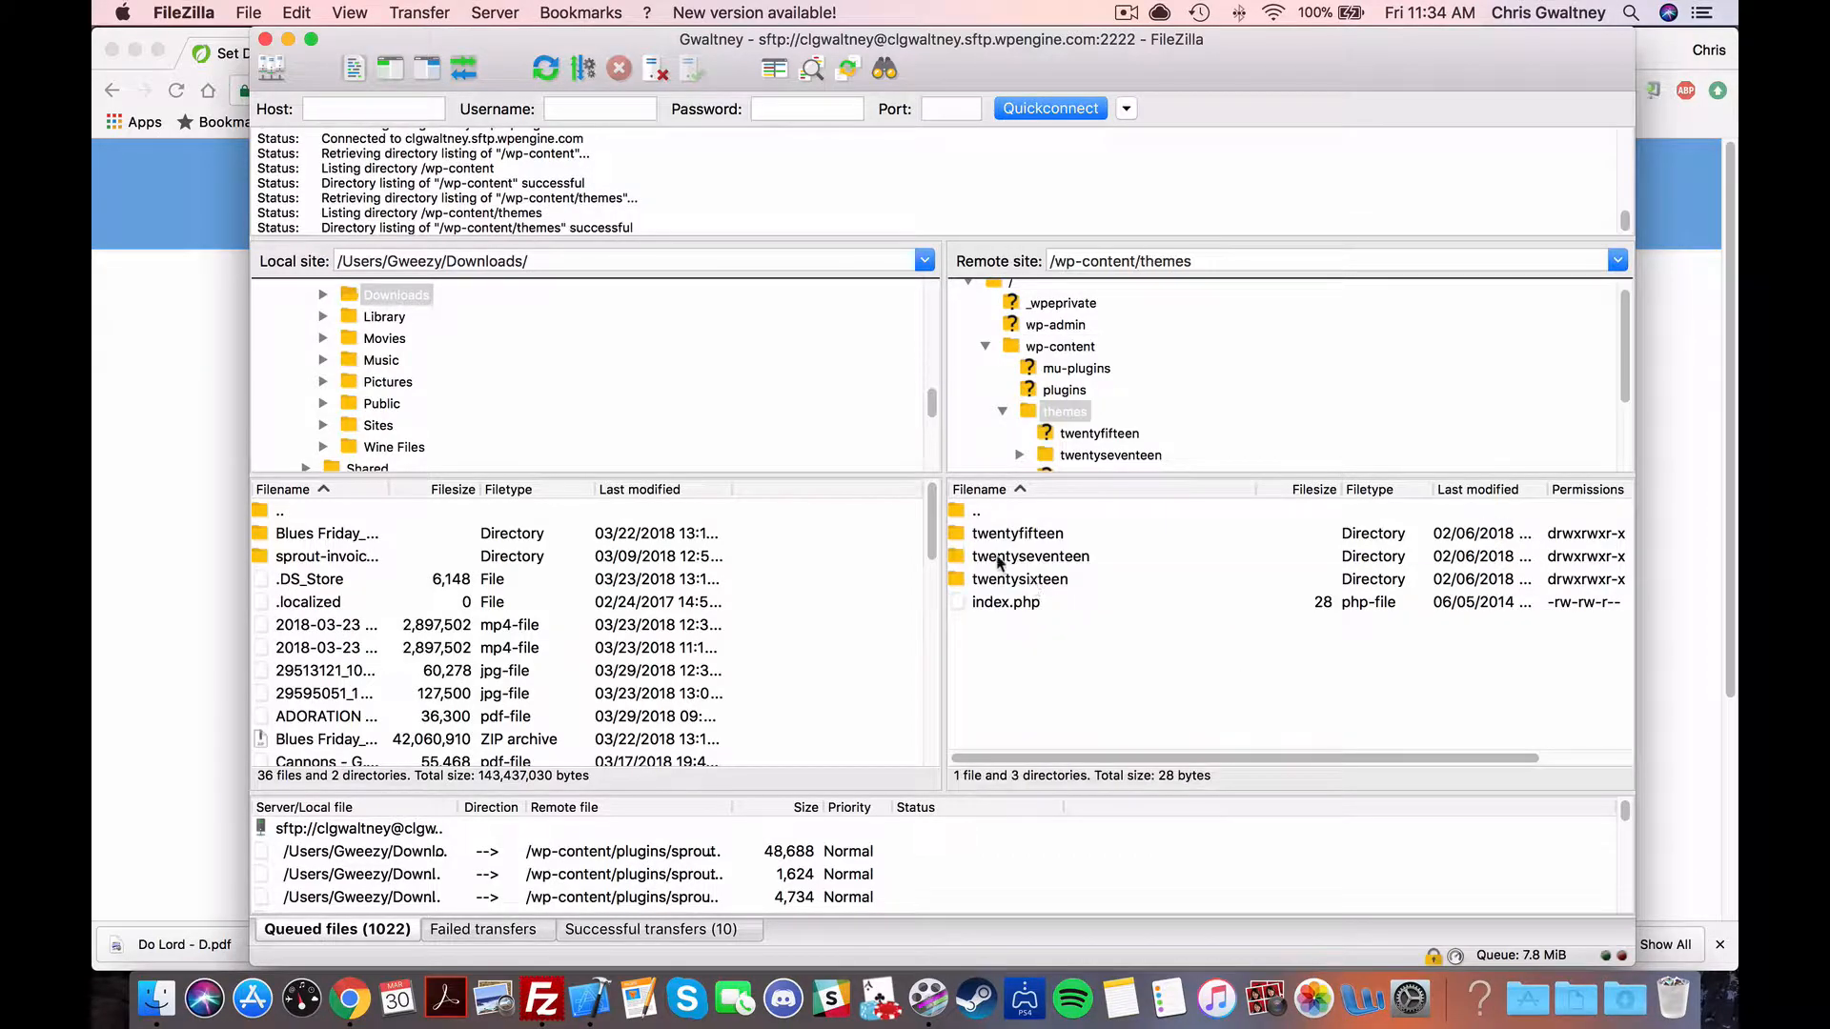
click(1031, 557)
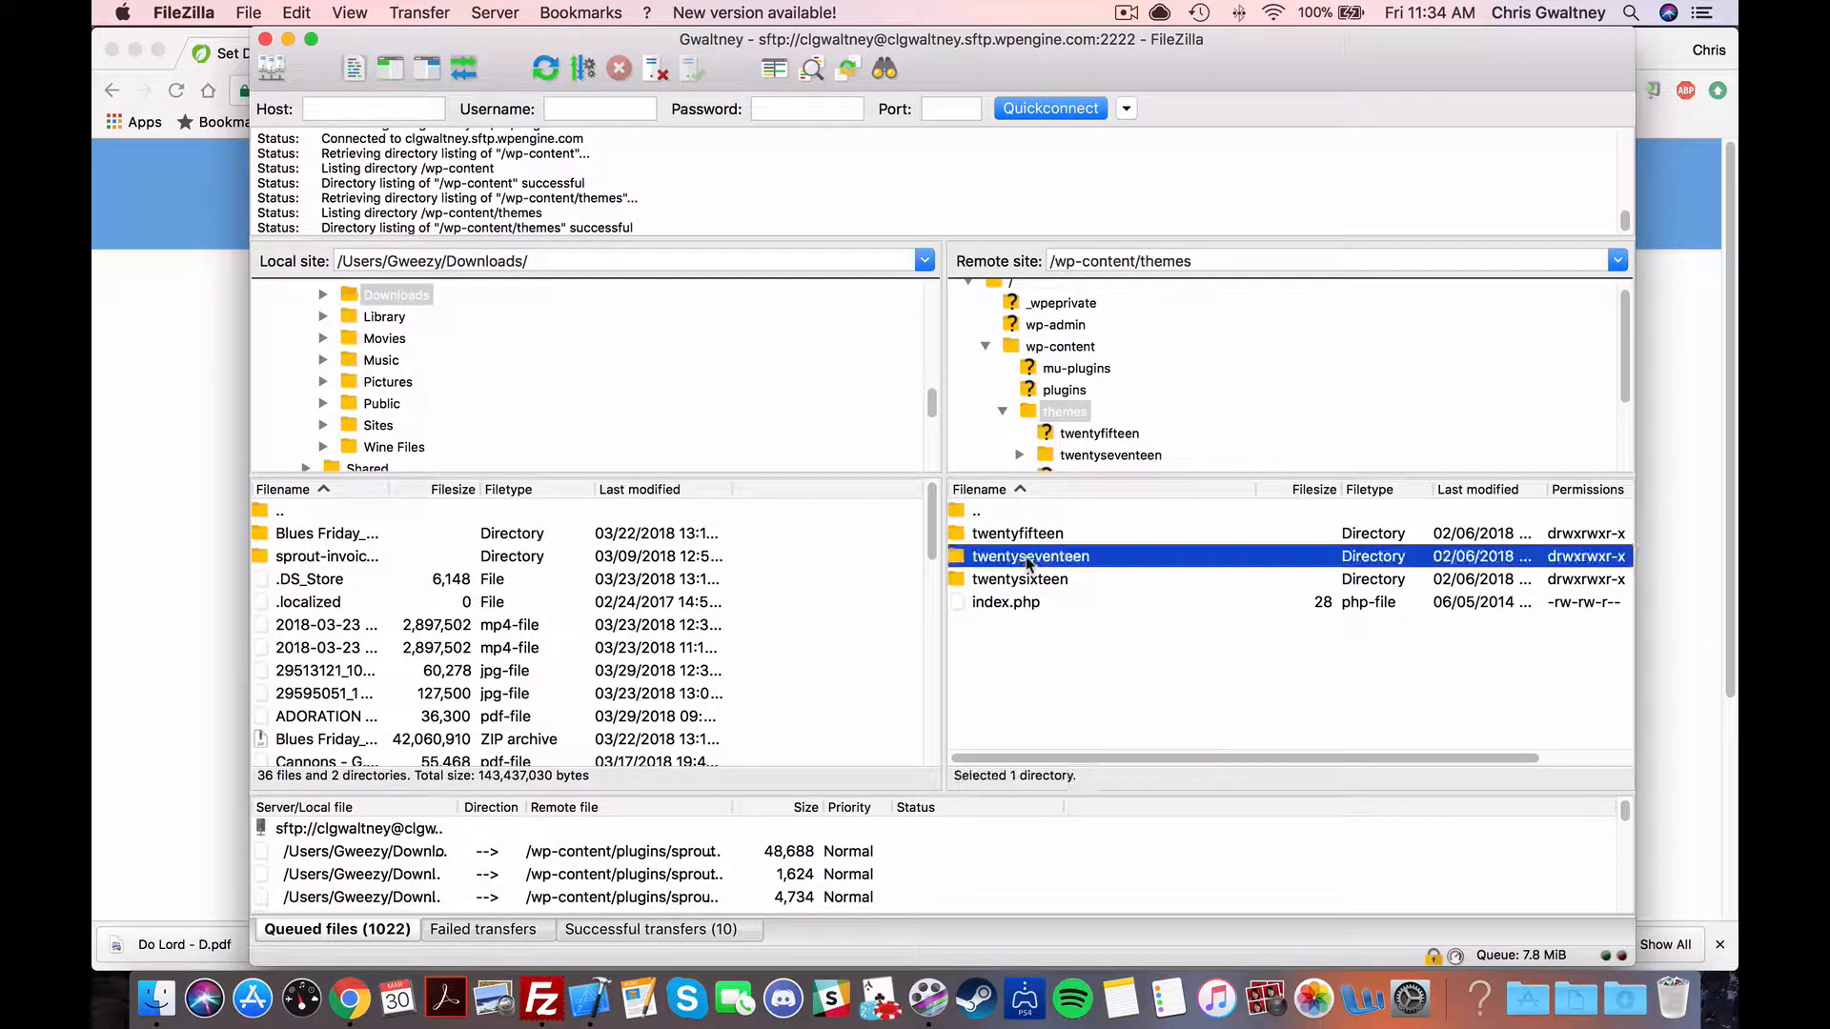
double_click(1029, 555)
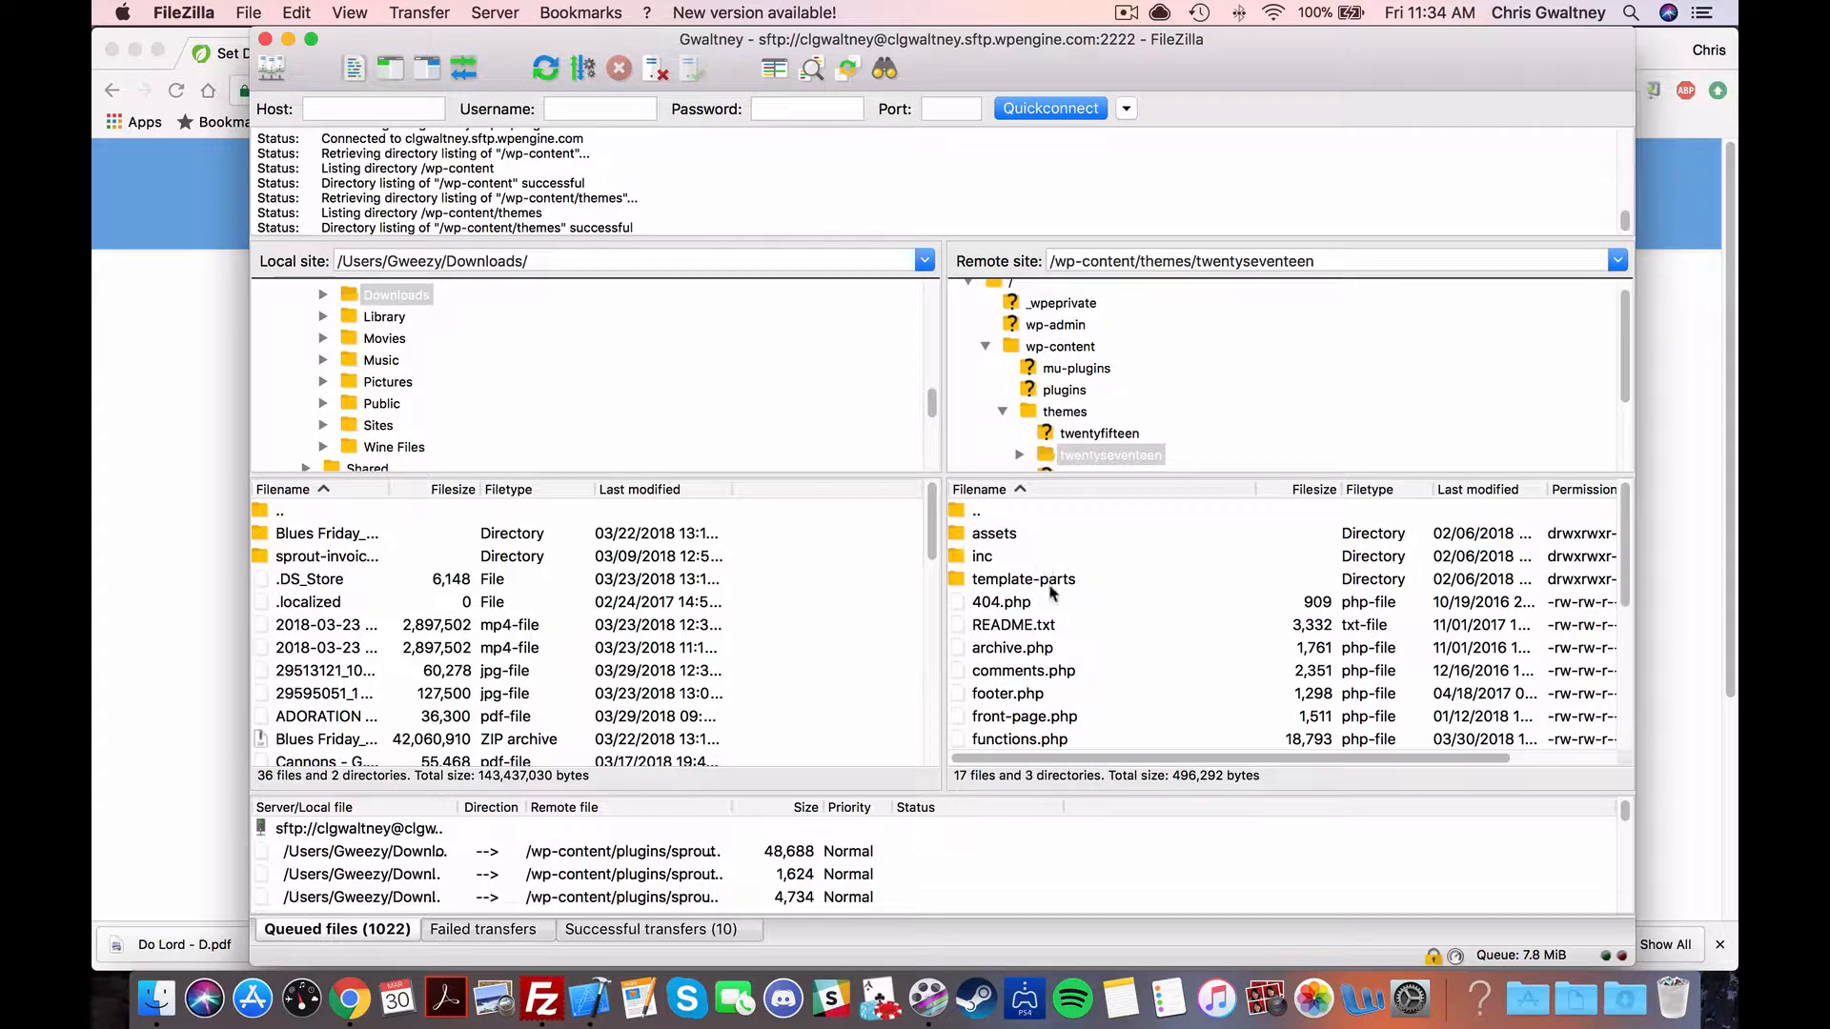
Step: Download the theme's functions.php to the local computer
click(1019, 739)
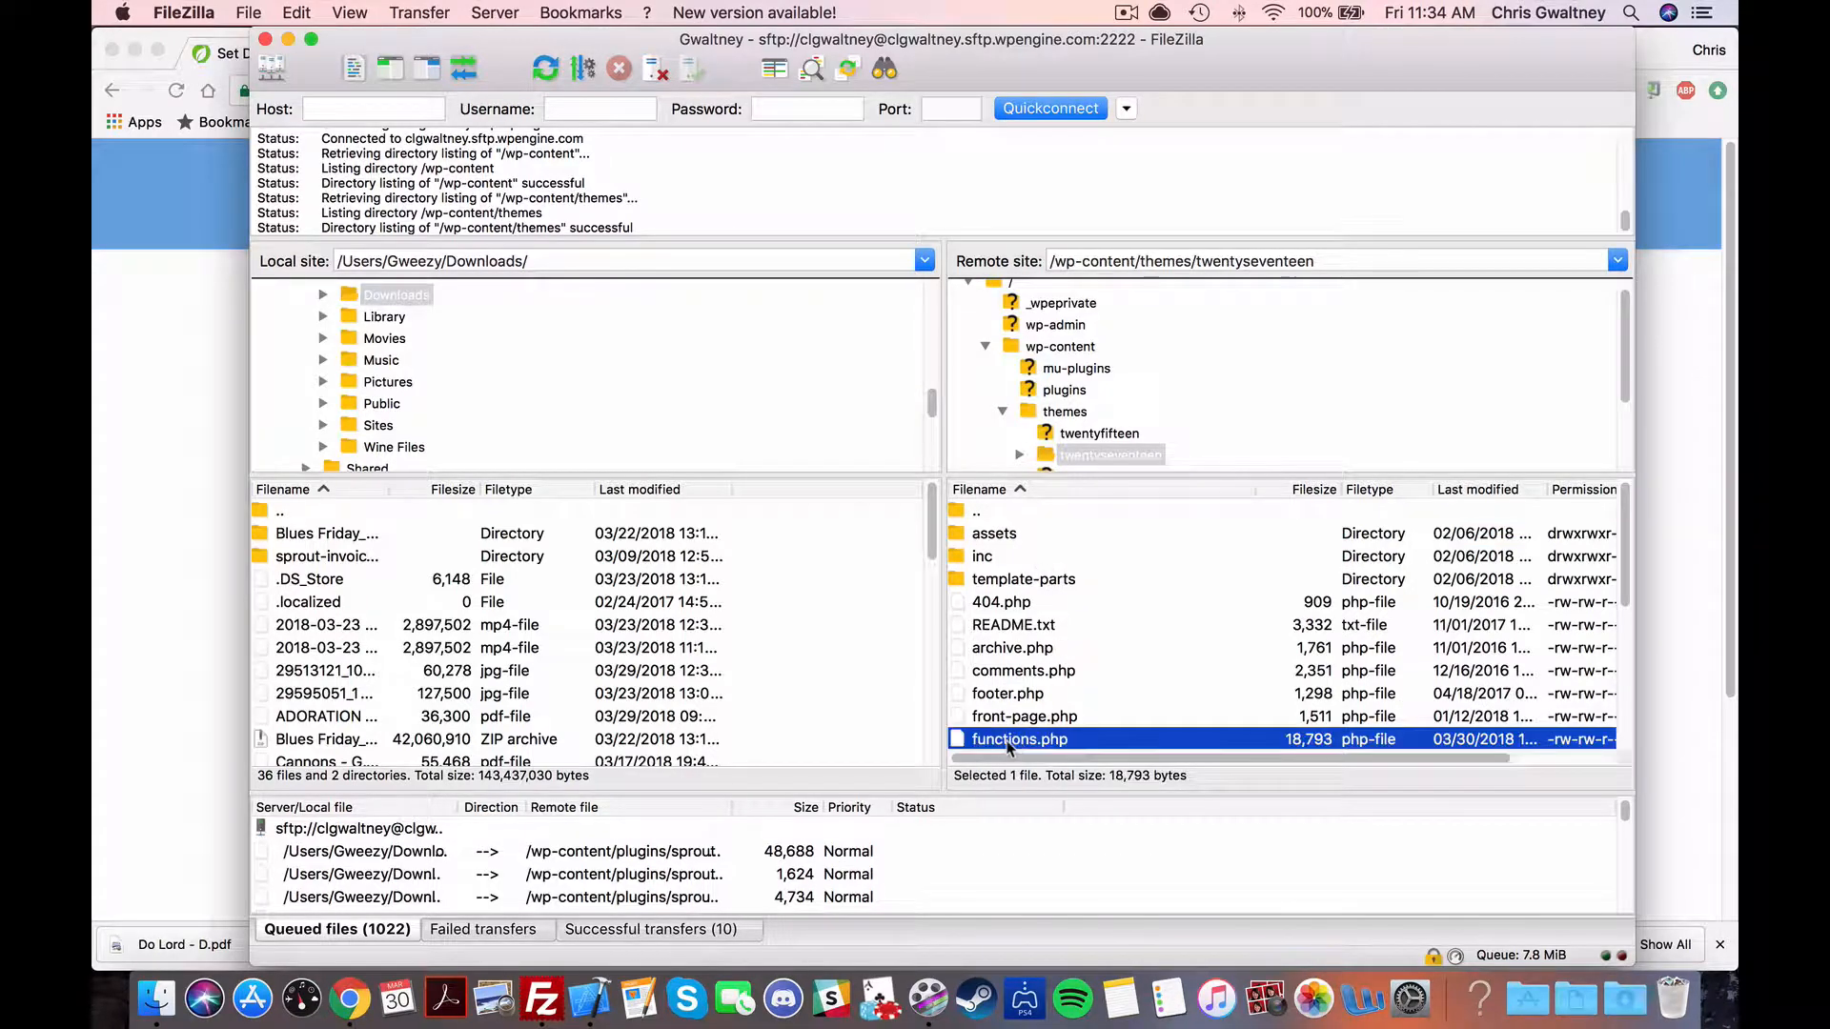
right_click(1019, 739)
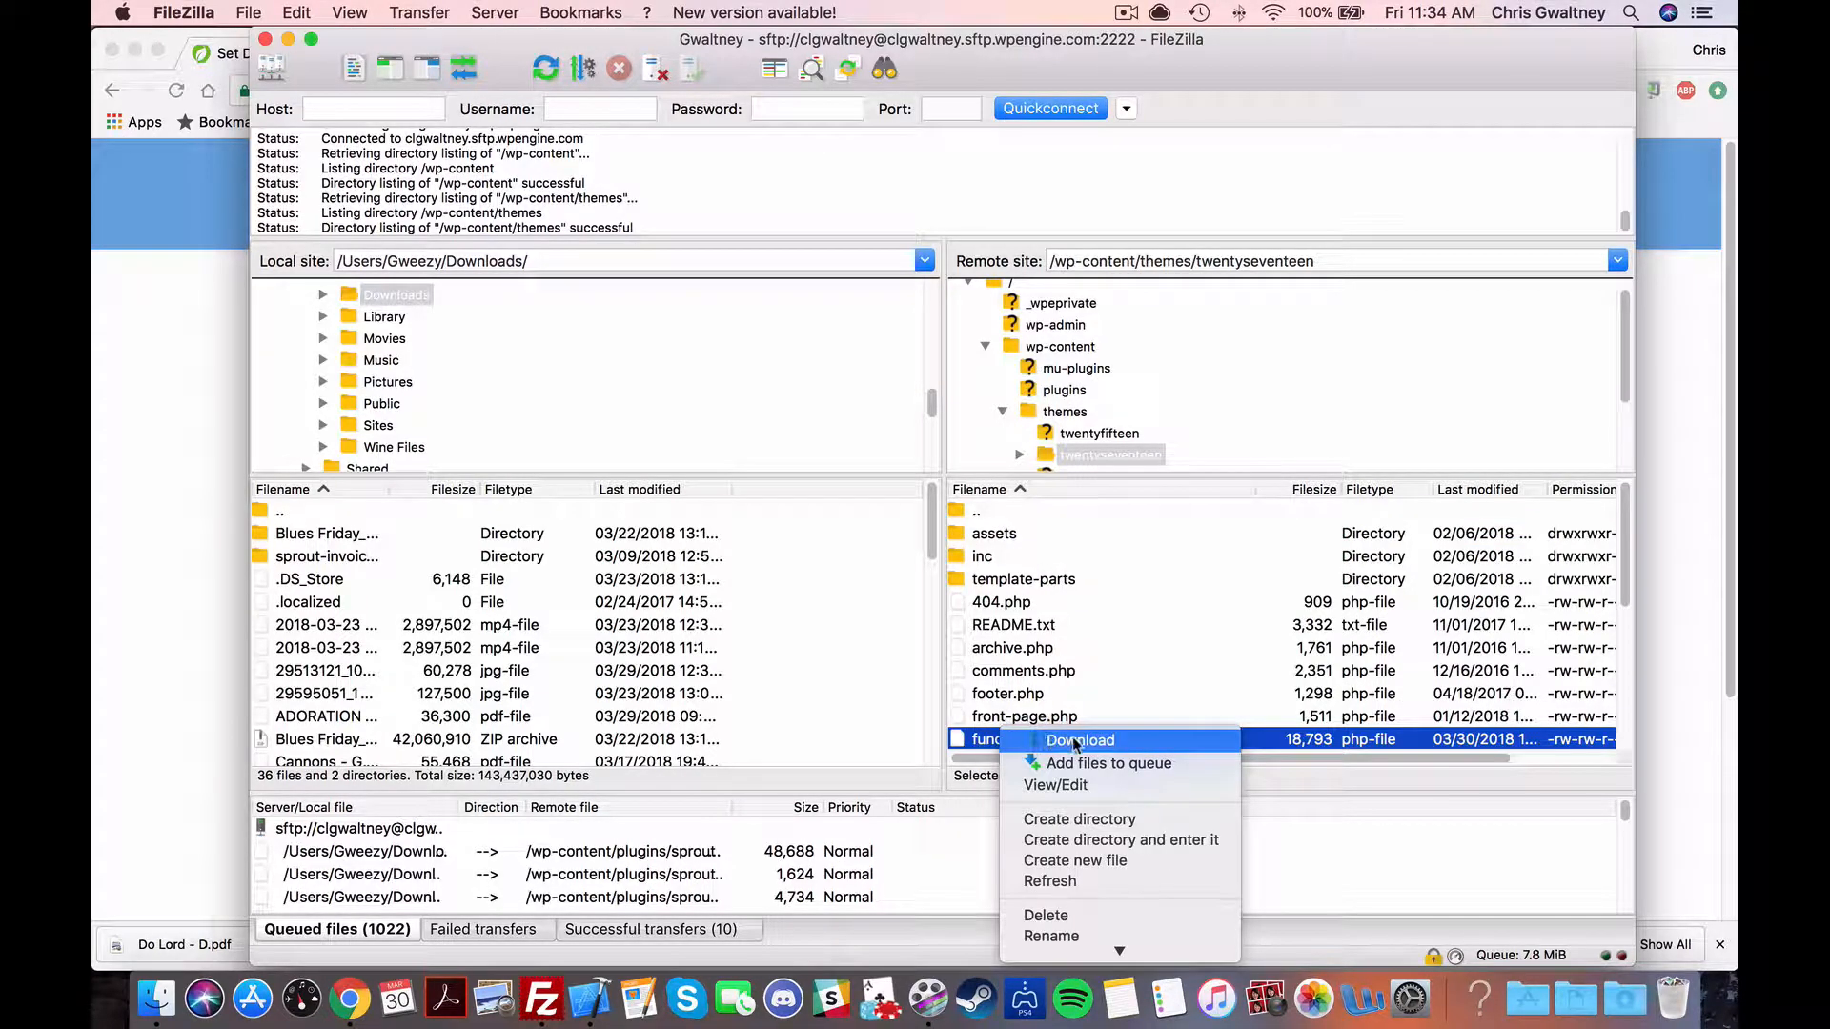
click(1081, 739)
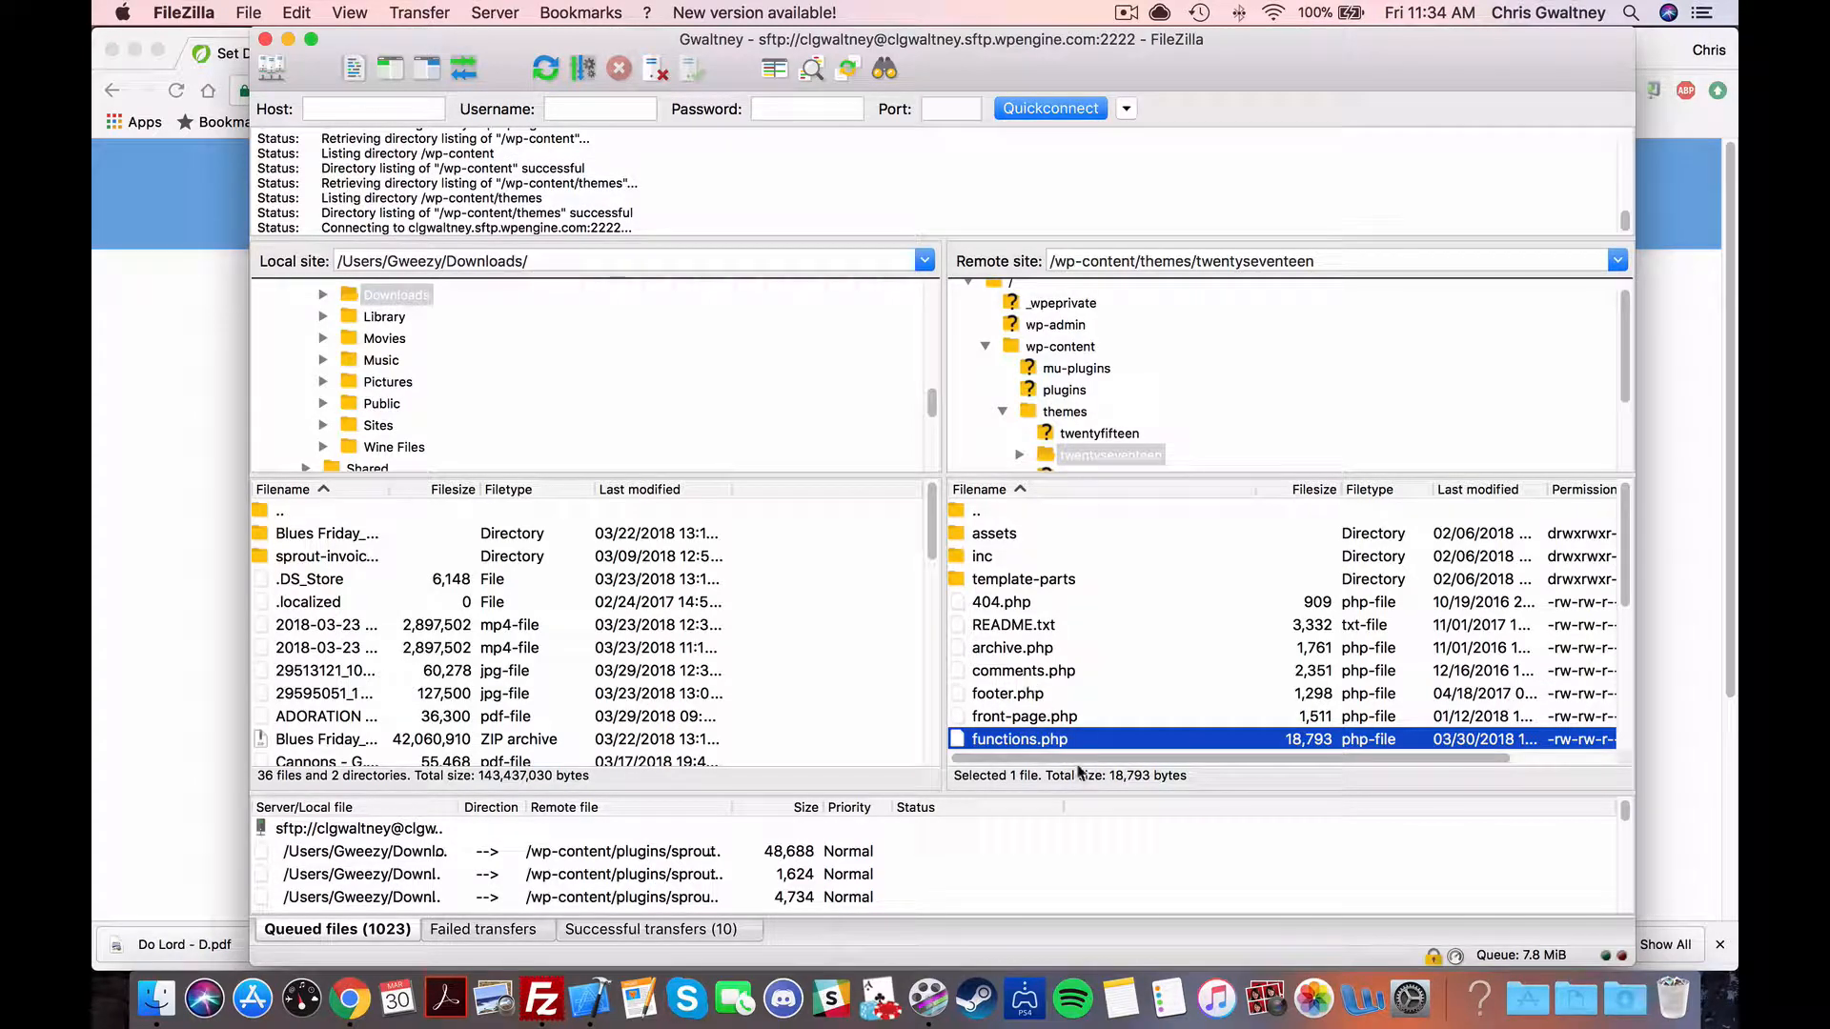
double_click(1019, 738)
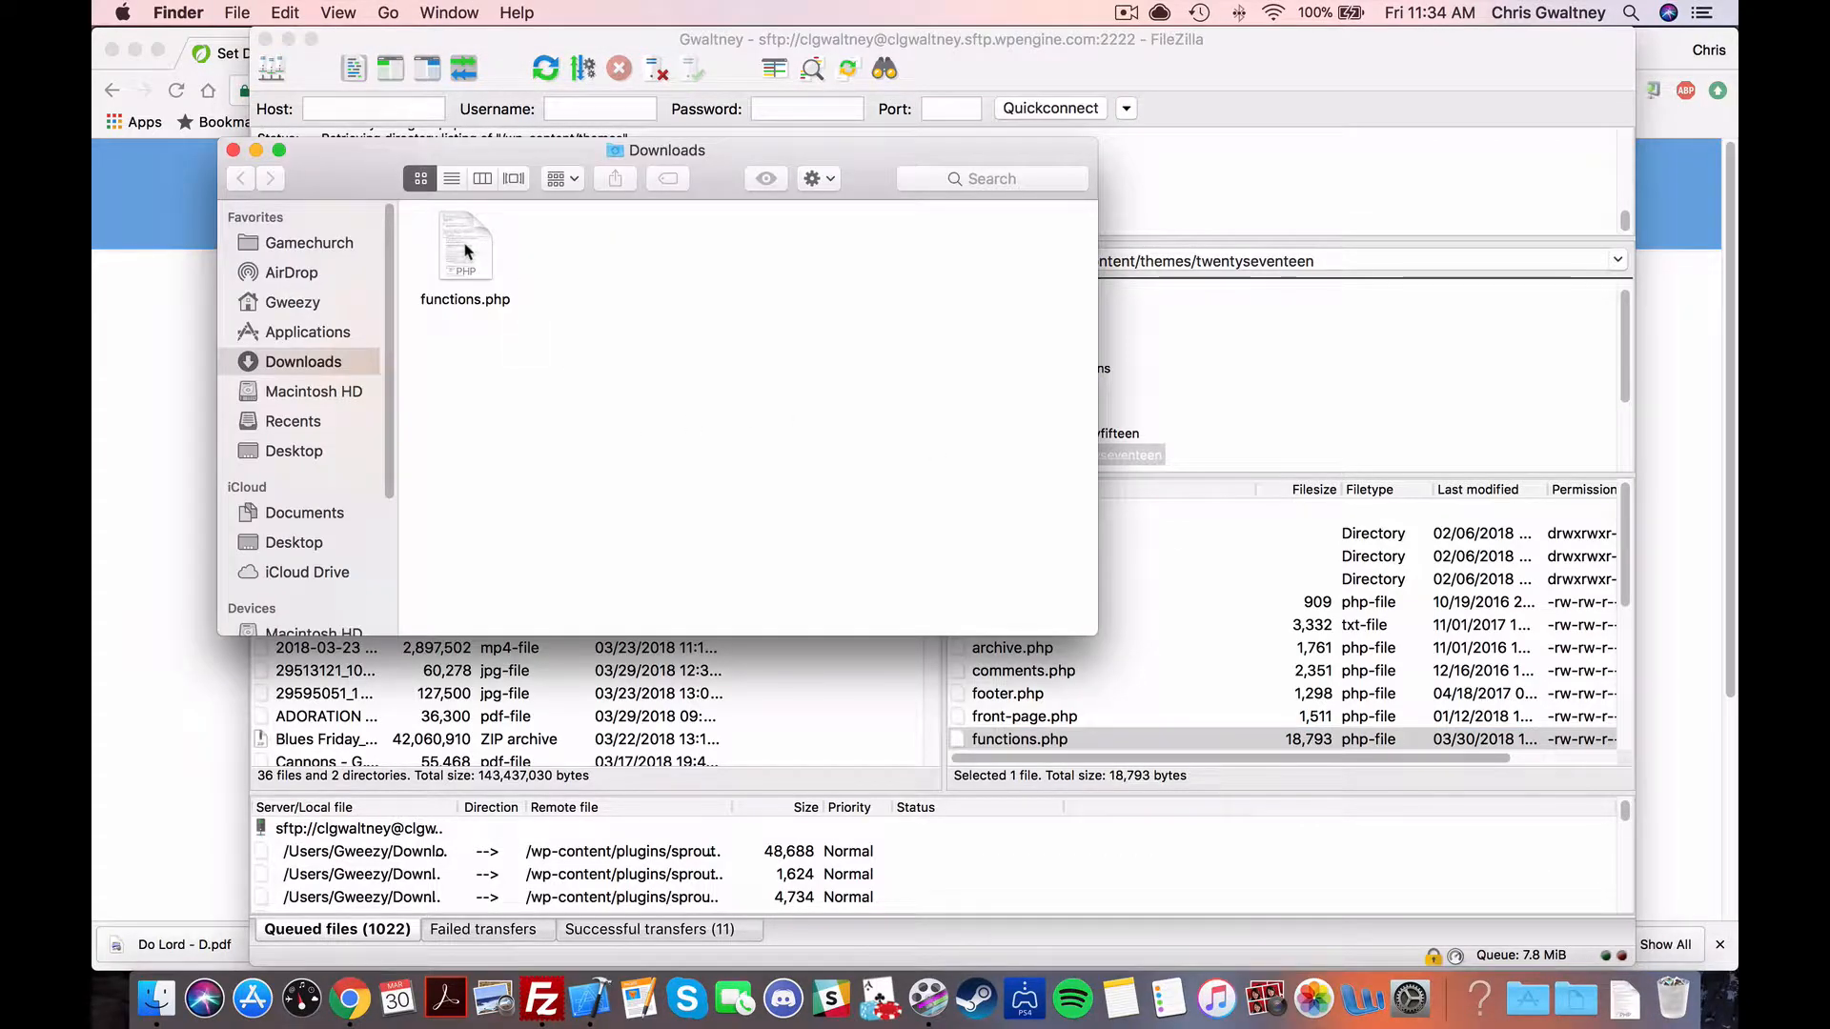
Step: Duplicate functions.php in Downloads as the backup 'functions copy.php'
right_click(464, 245)
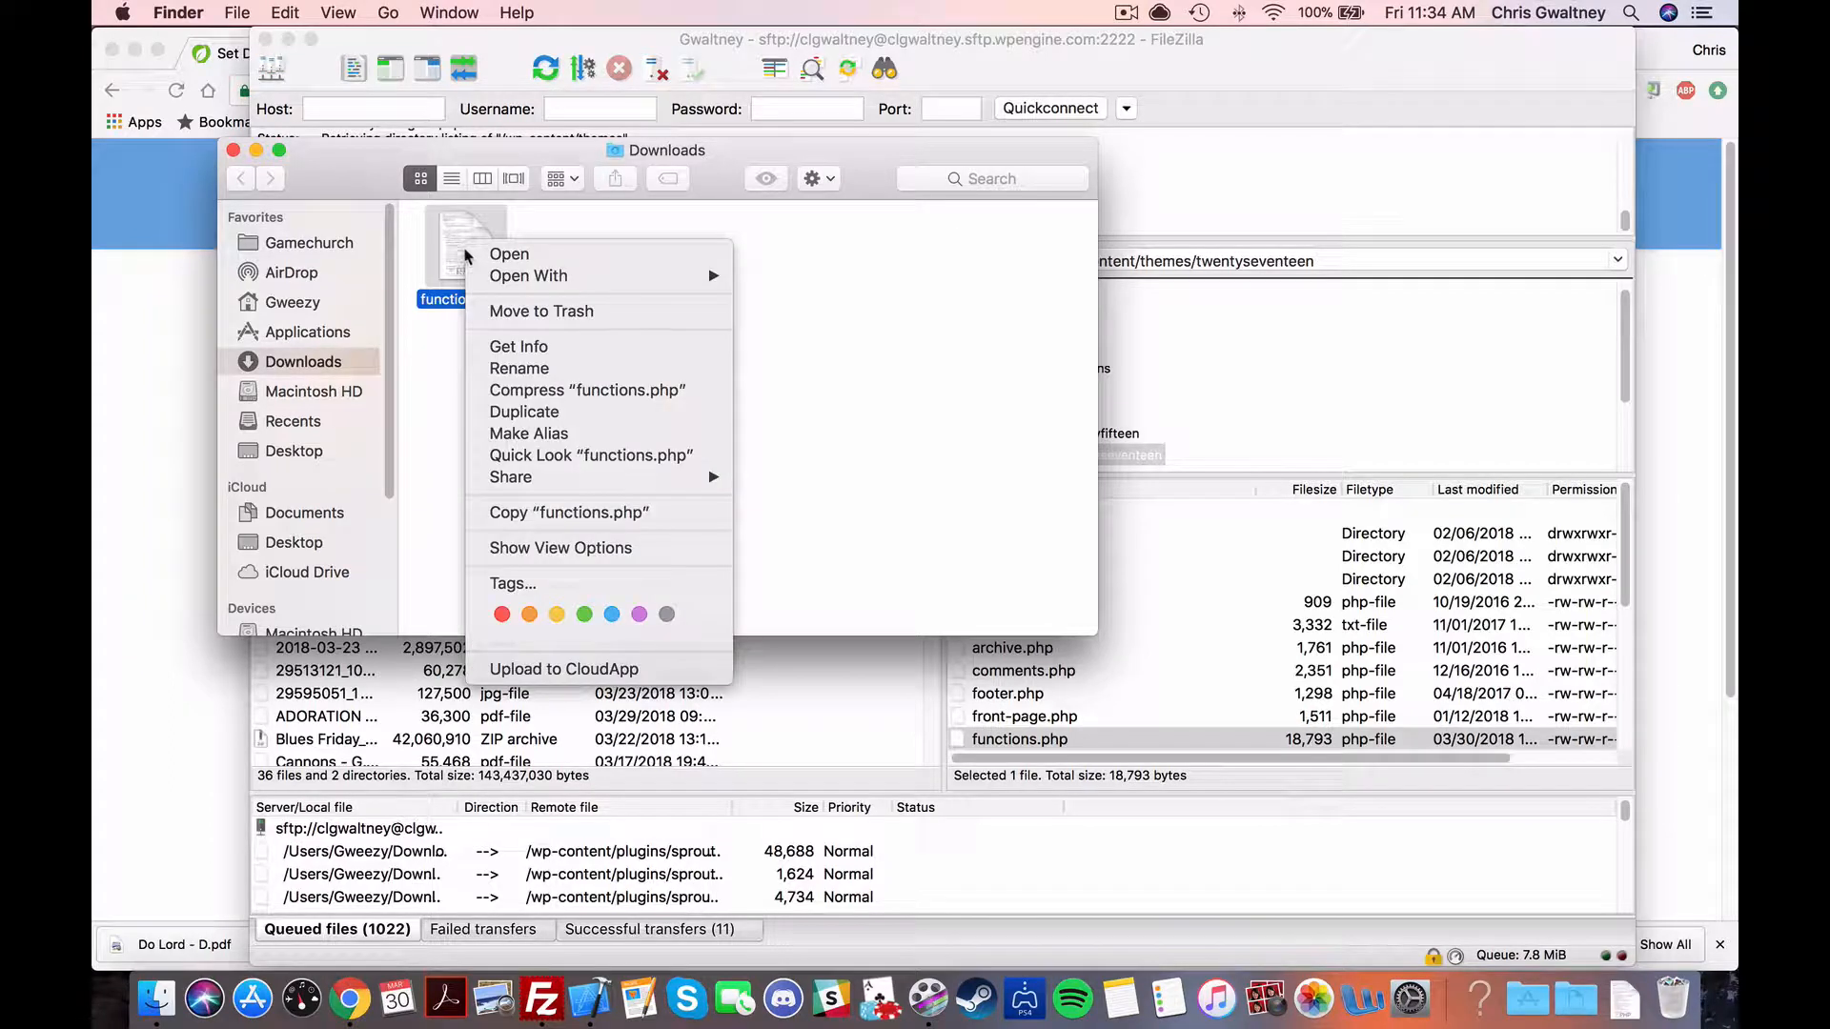
click(543, 421)
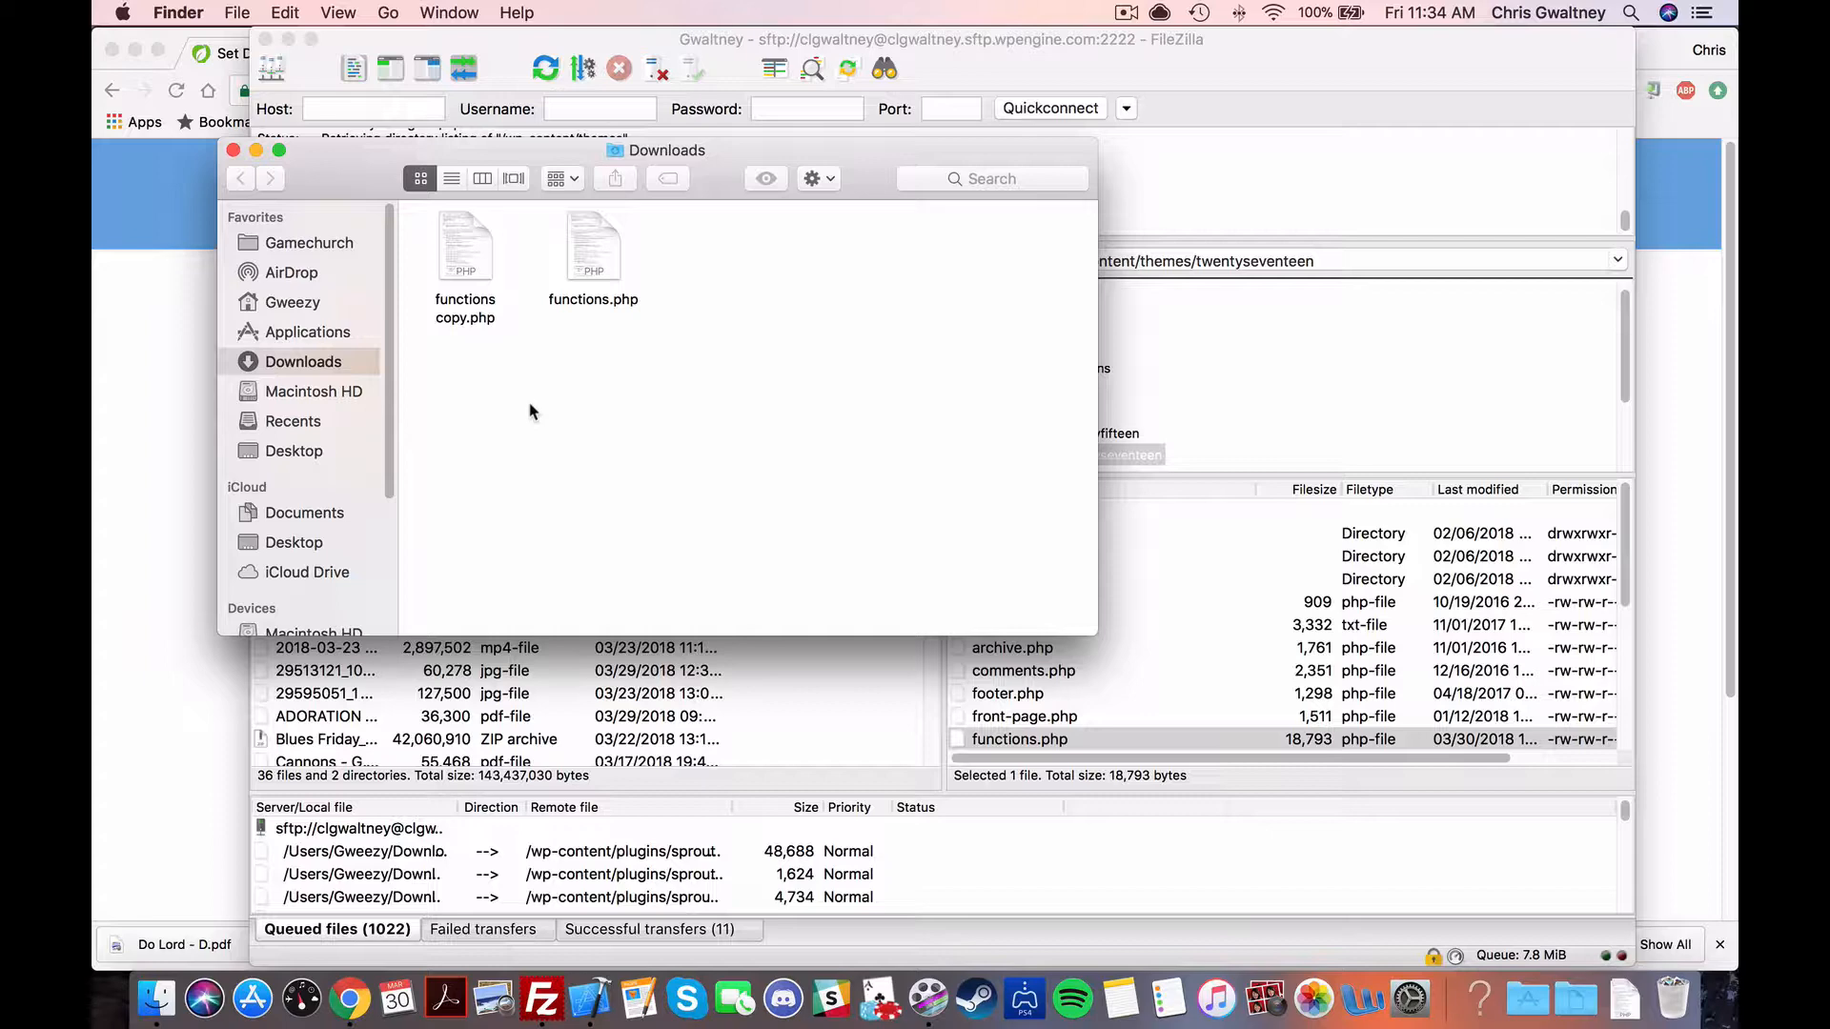
click(592, 246)
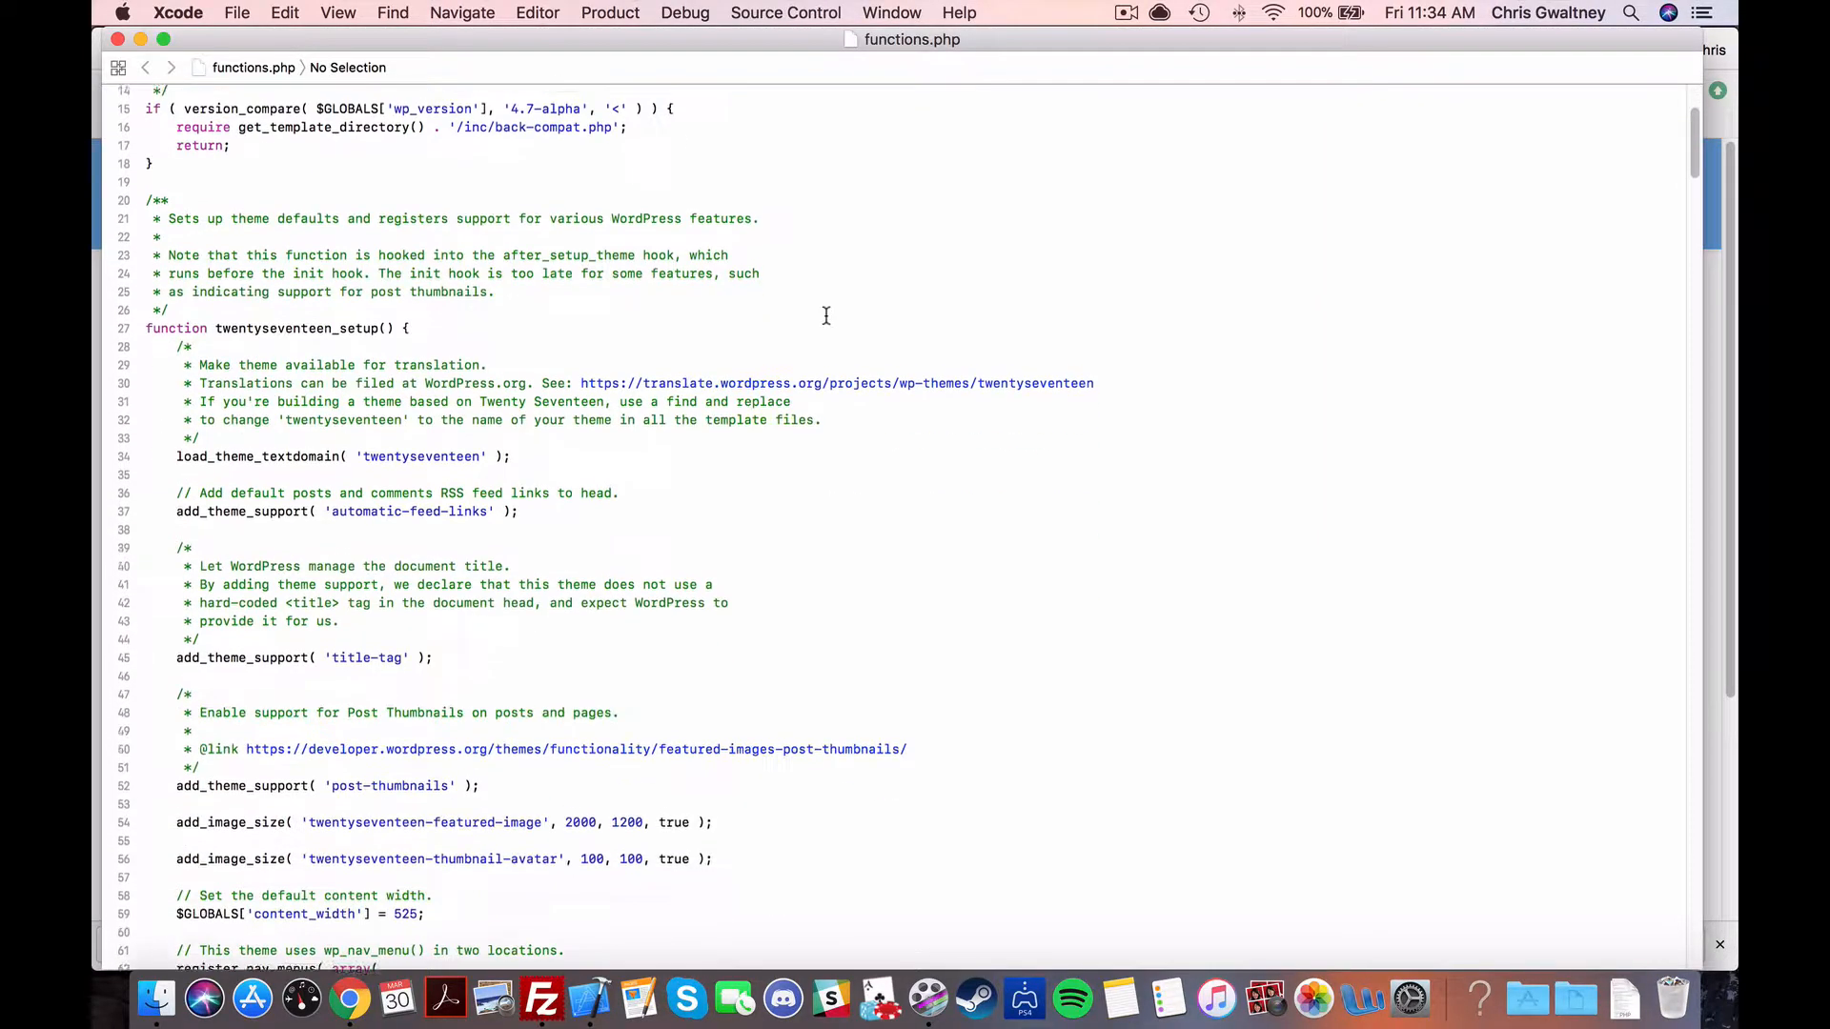
Step: Append the _default_due_in_days function and add_filter line to functions.php, then save
scroll(down, 3)
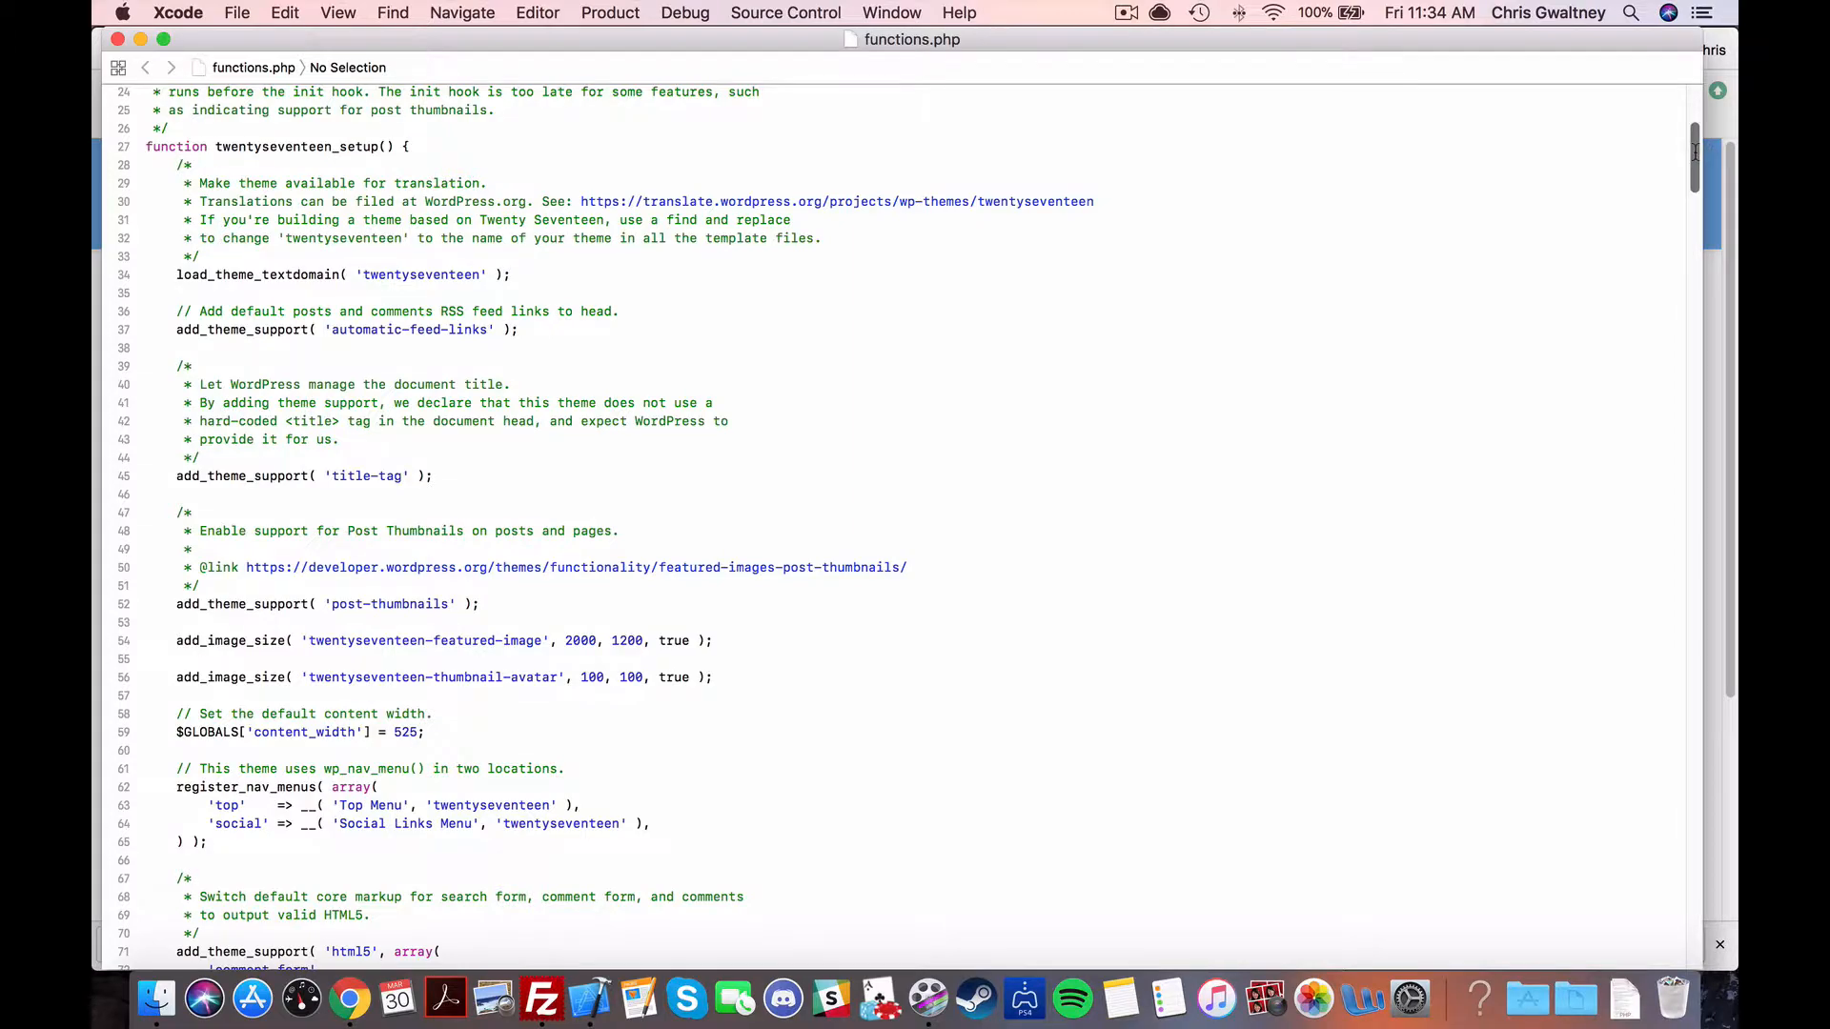
scroll(down, 3)
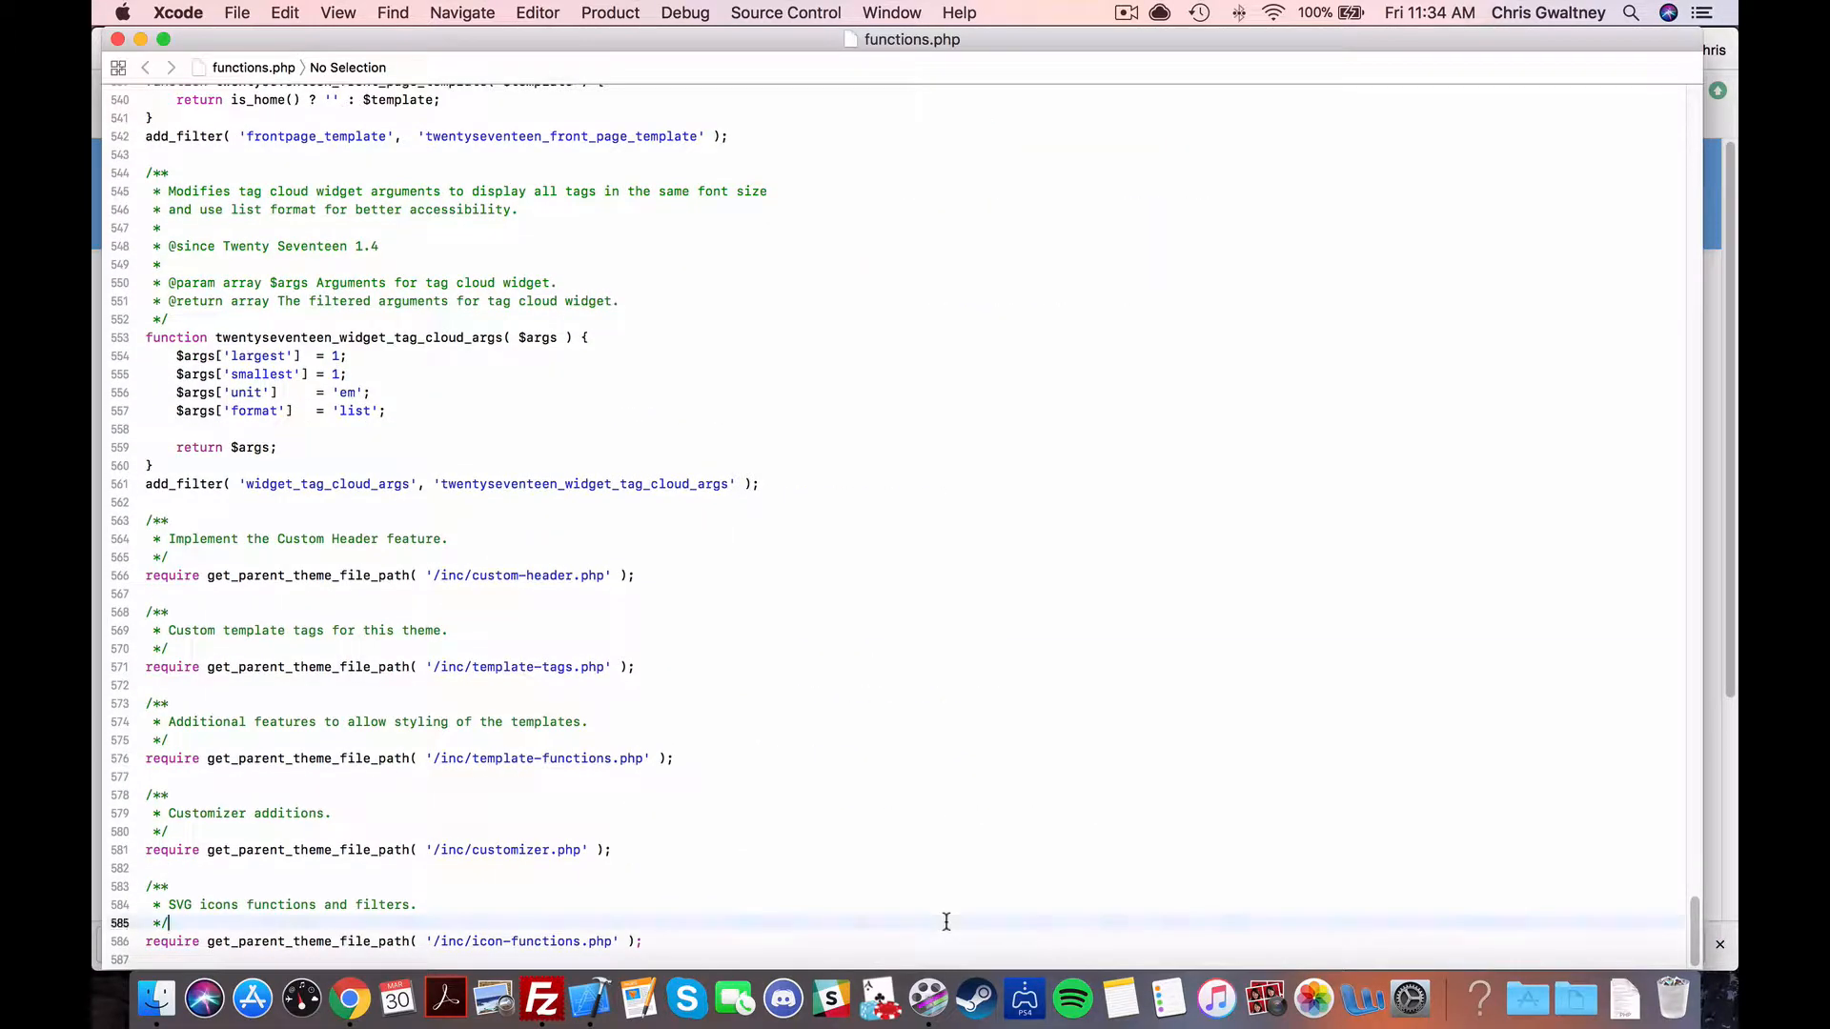
key(Return)
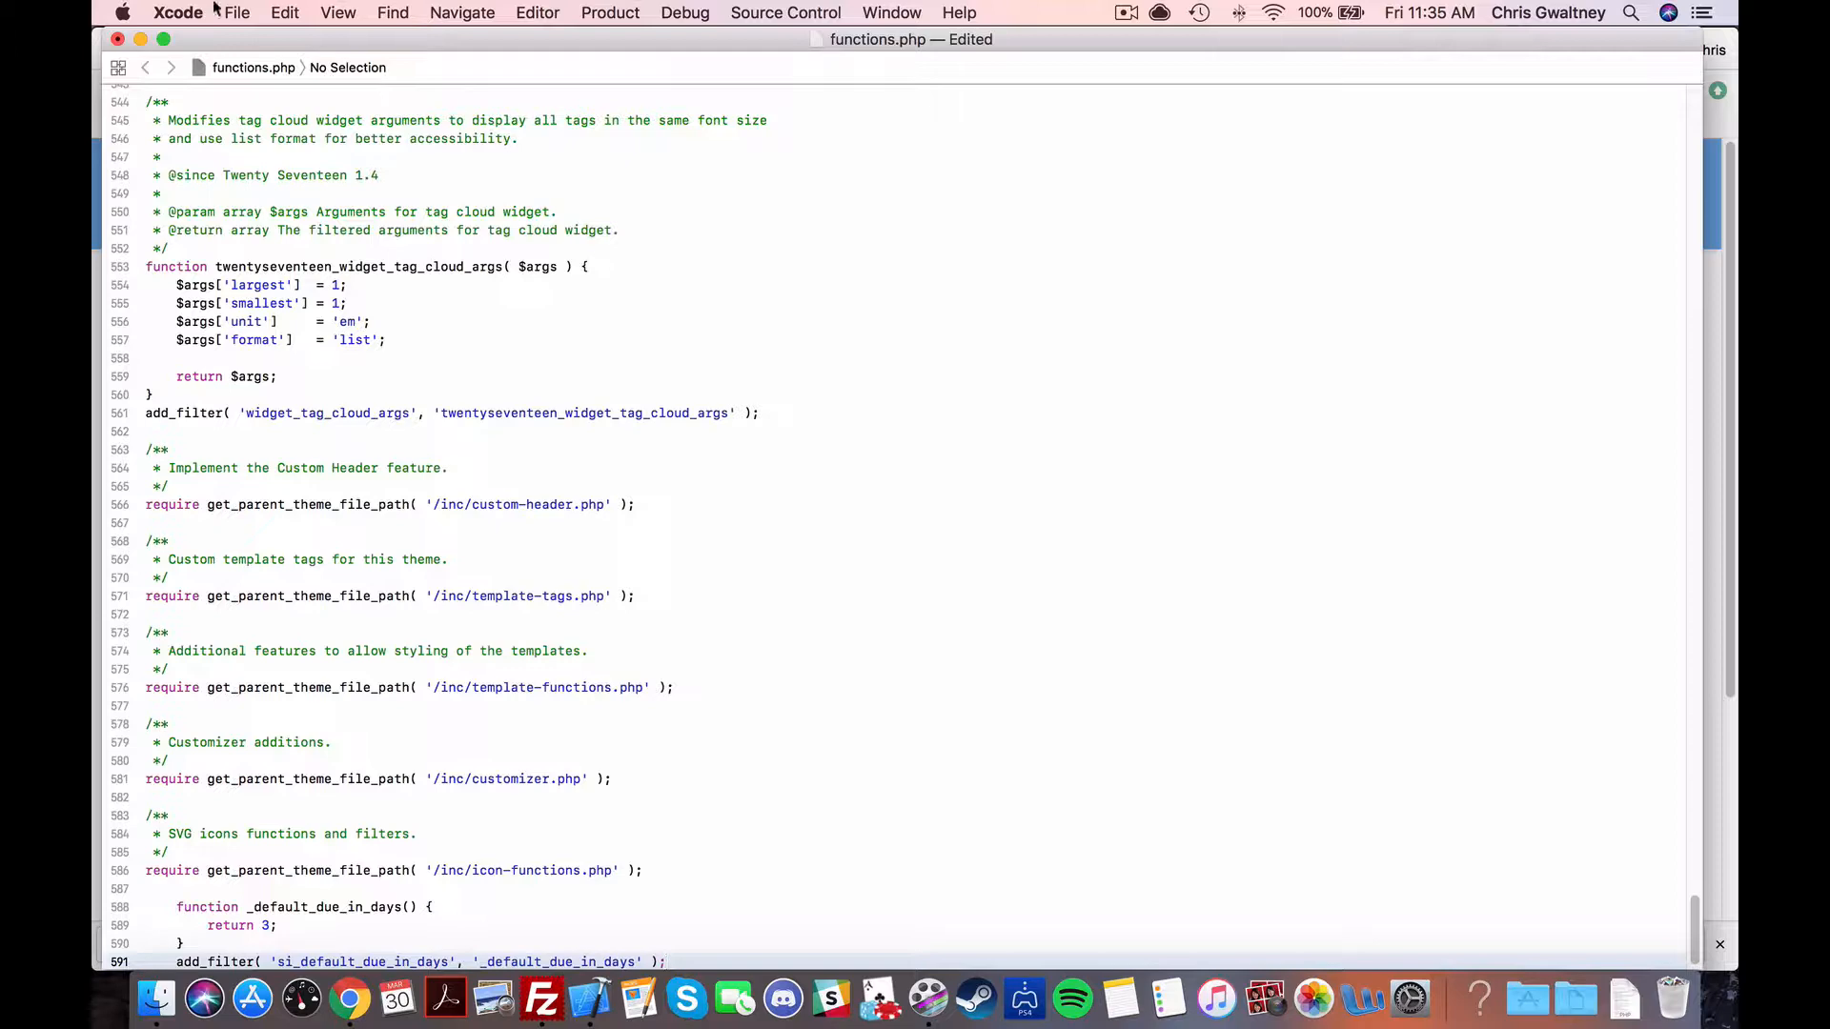
click(236, 12)
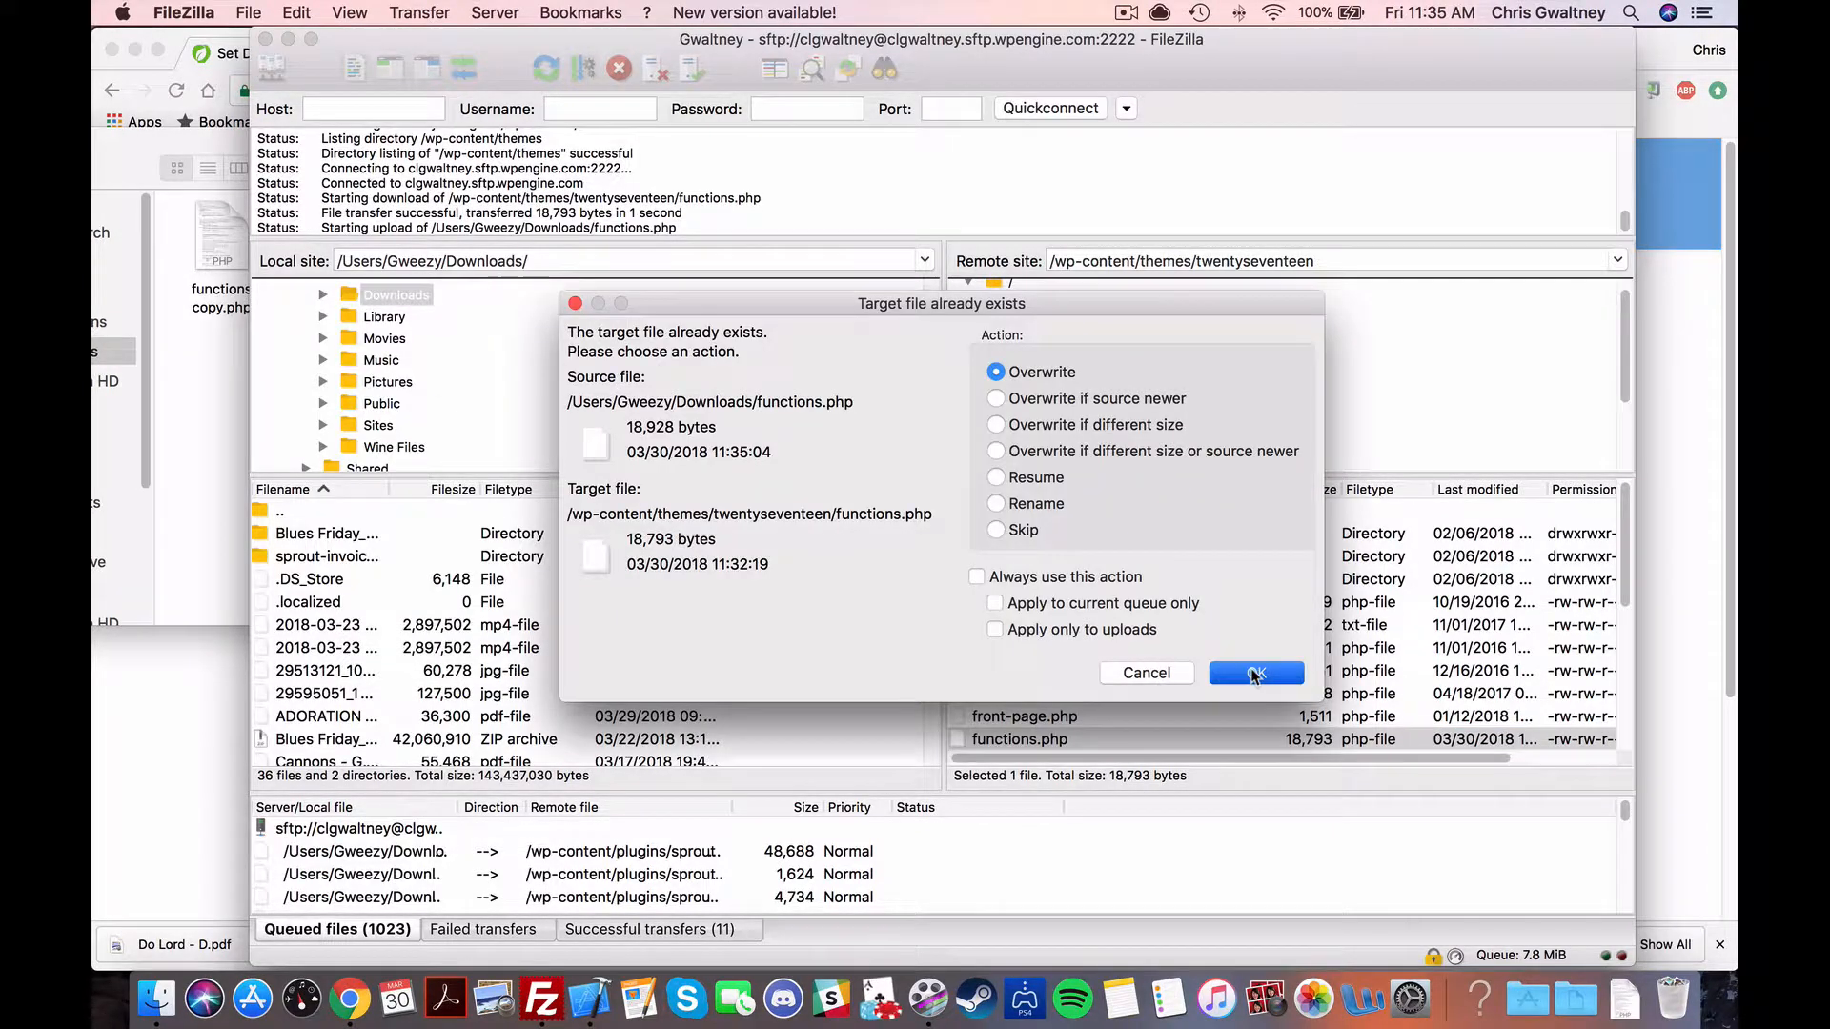
Step: Overwrite the server's twentyseventeen functions.php with the edited file
click(1254, 674)
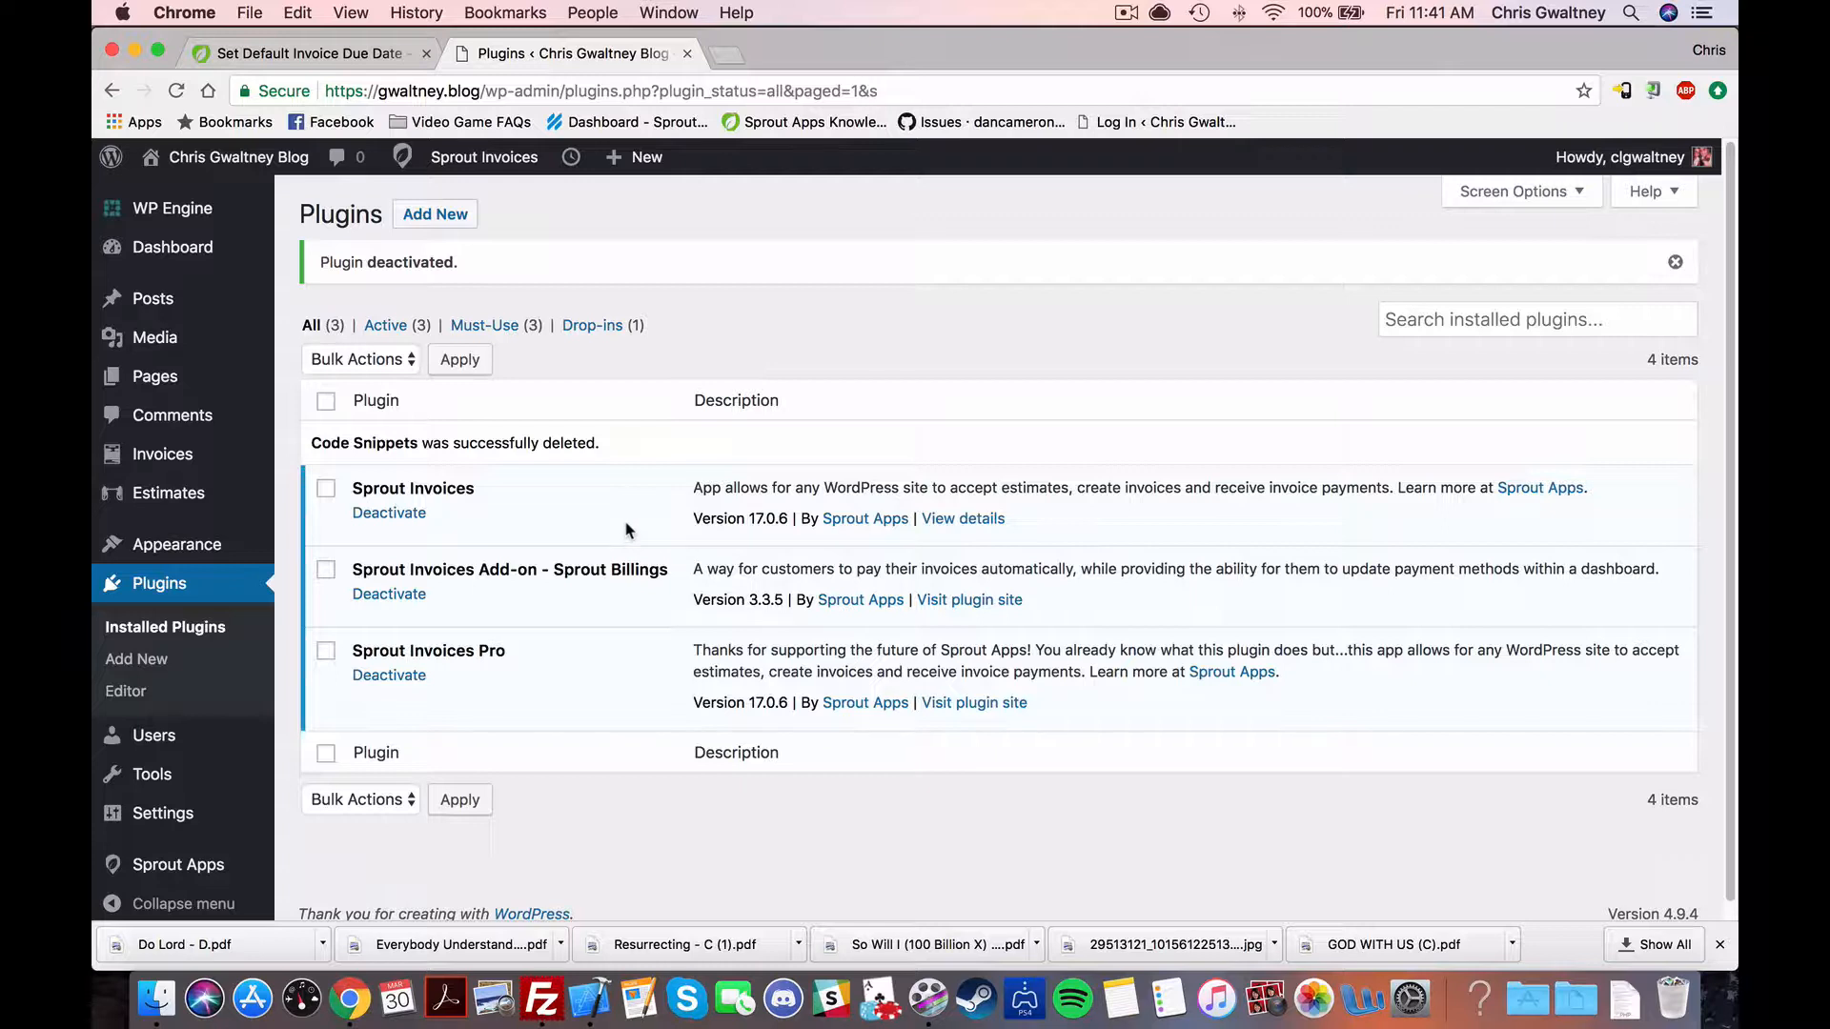
mouse_move(617, 549)
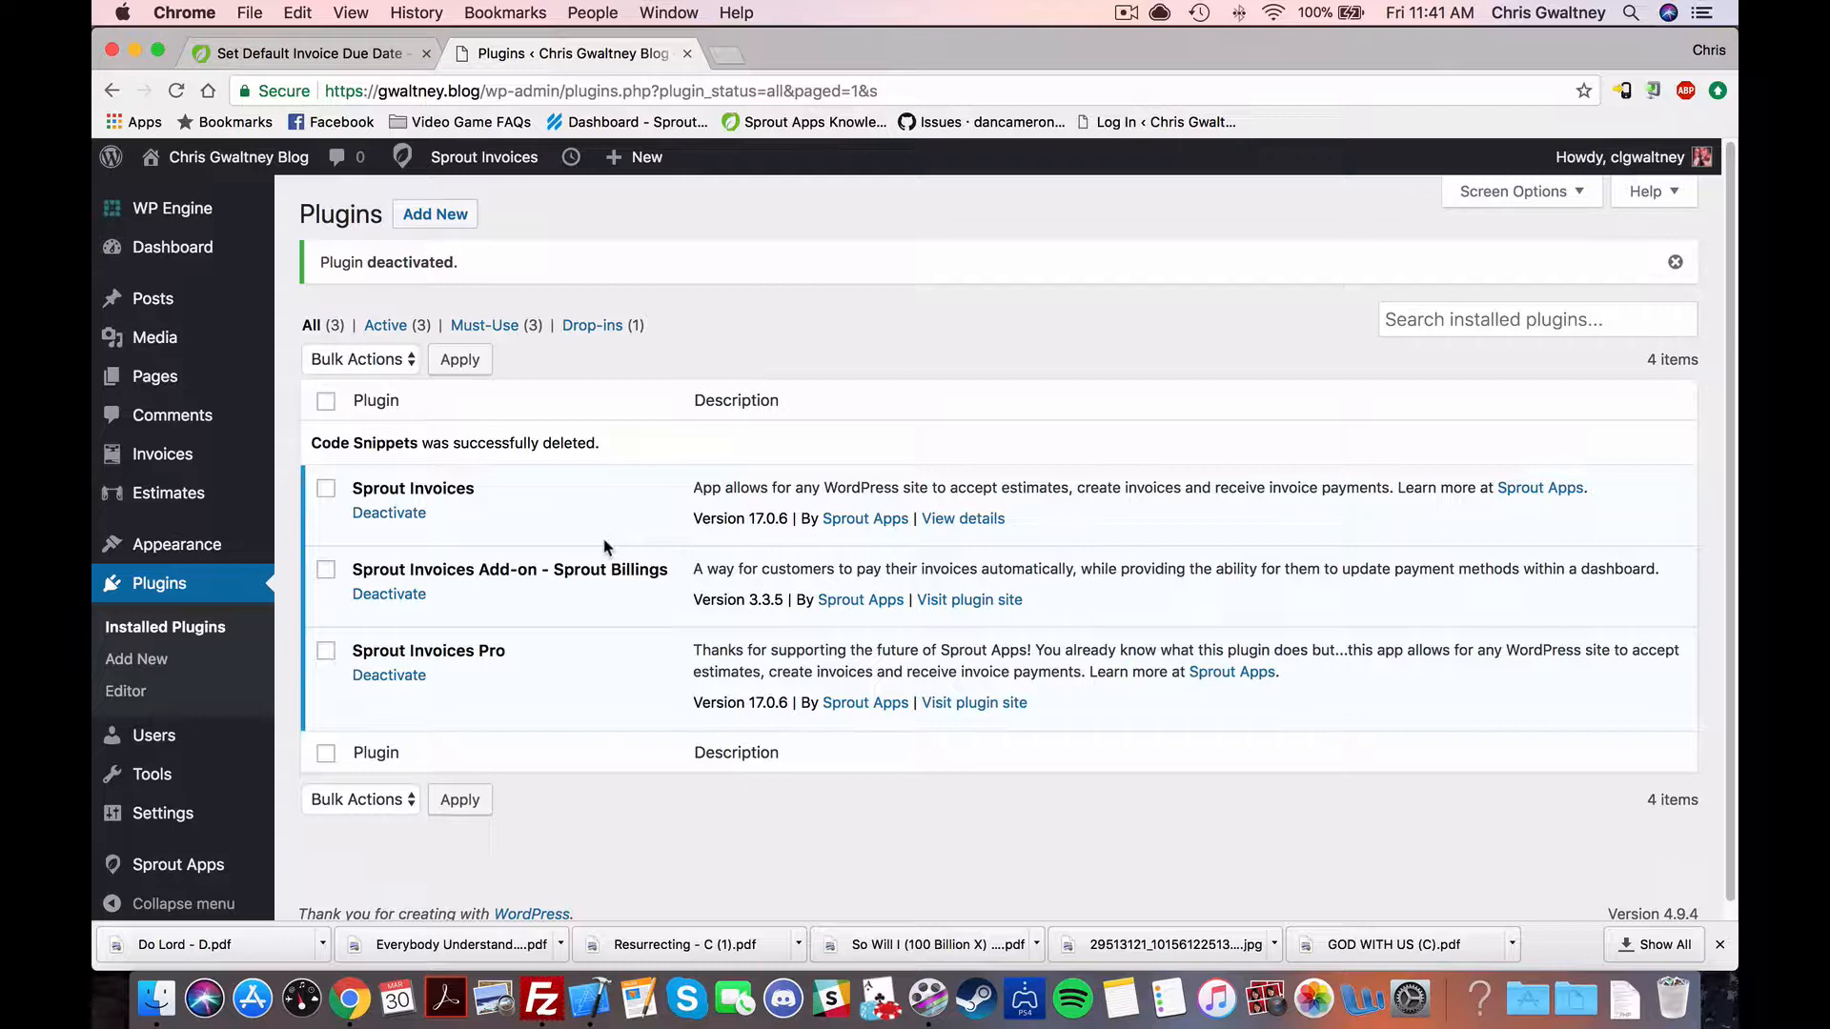
mouse_move(540, 536)
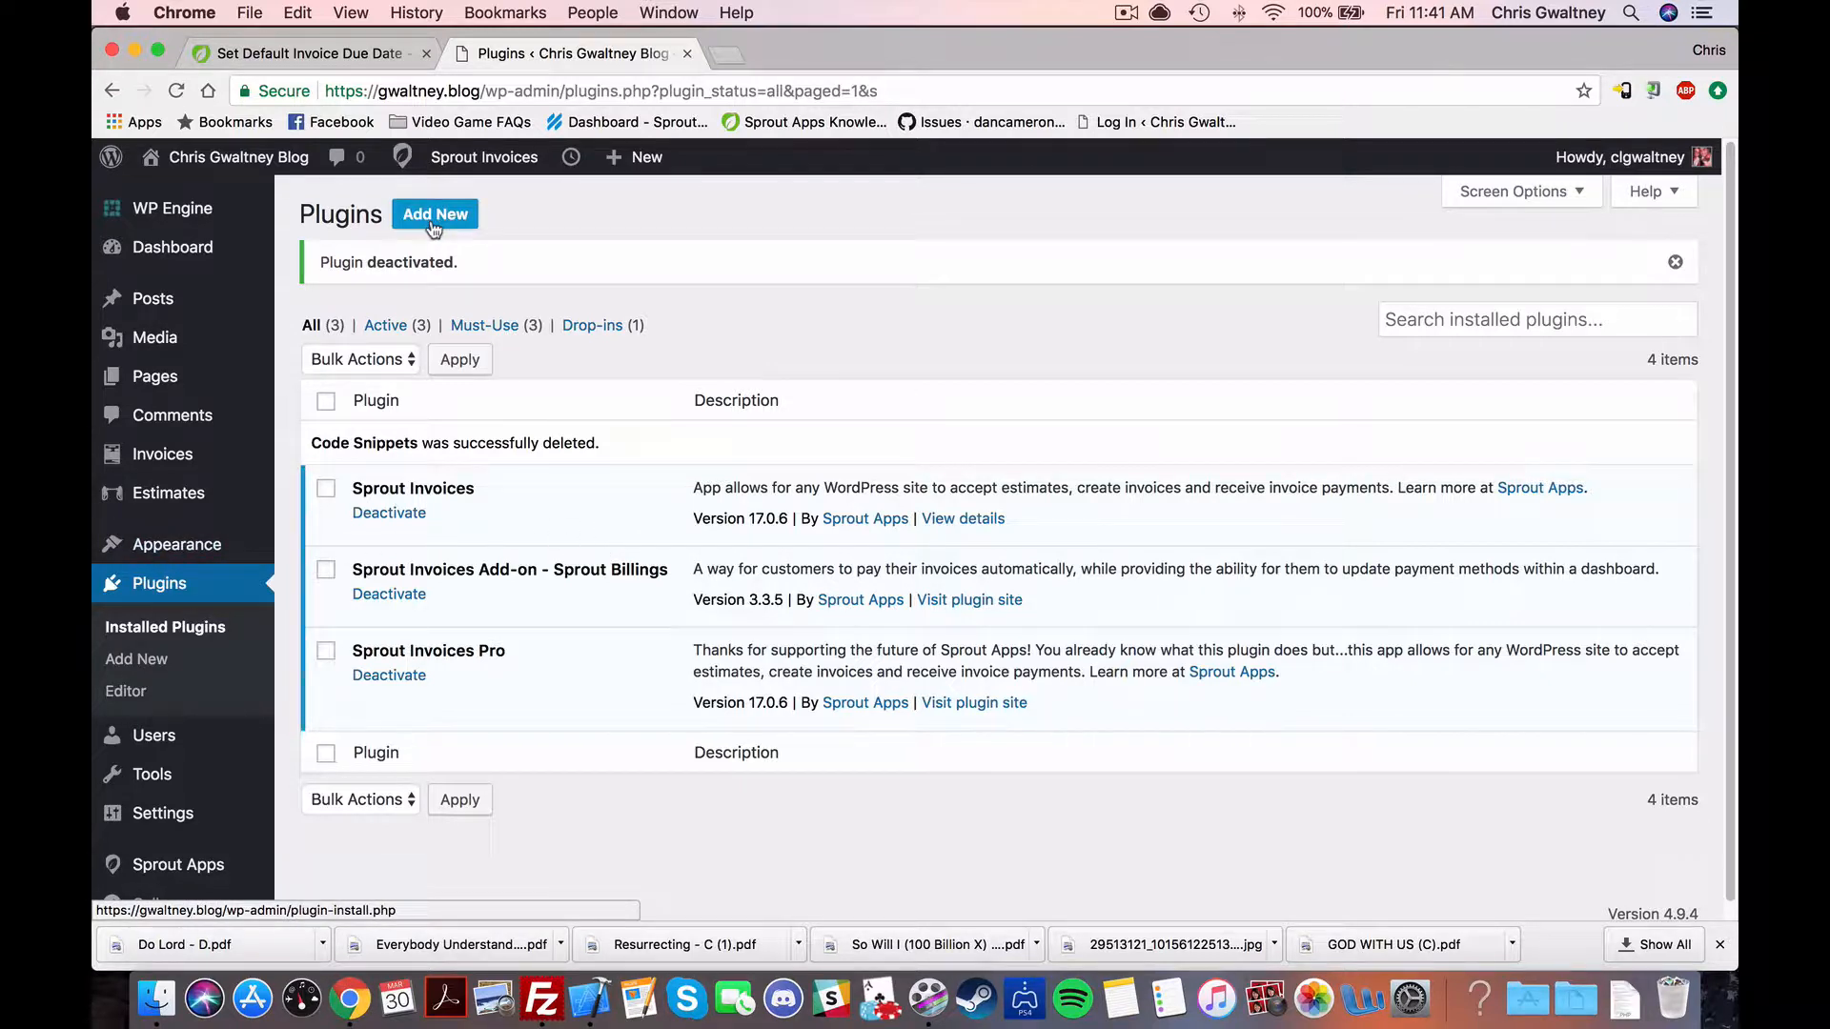
Step: Search Add New plugins for 'code snippets', install Code Snippets, and activate it
click(434, 214)
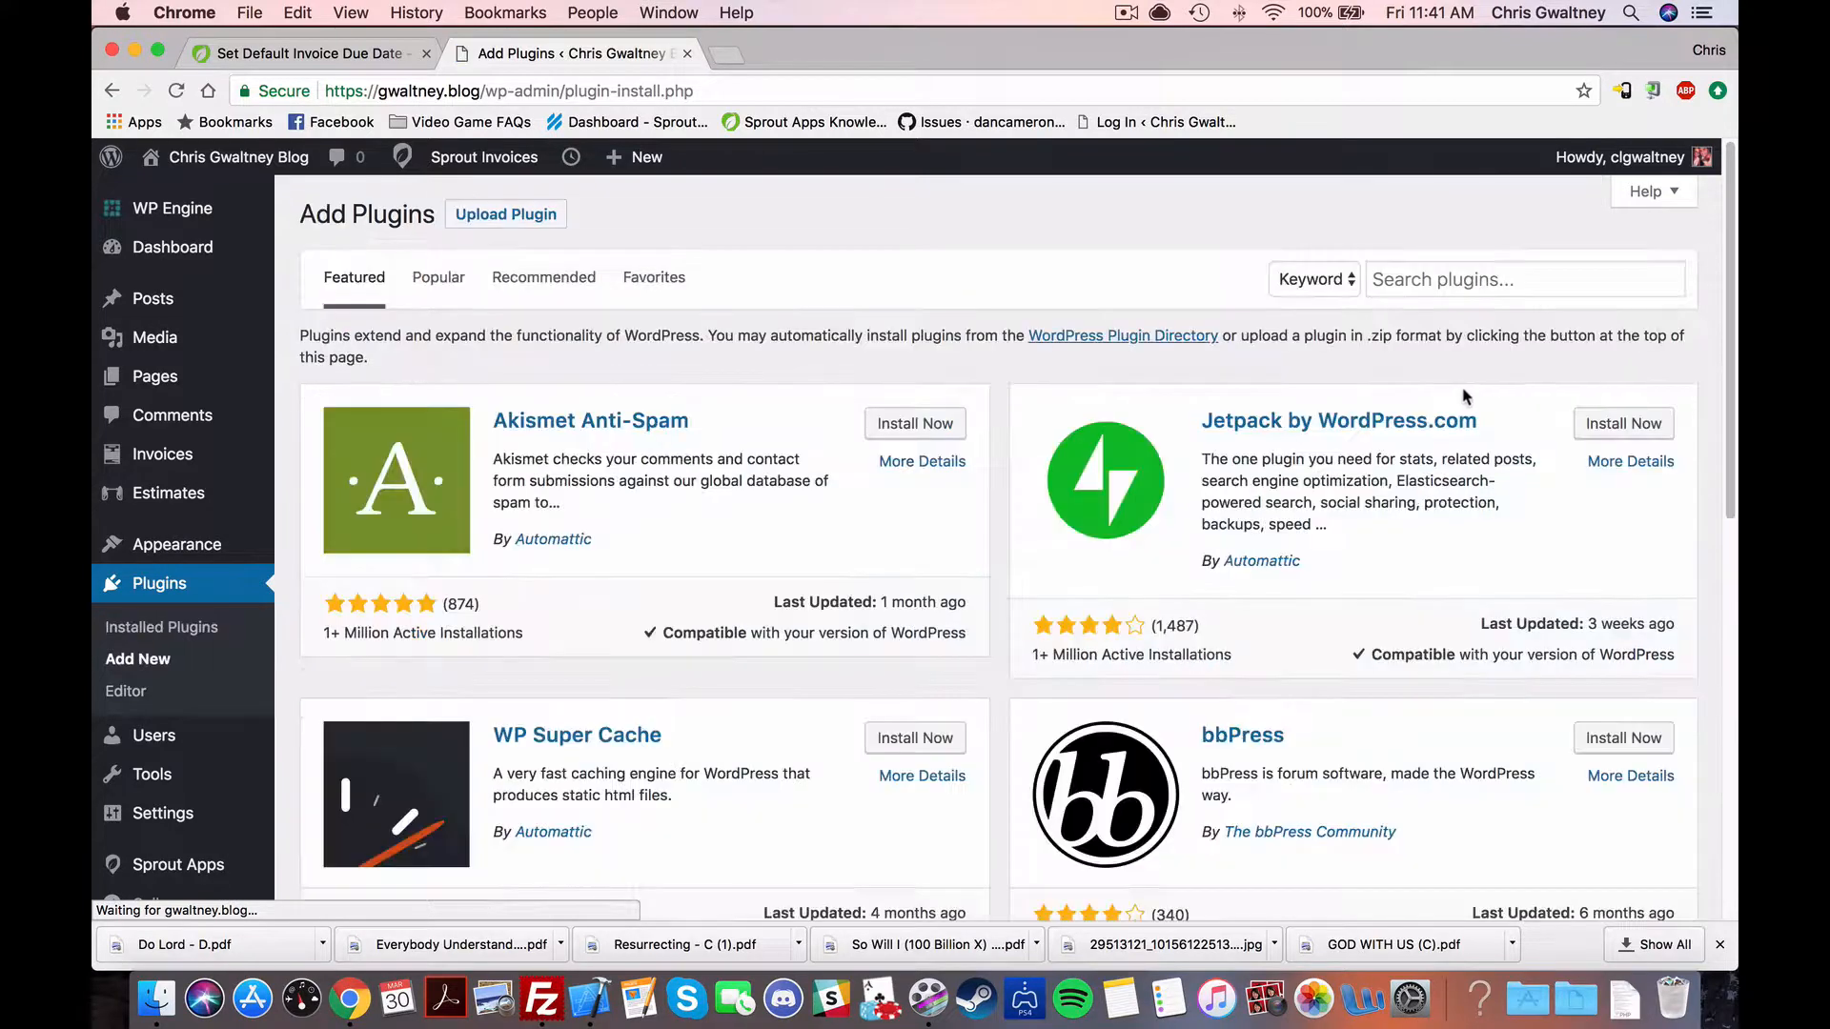
text(code snip)
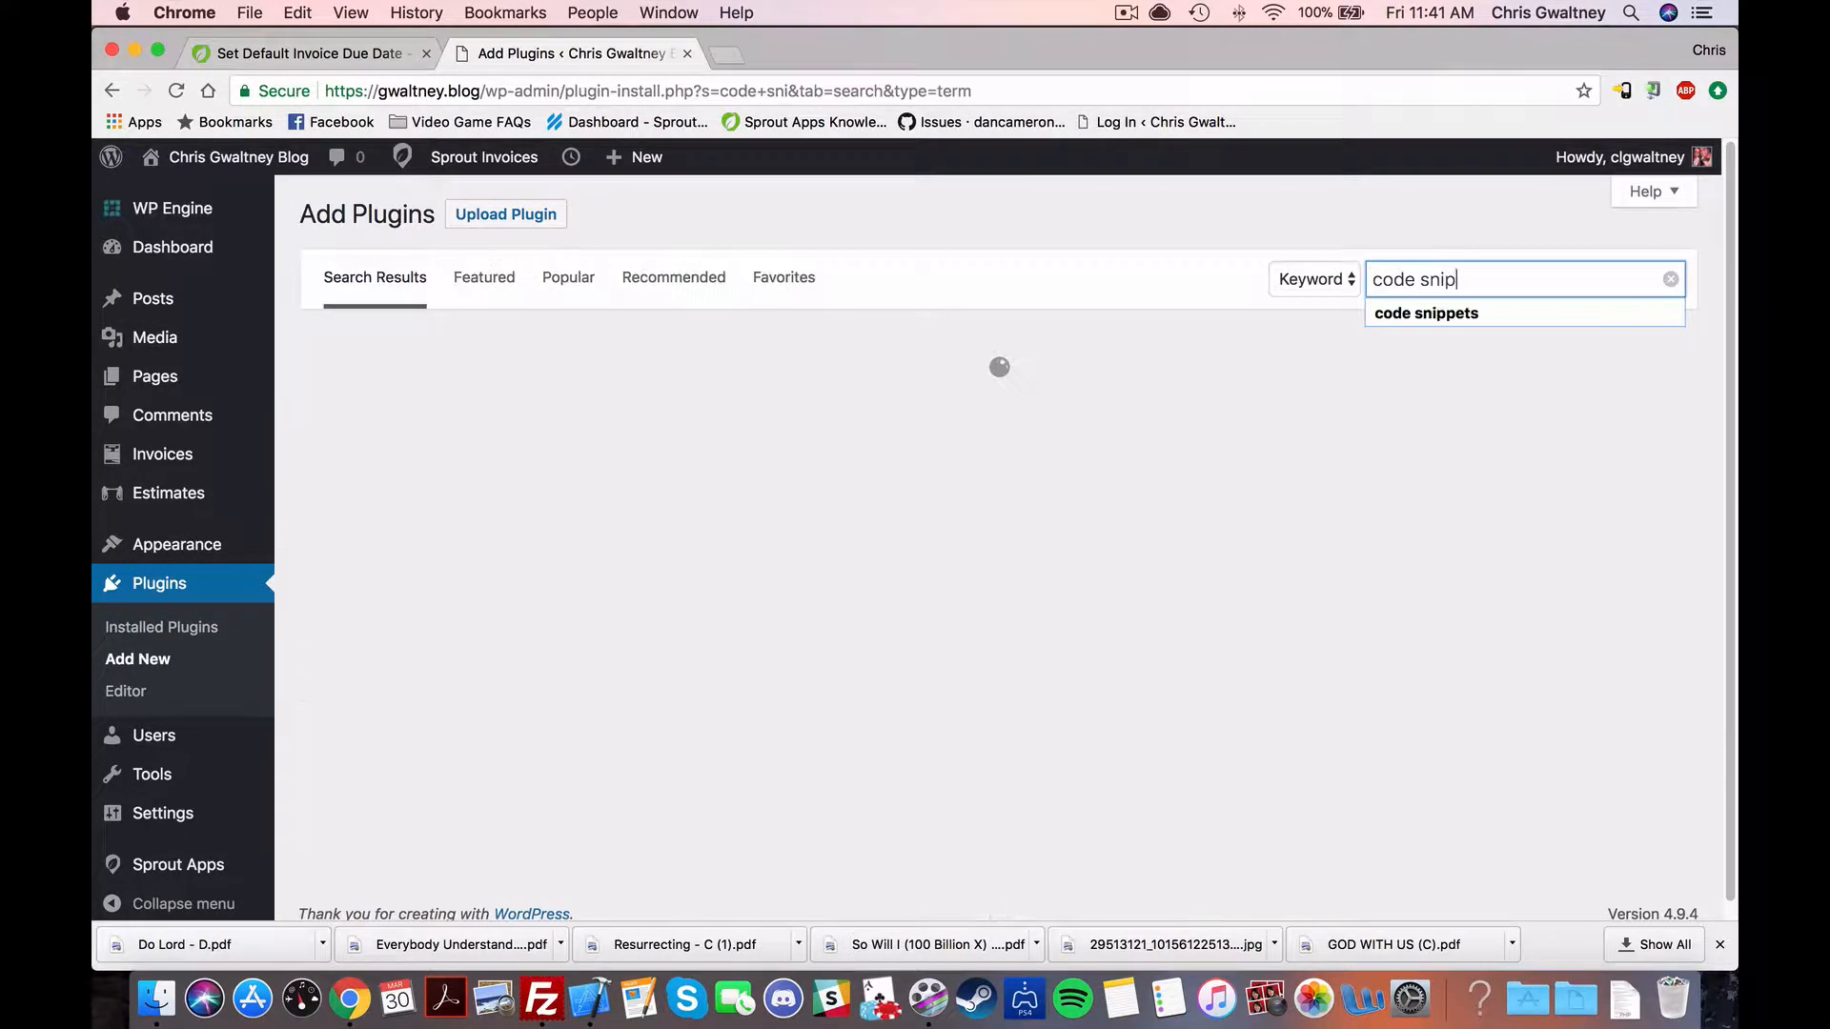
click(1425, 313)
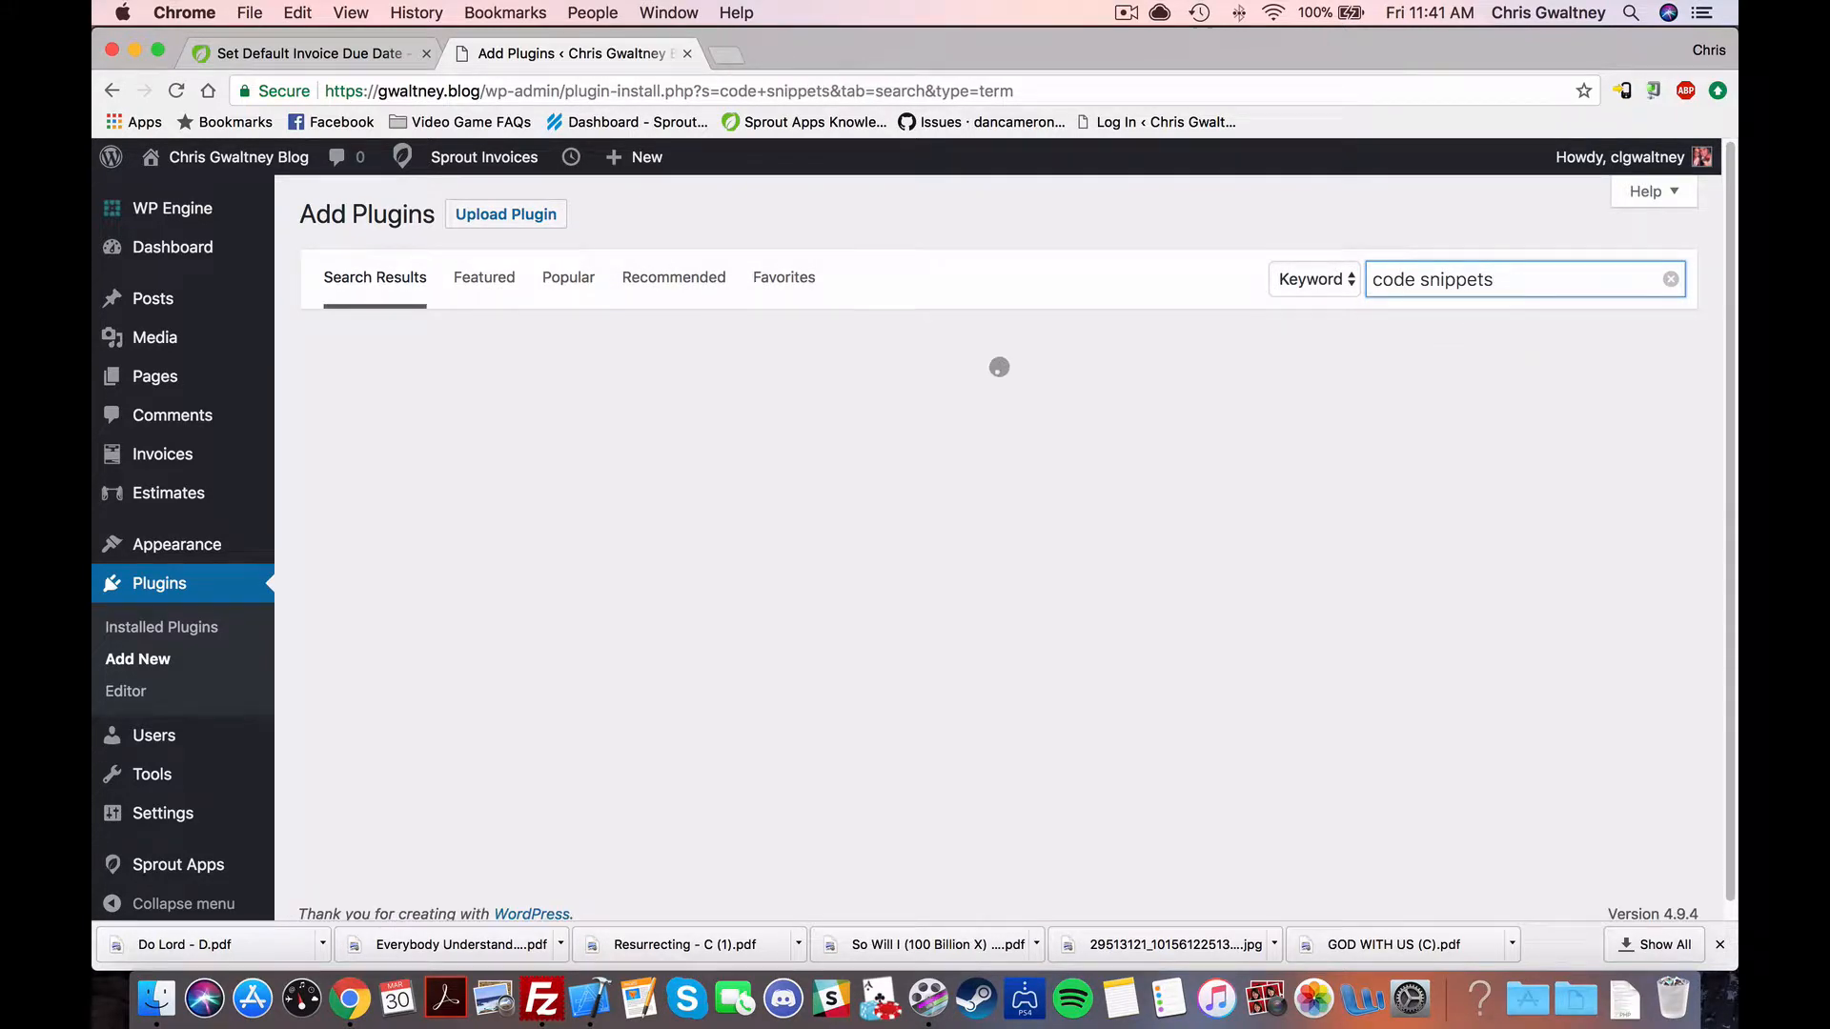
click(902, 396)
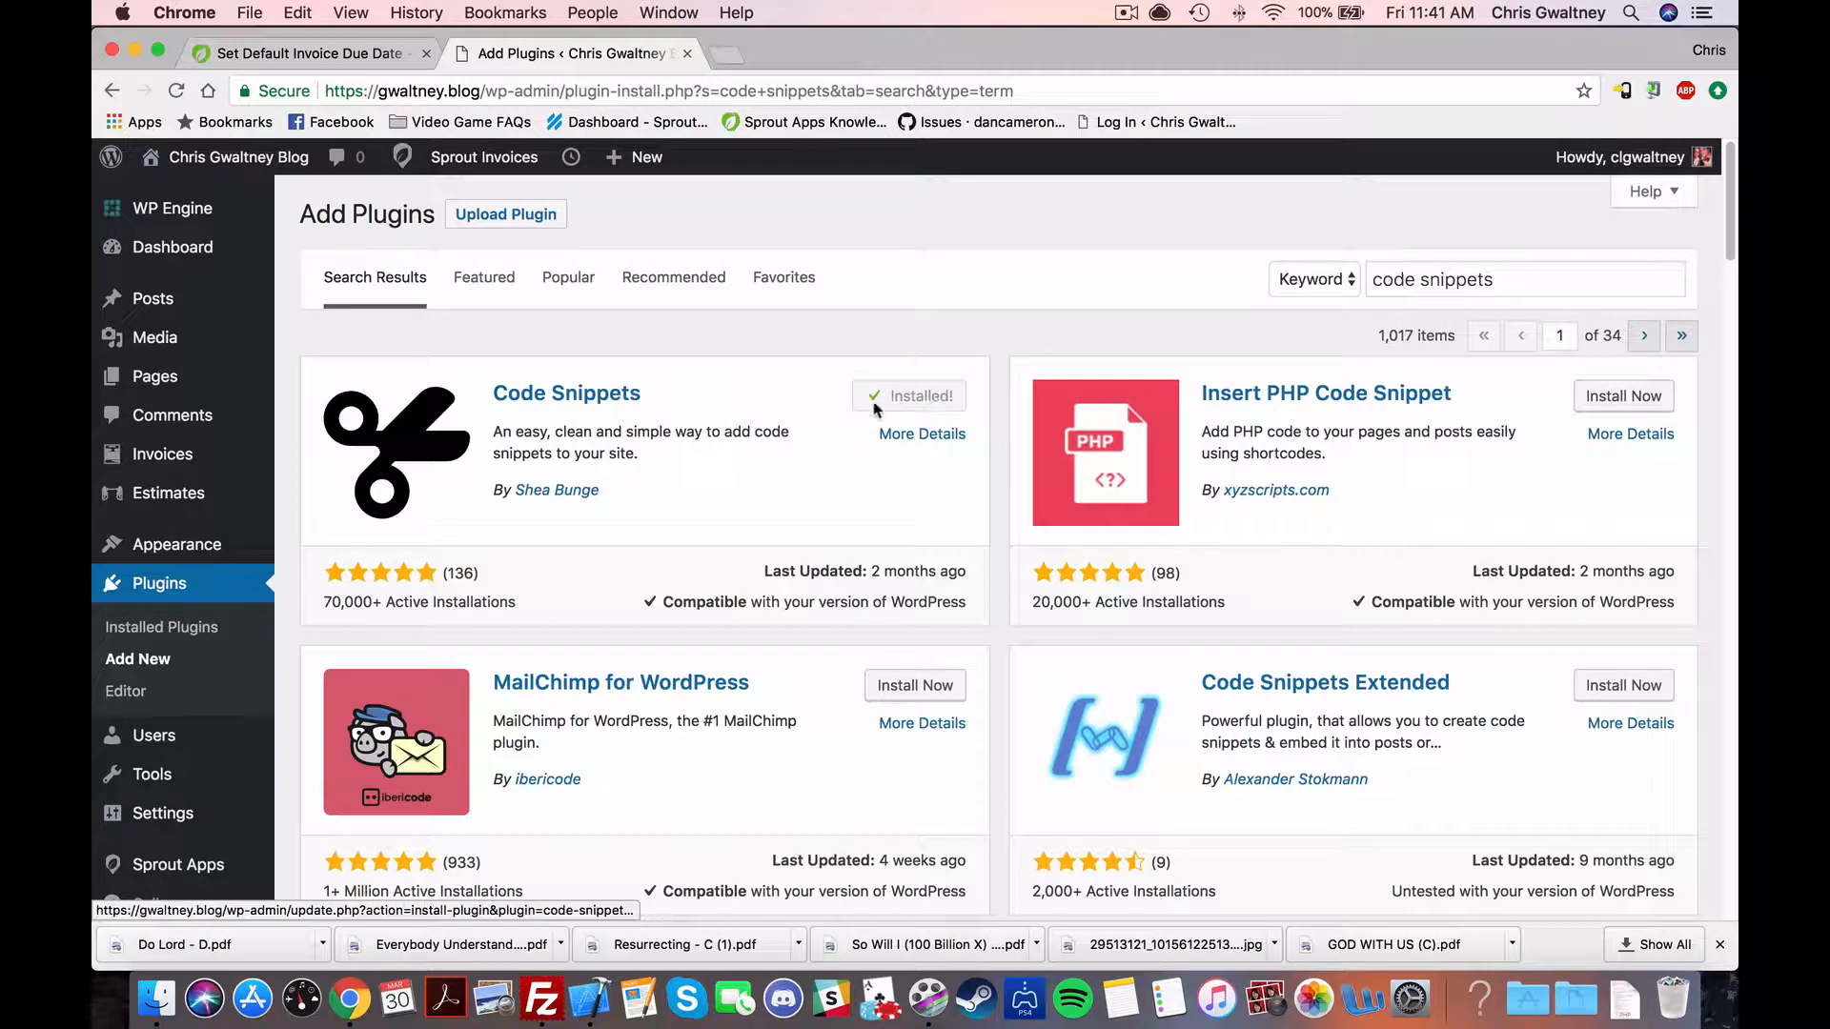
click(920, 396)
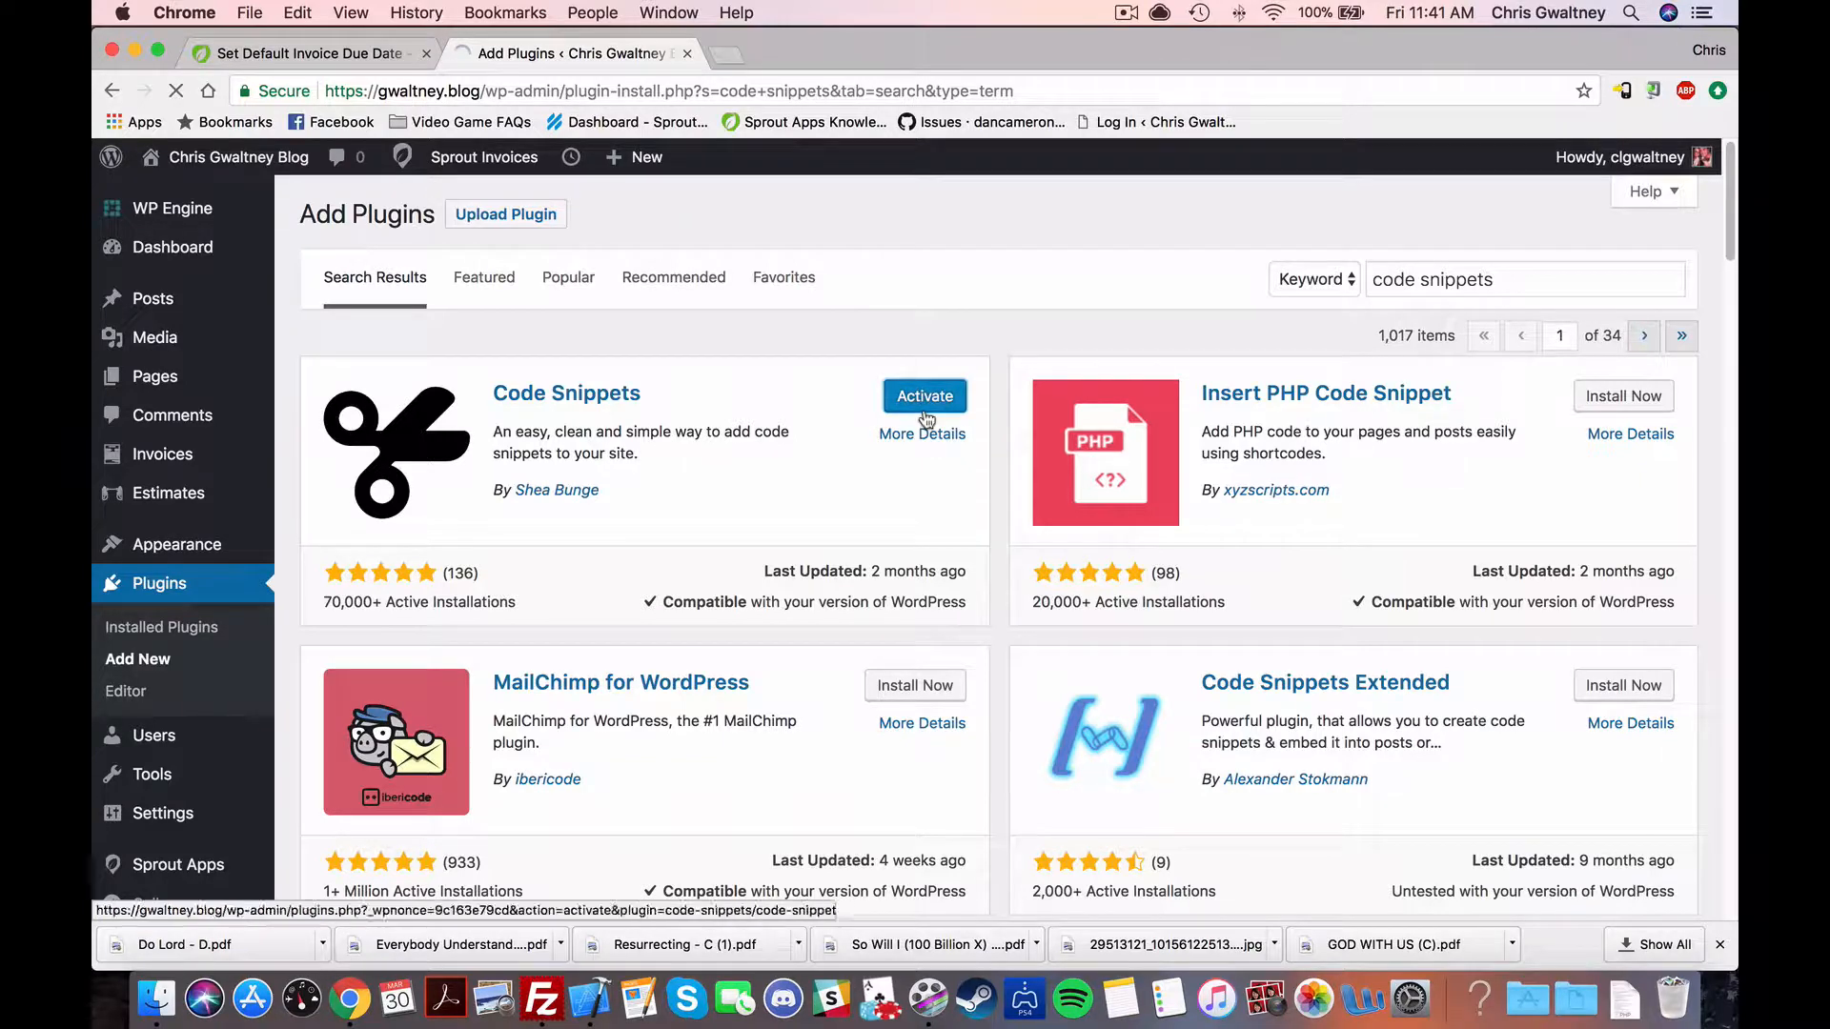
click(924, 395)
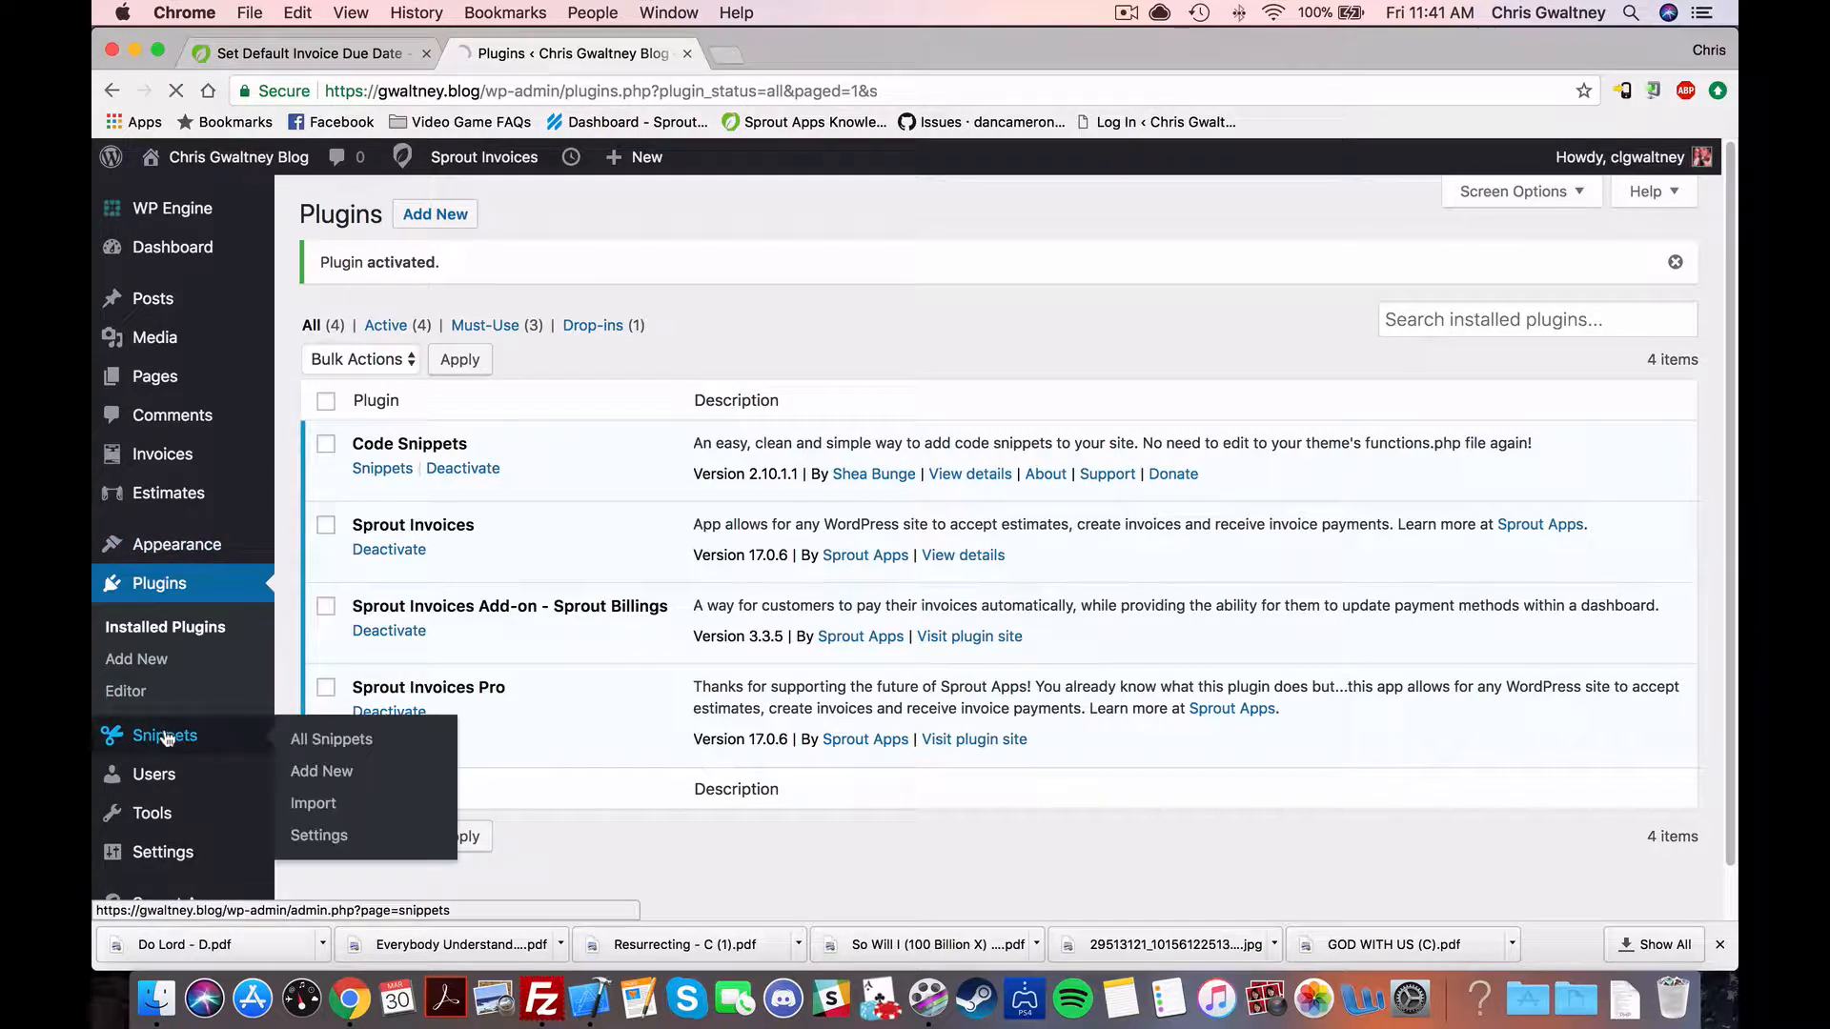
Step: Start a new snippet titled 'Default Invoice Due Date'
click(163, 735)
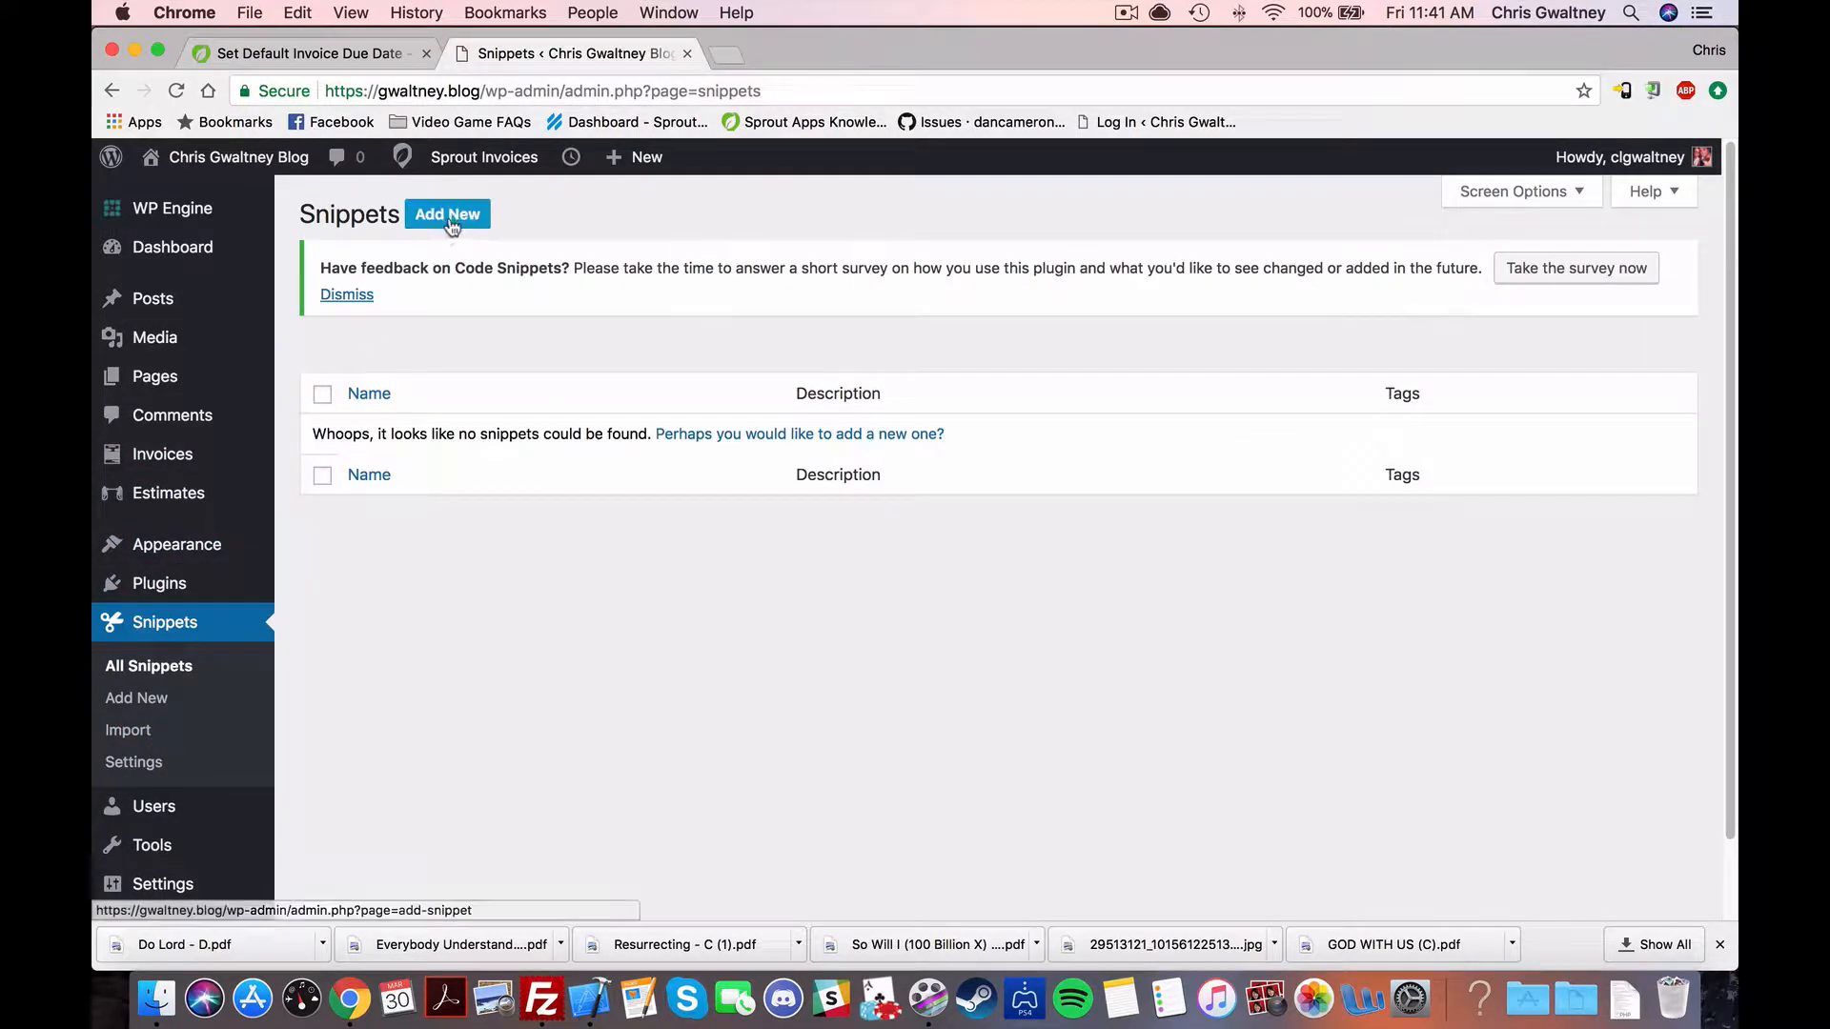
click(448, 214)
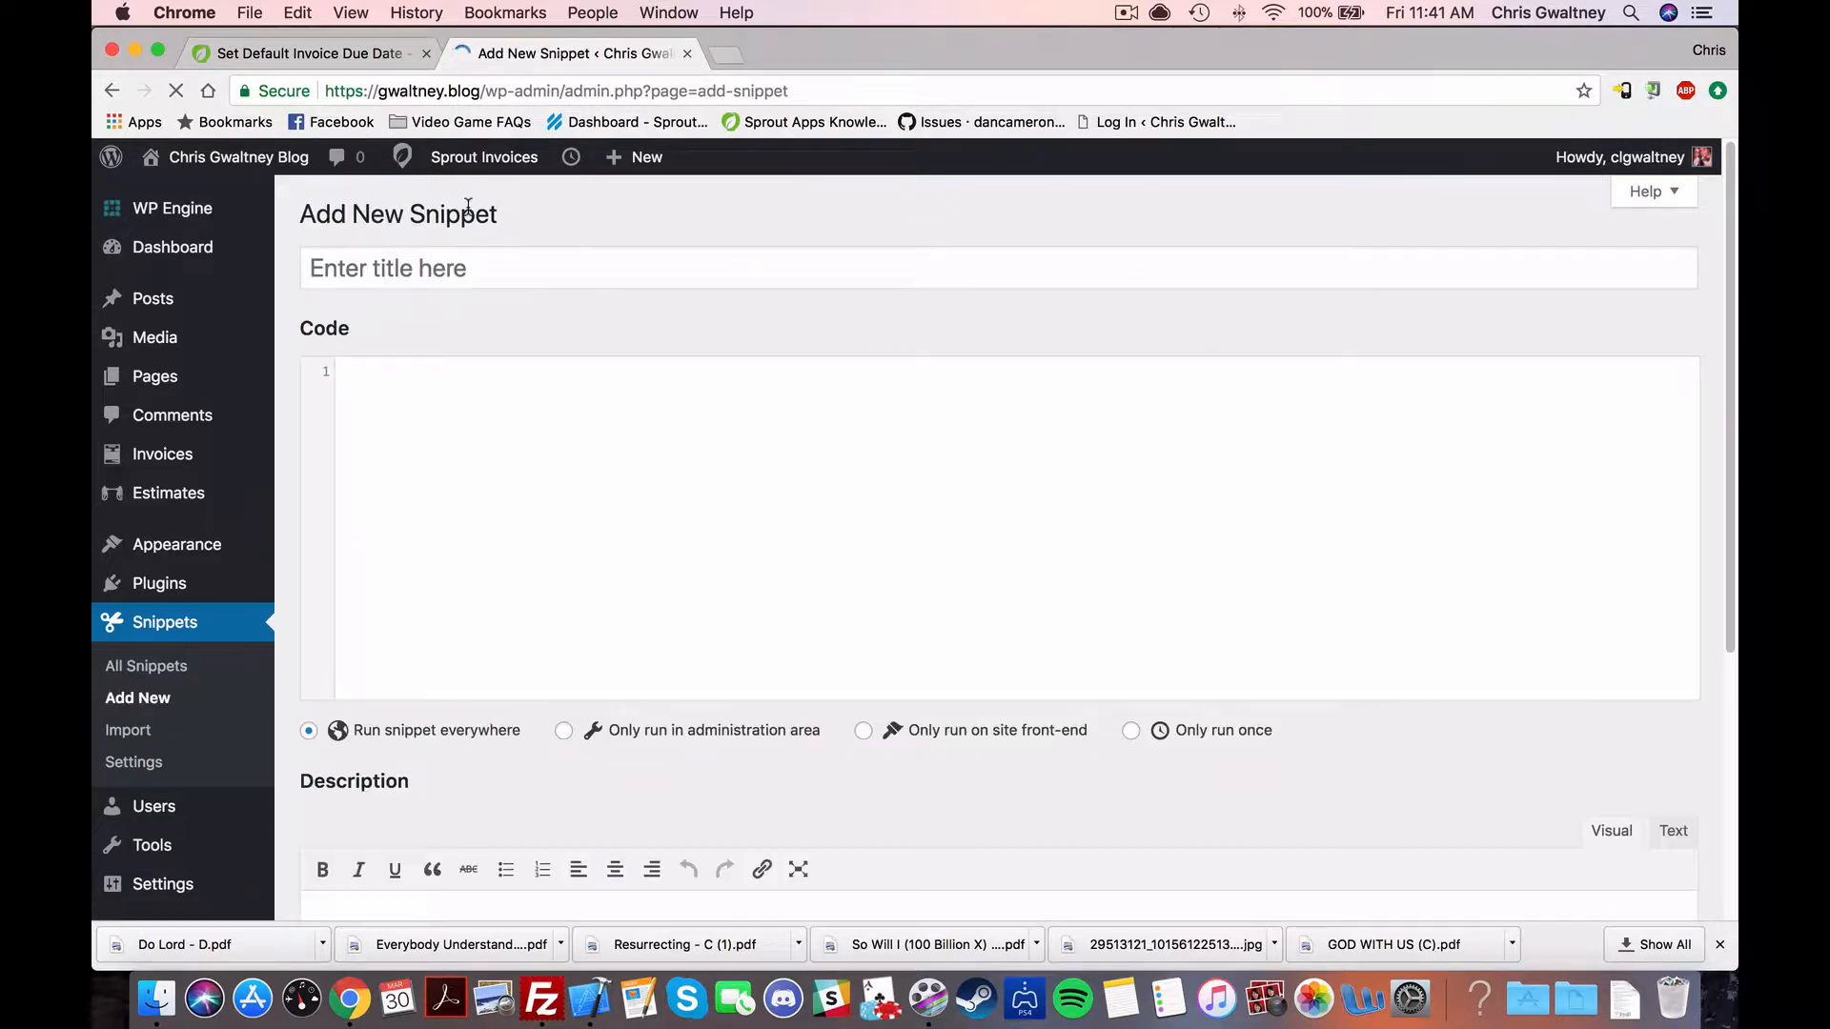
text(Default Invoice Due)
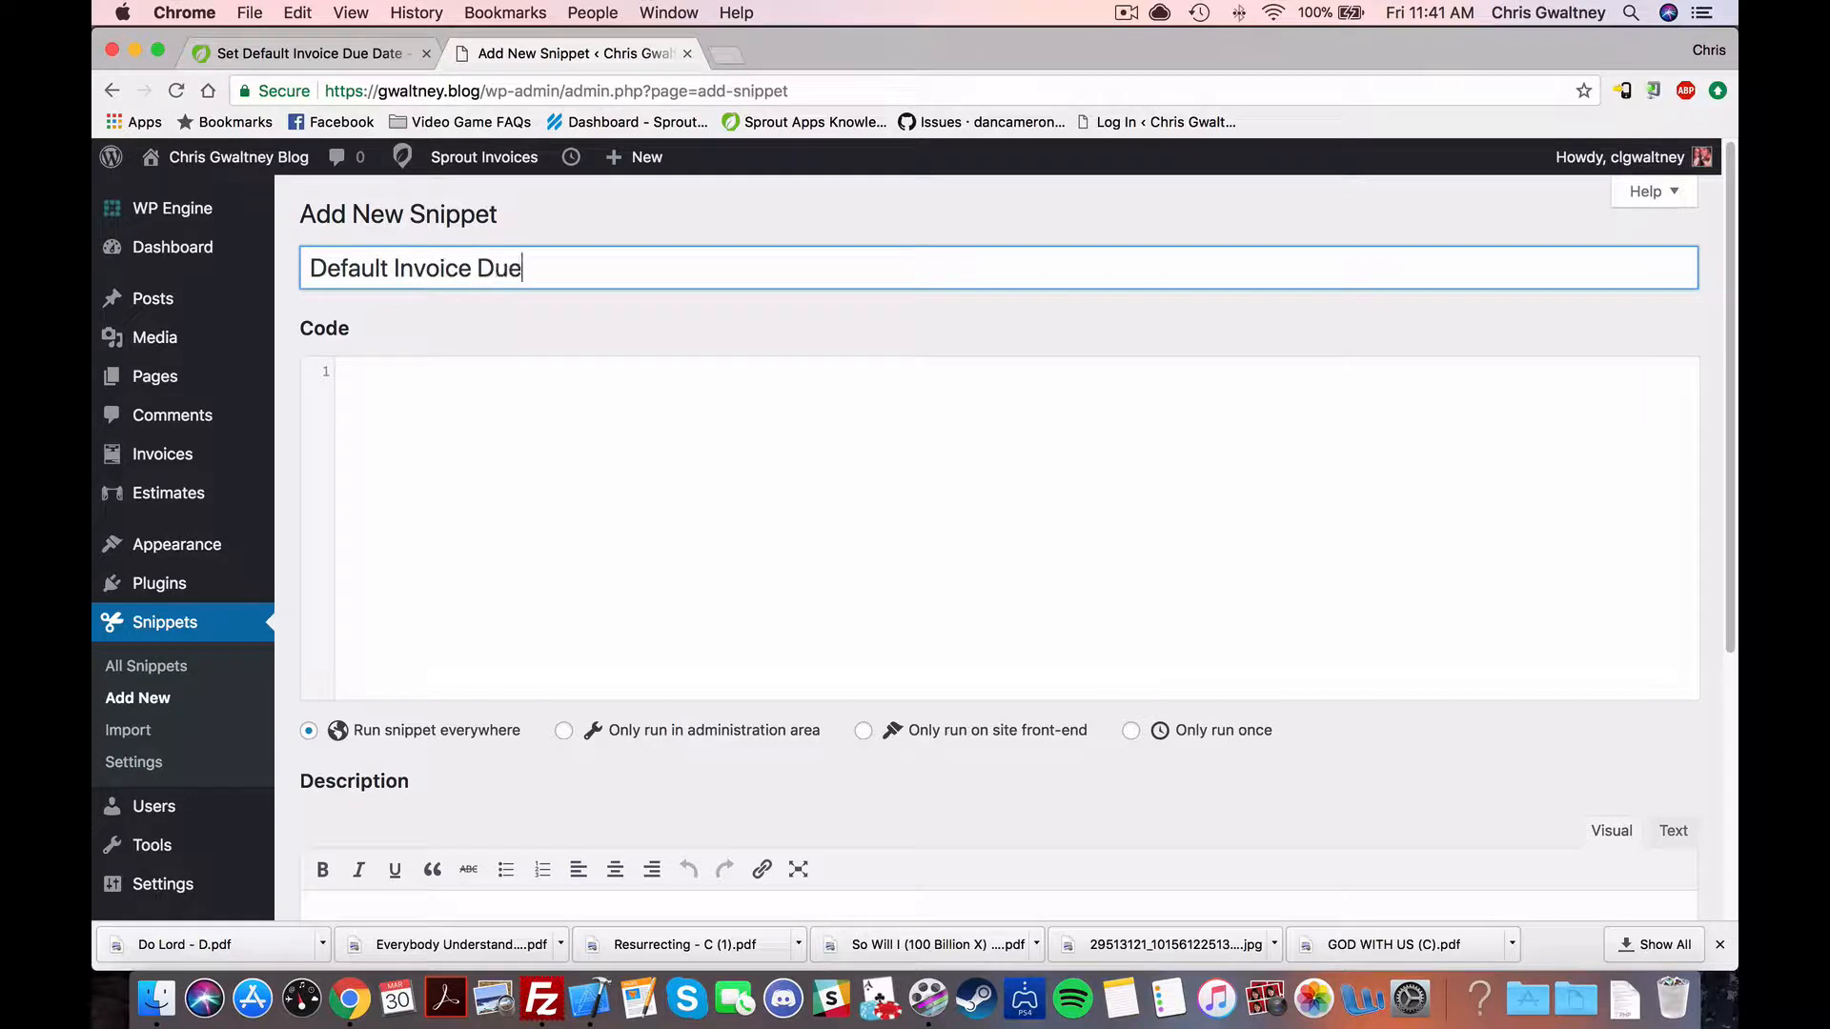
text(Date)
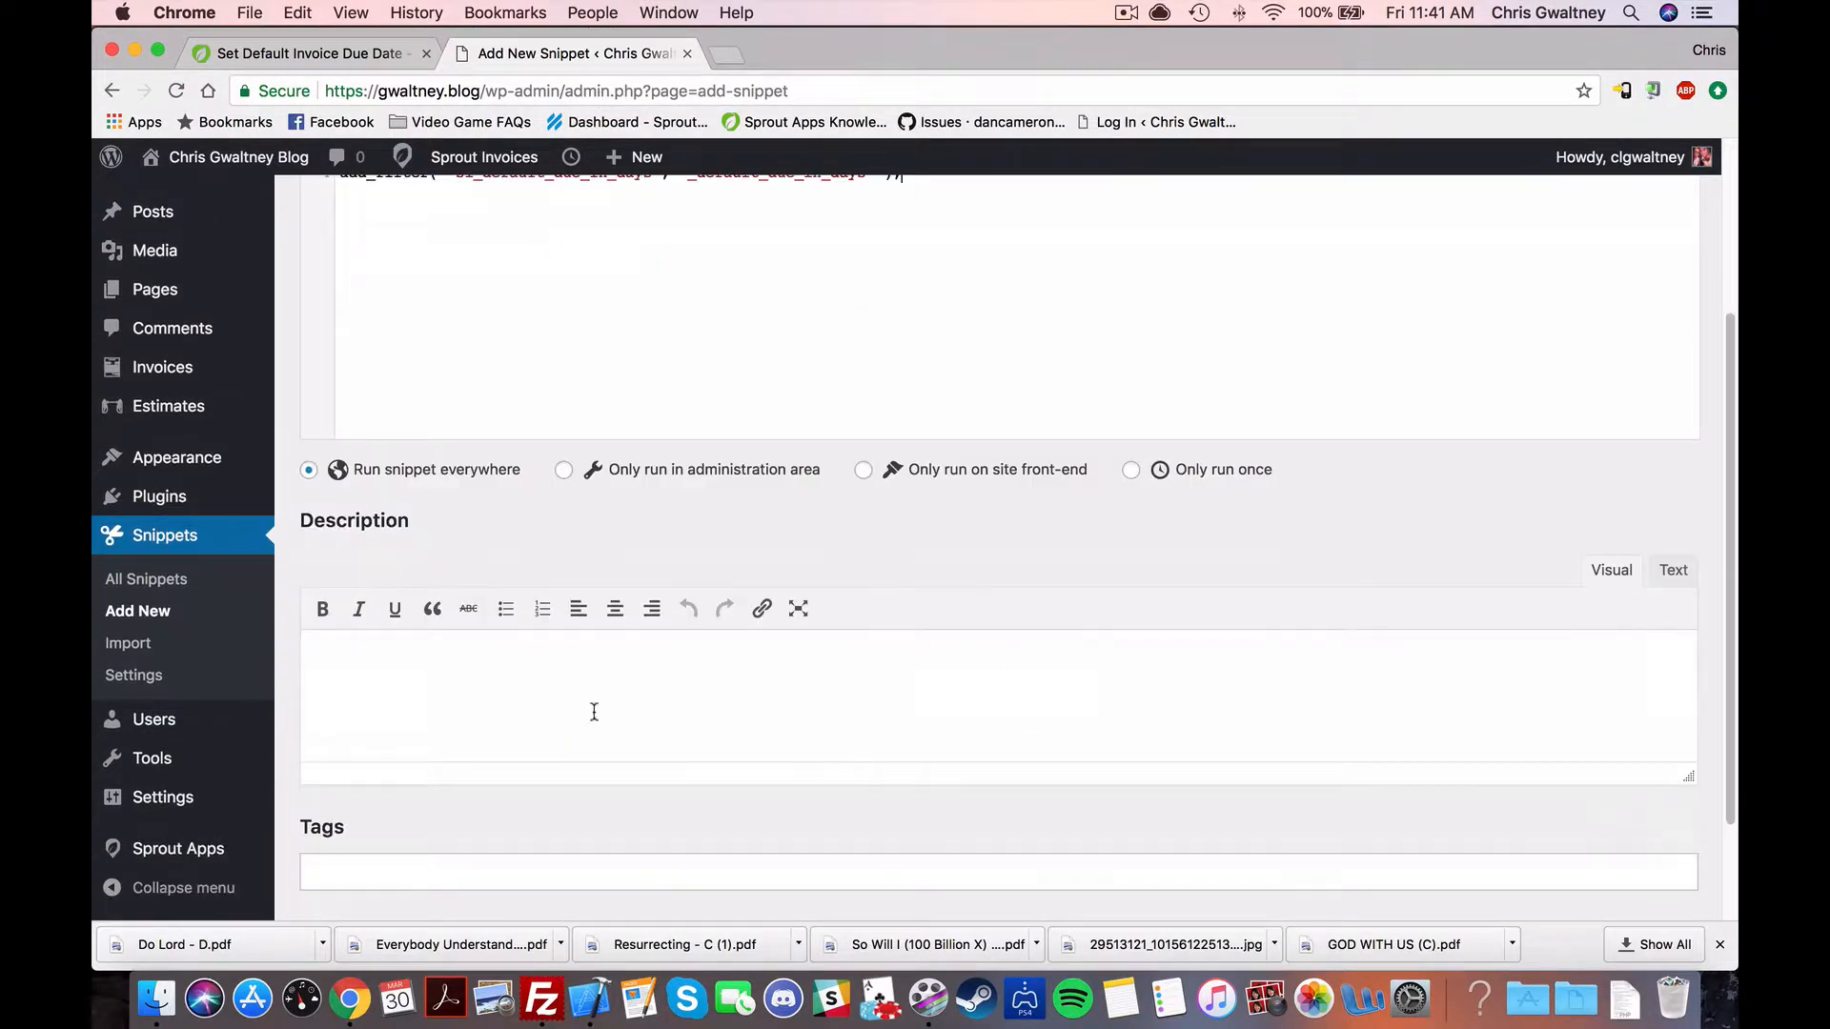
Step: Save the snippet and activate it with Save Changes and Activate
scroll(down, 3)
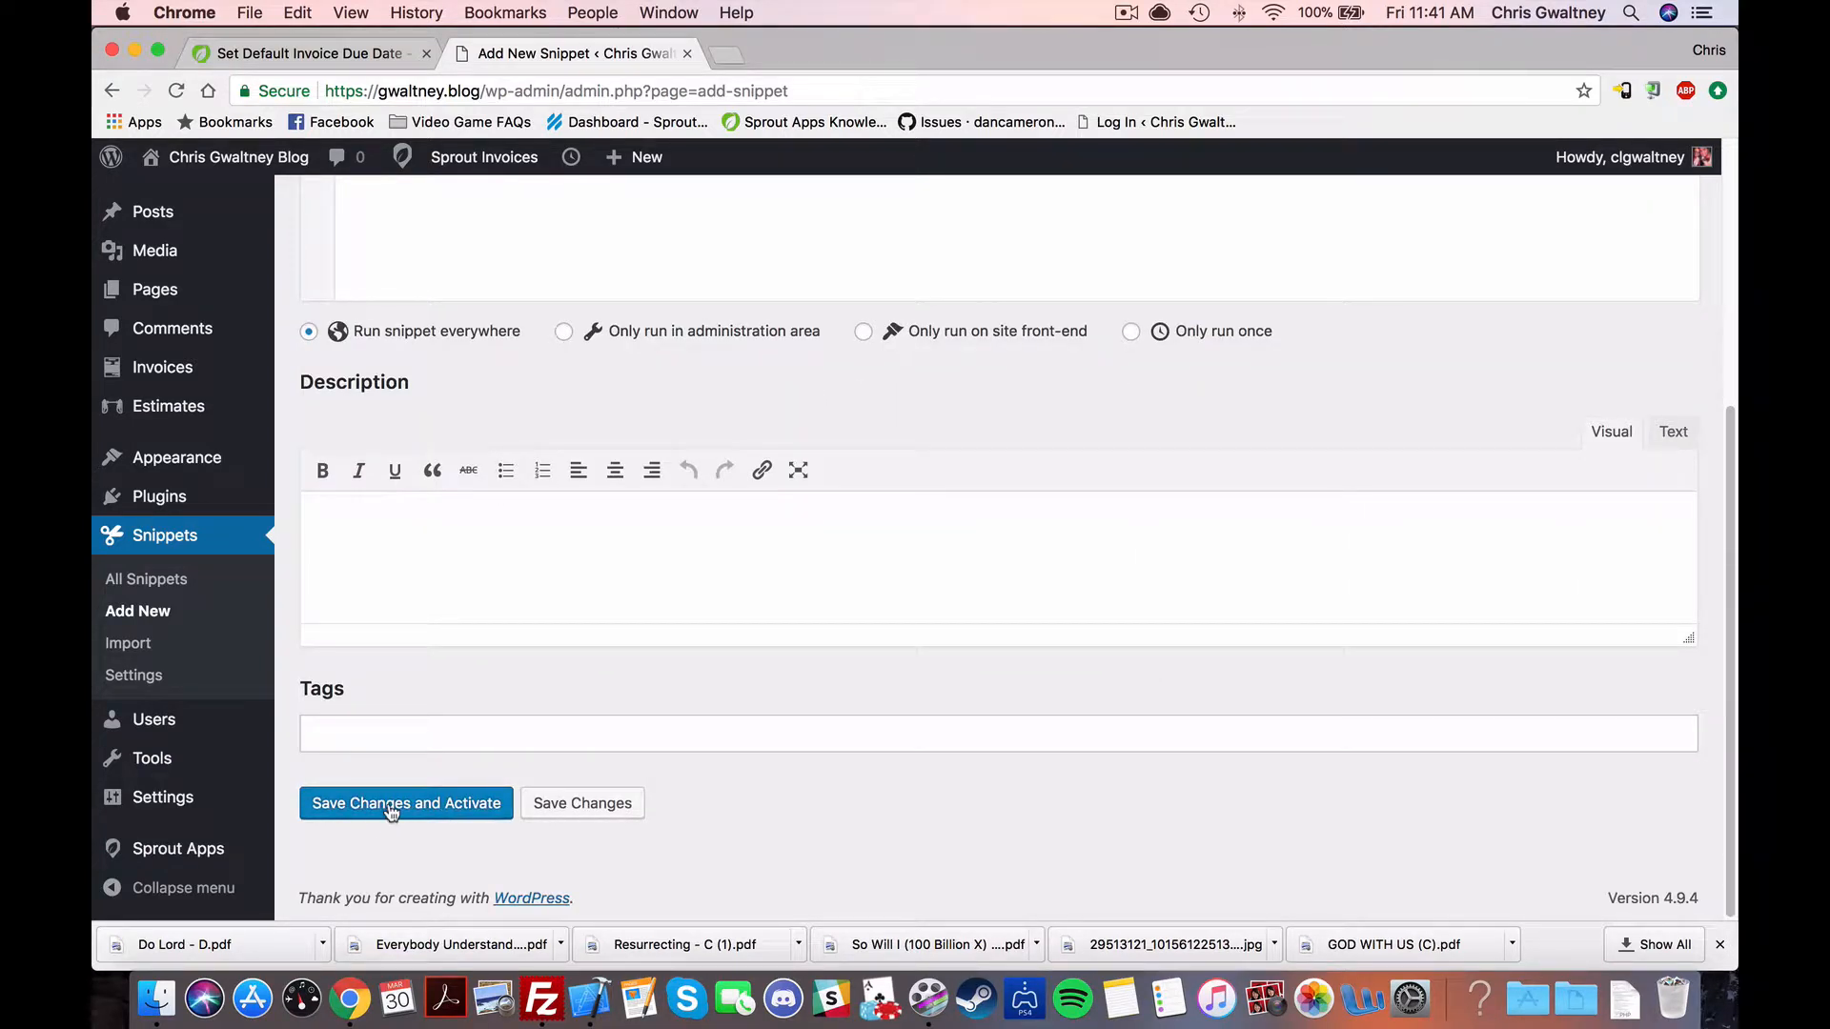
click(405, 803)
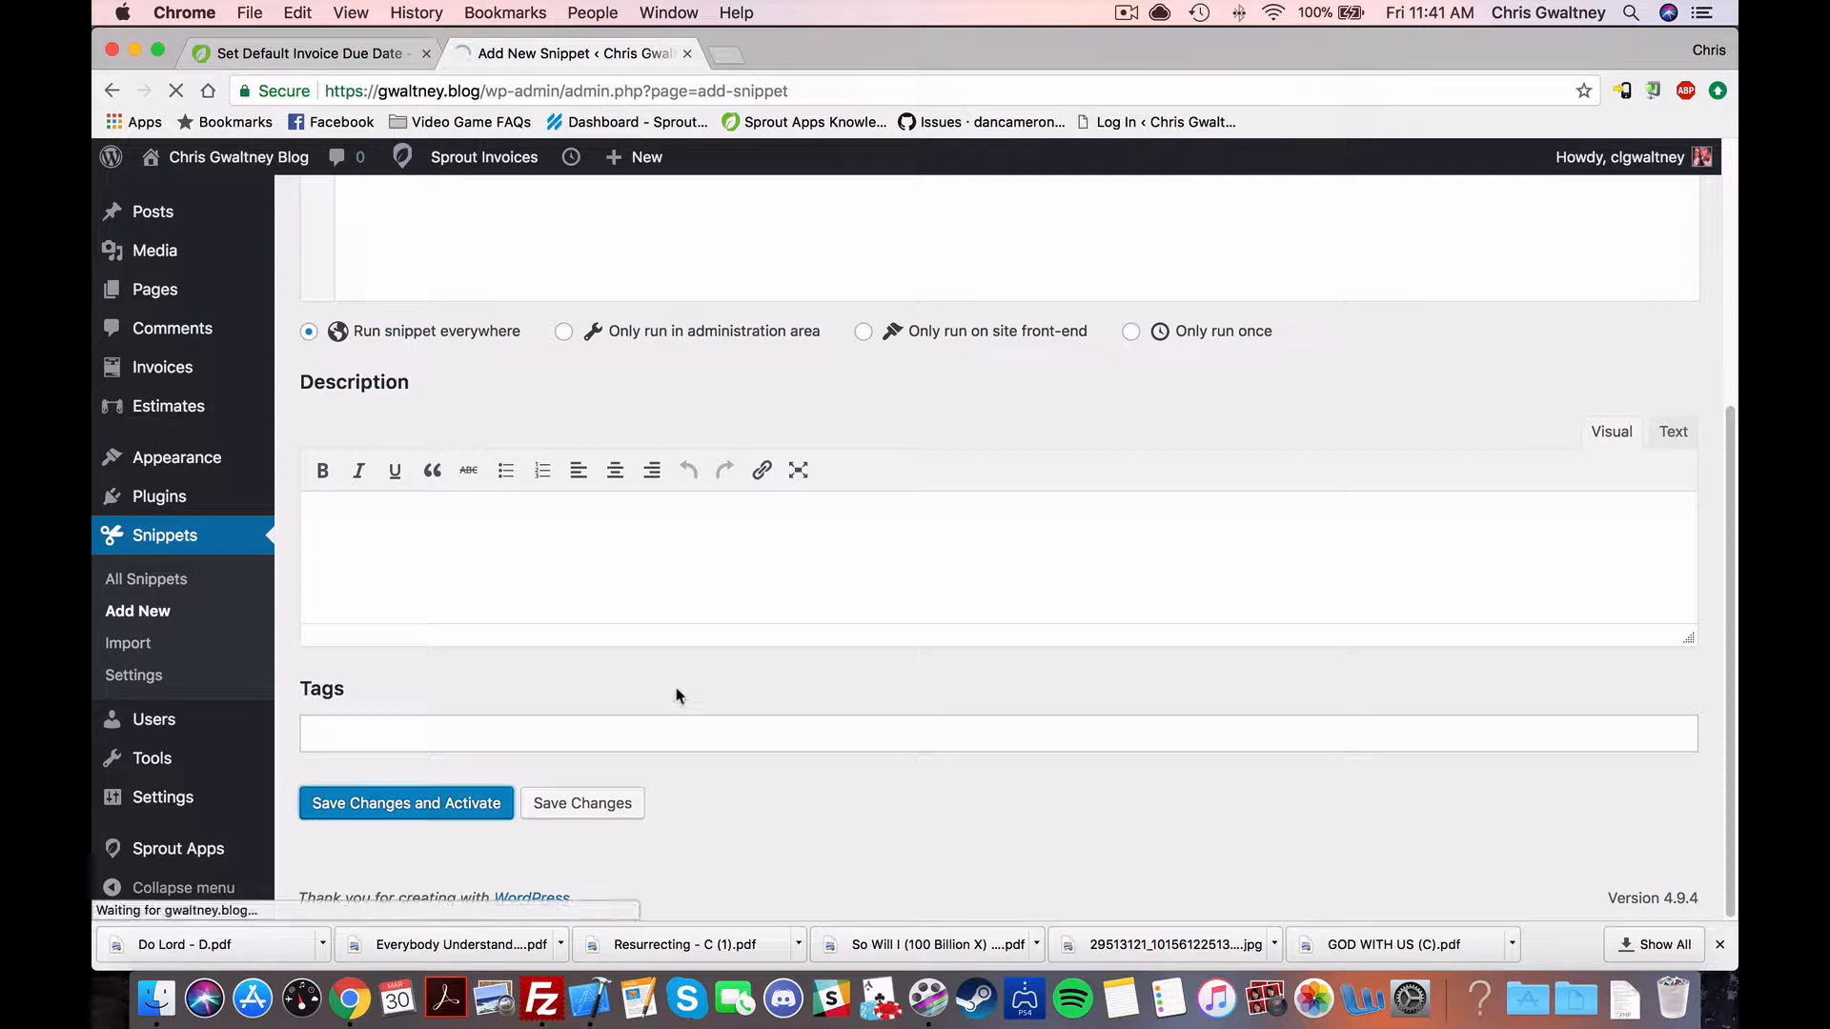
click(405, 802)
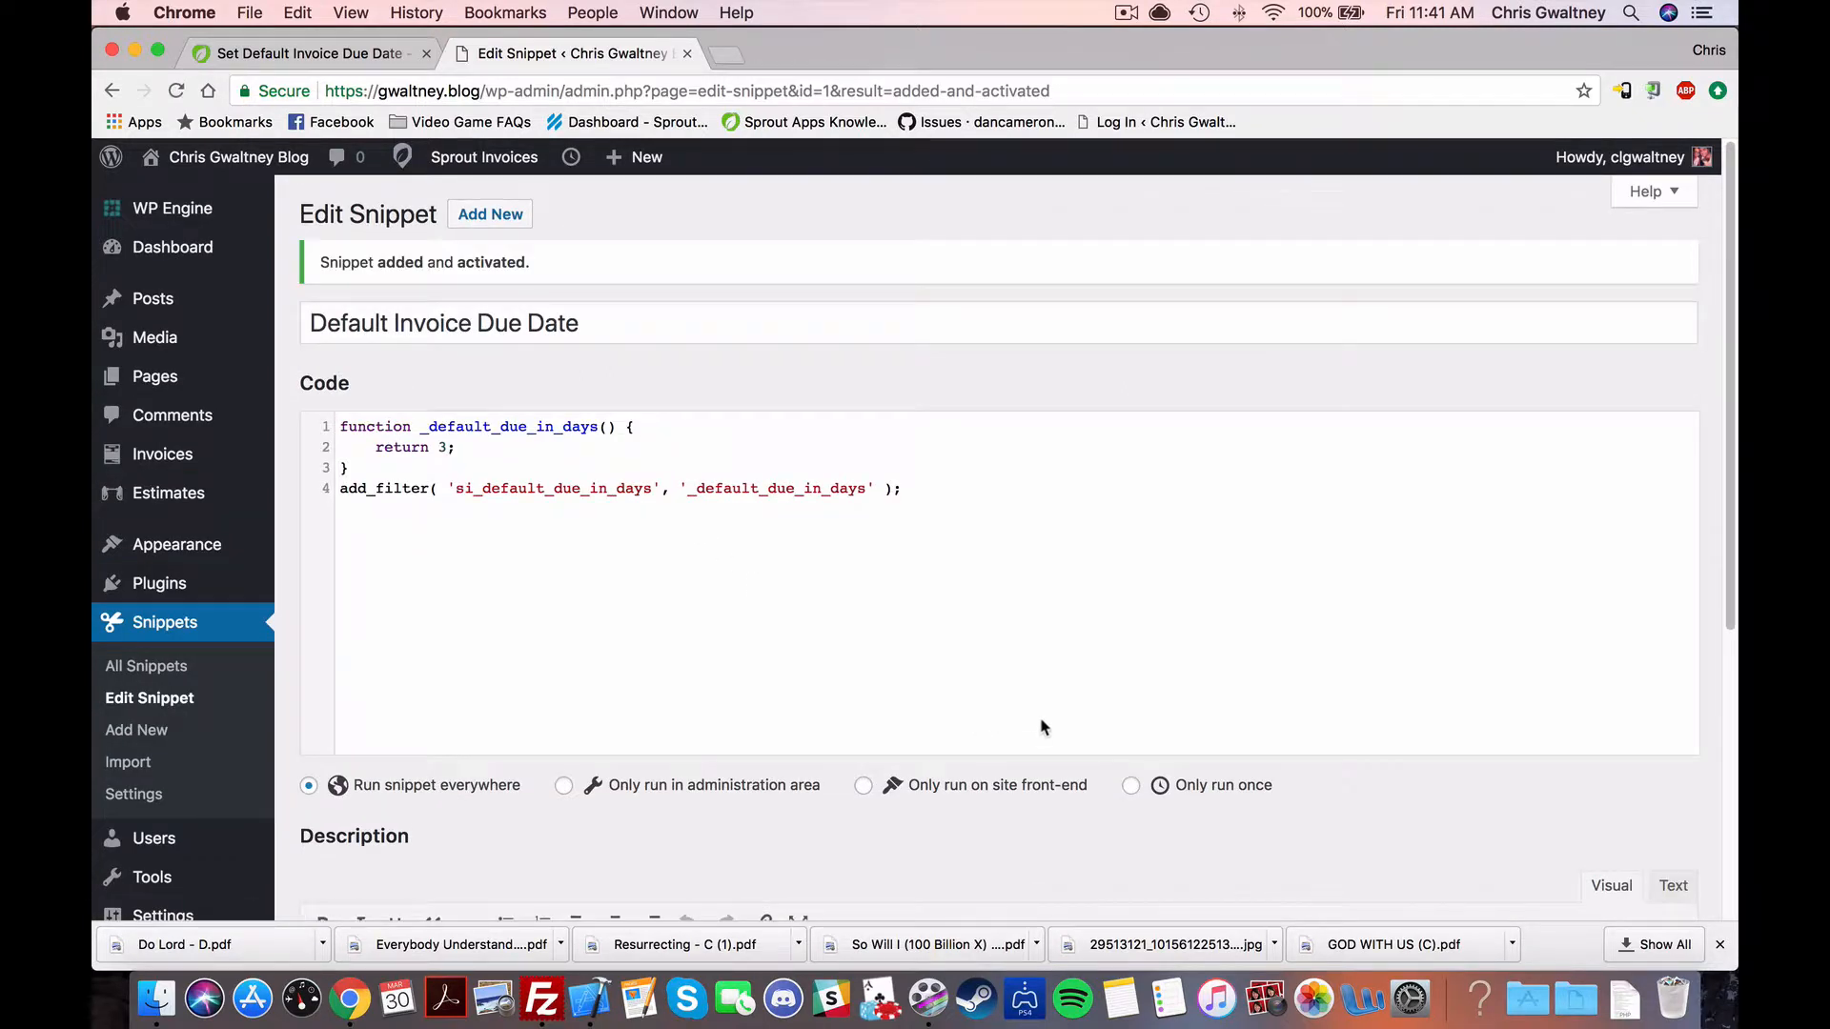
mouse_move(833, 614)
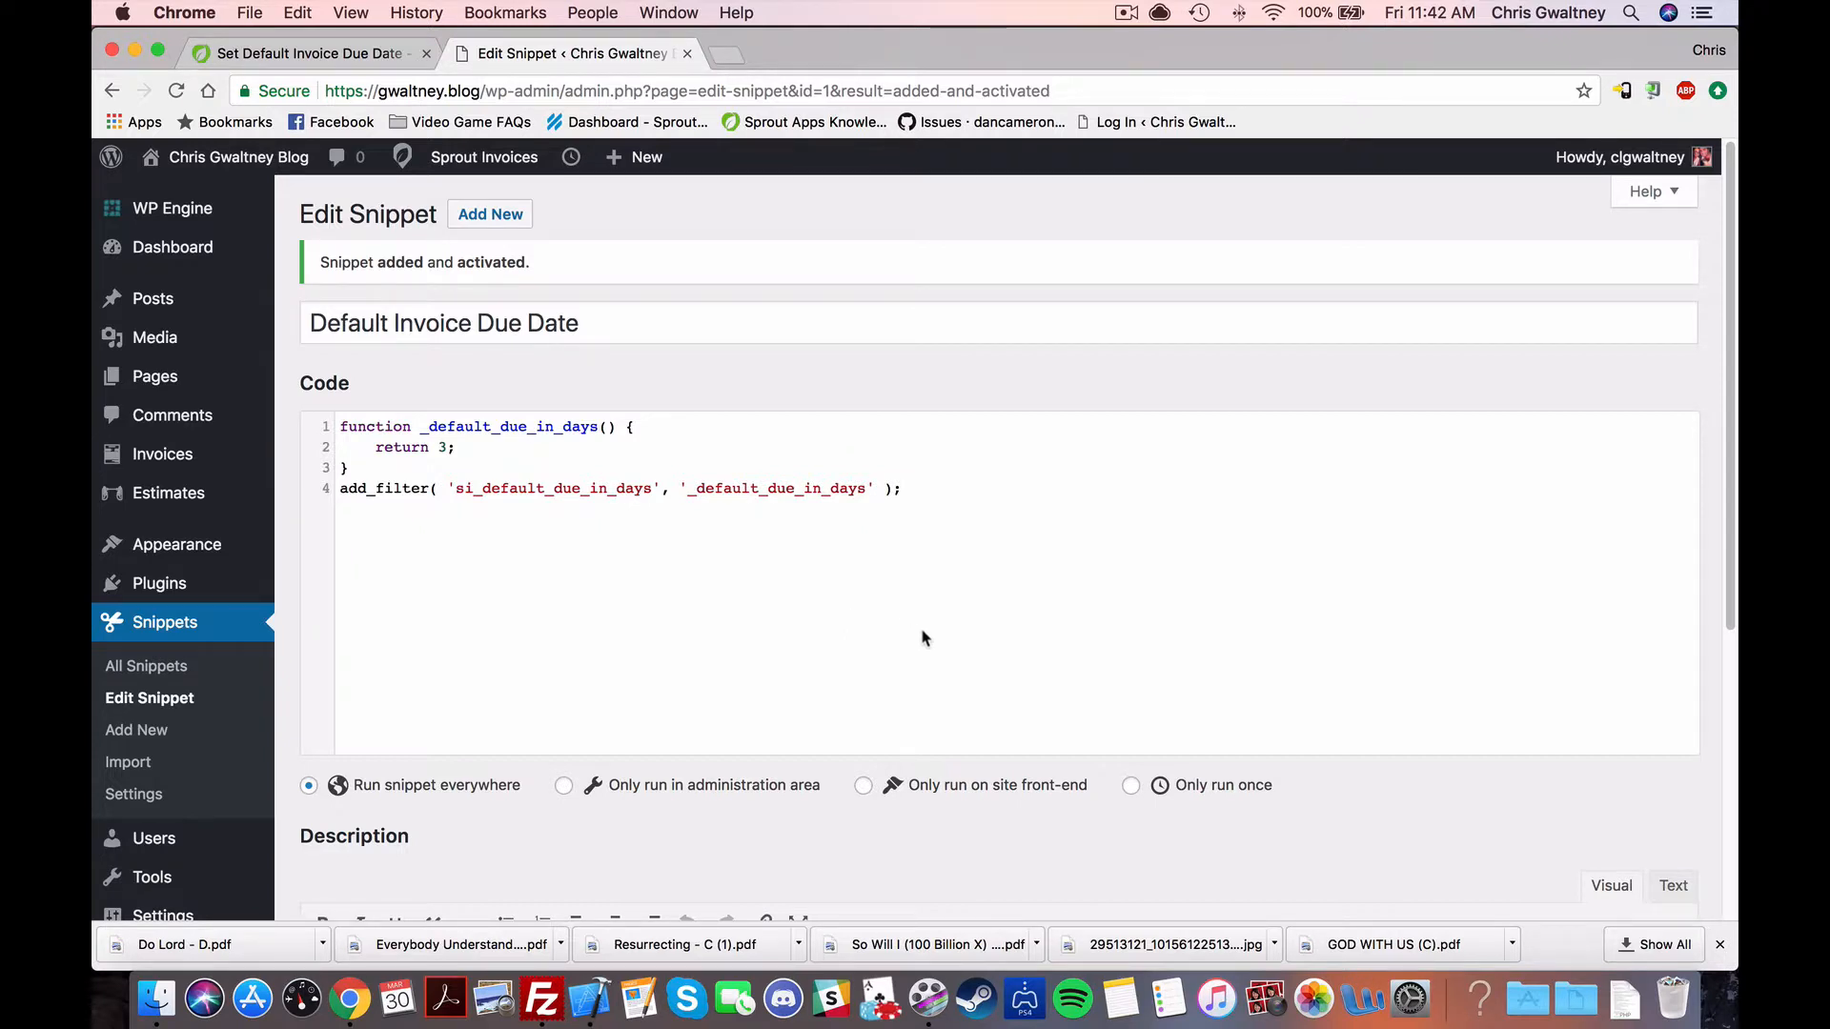
mouse_move(953, 639)
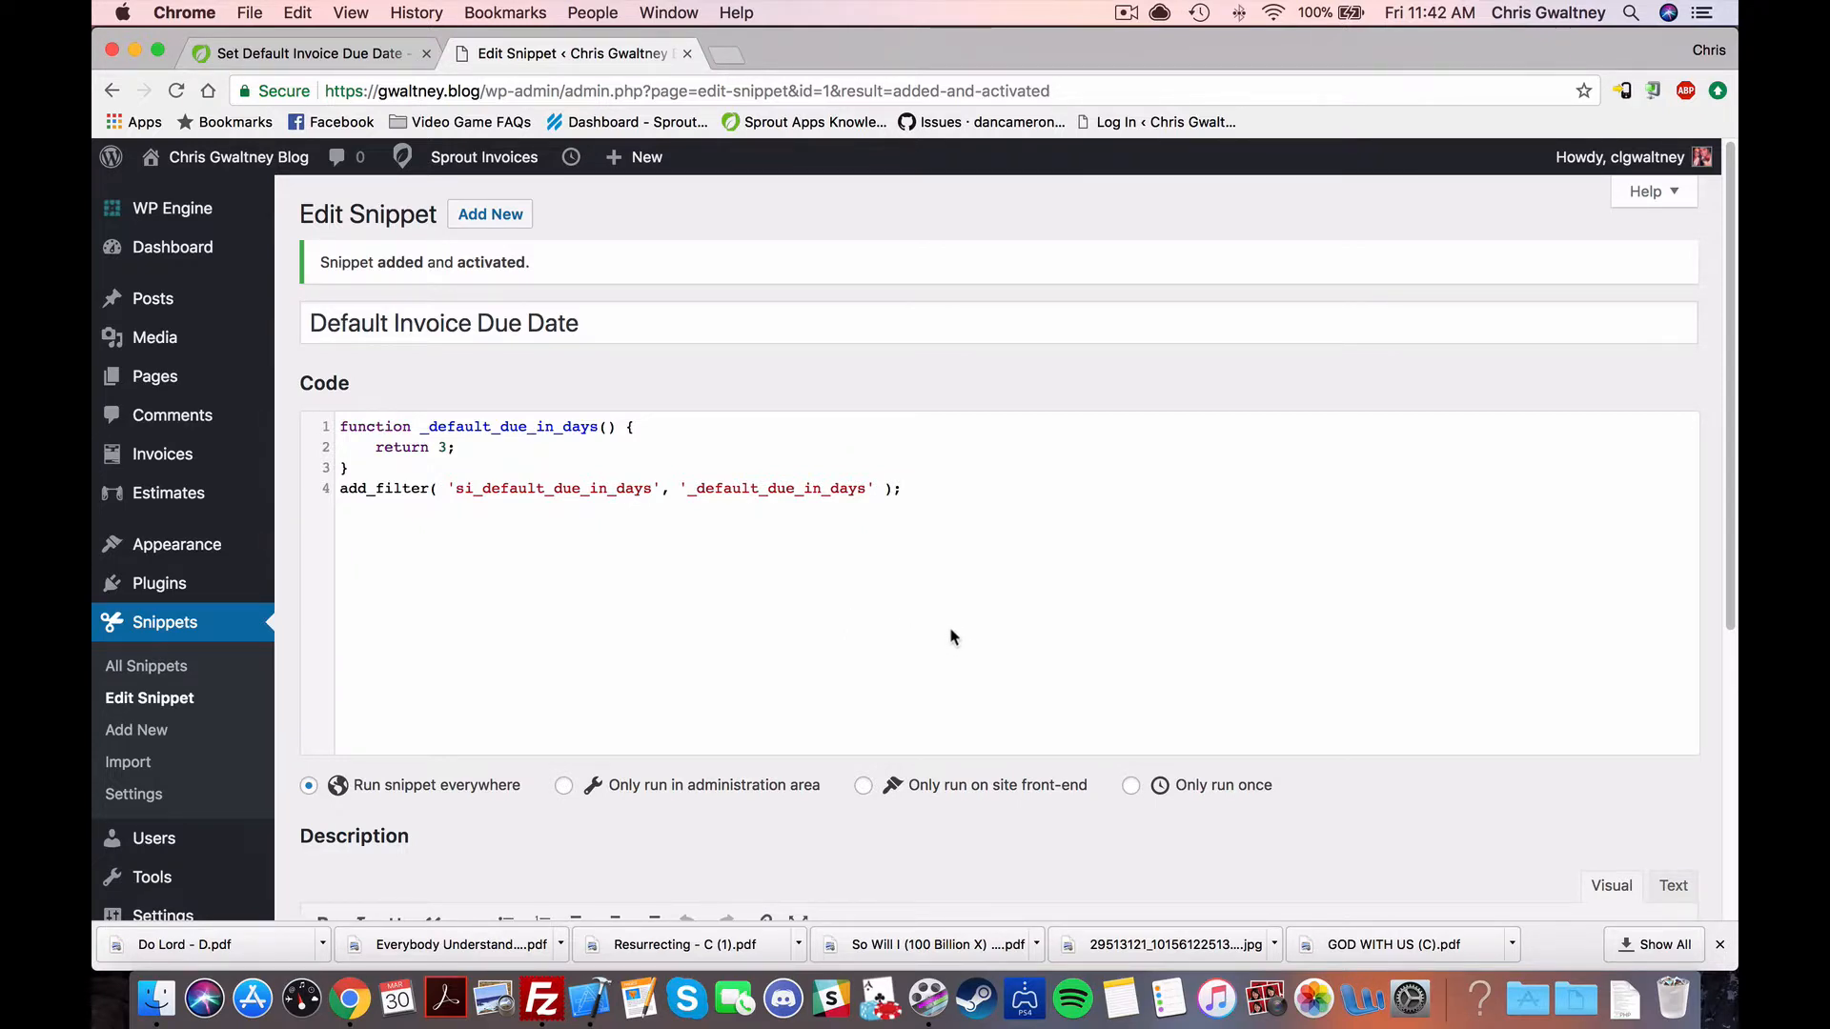